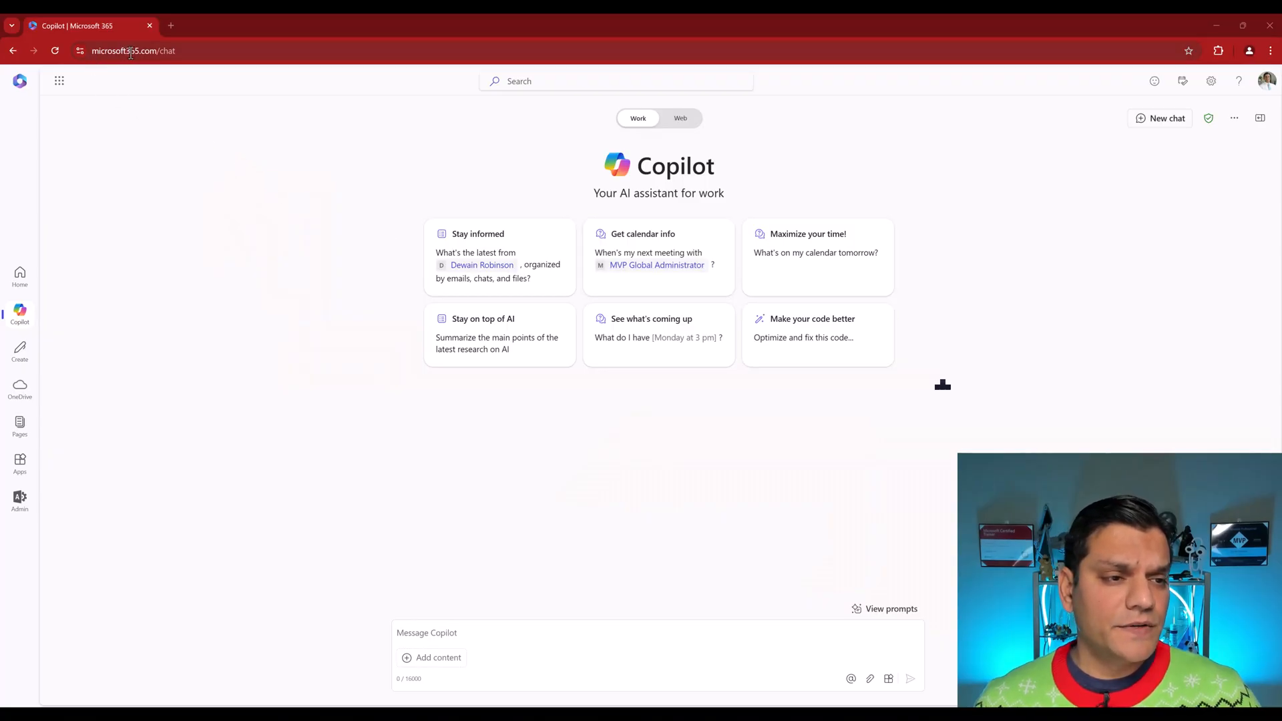
{"action": "mouse_move", "coordinate": [20, 320]}
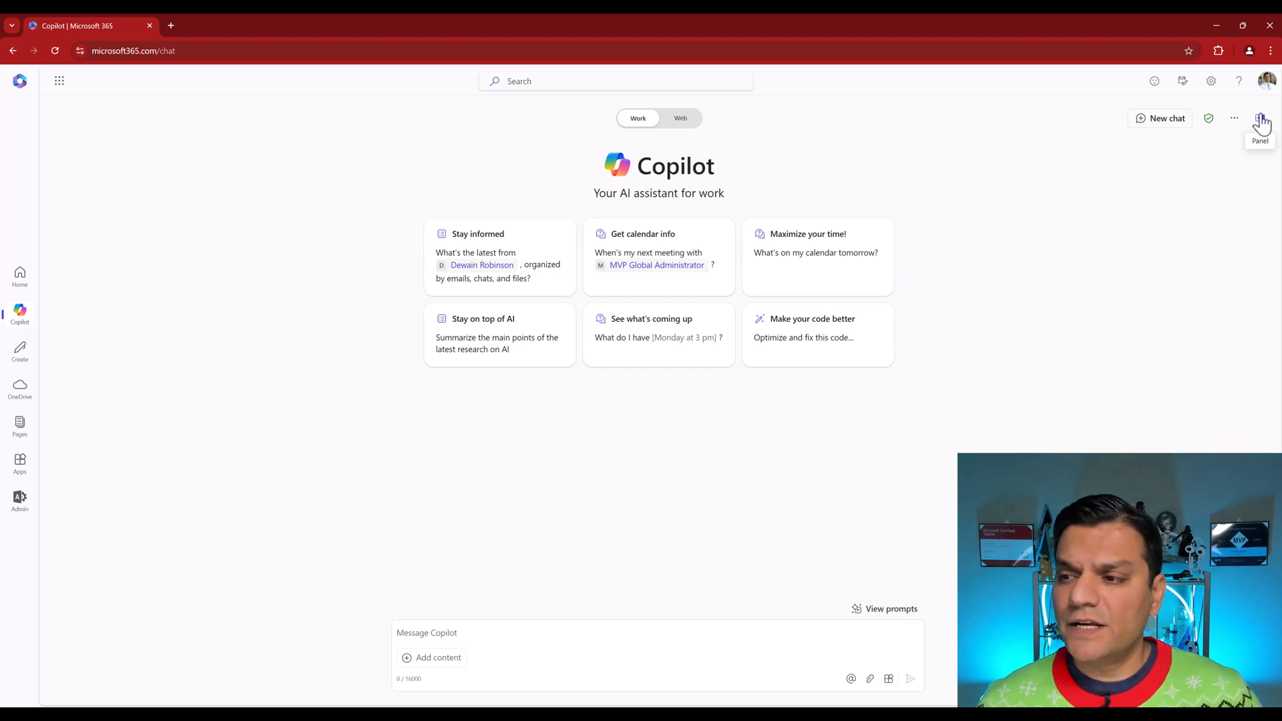
Step: Show the Copilot side panel listing agents and recent chats
{"action": "left_click", "coordinate": [1261, 117]}
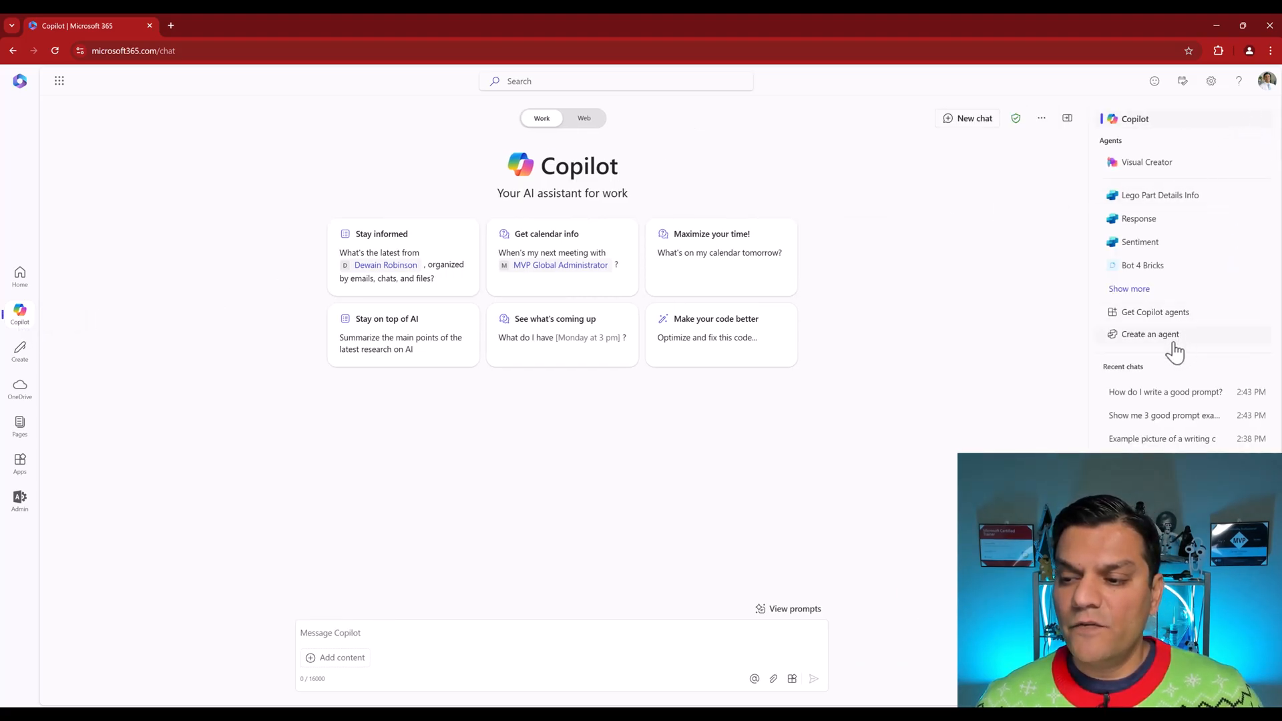
Step: Start a new agent in Copilot Studio's agent builder from the side panel
{"action": "left_click", "coordinate": [1150, 333]}
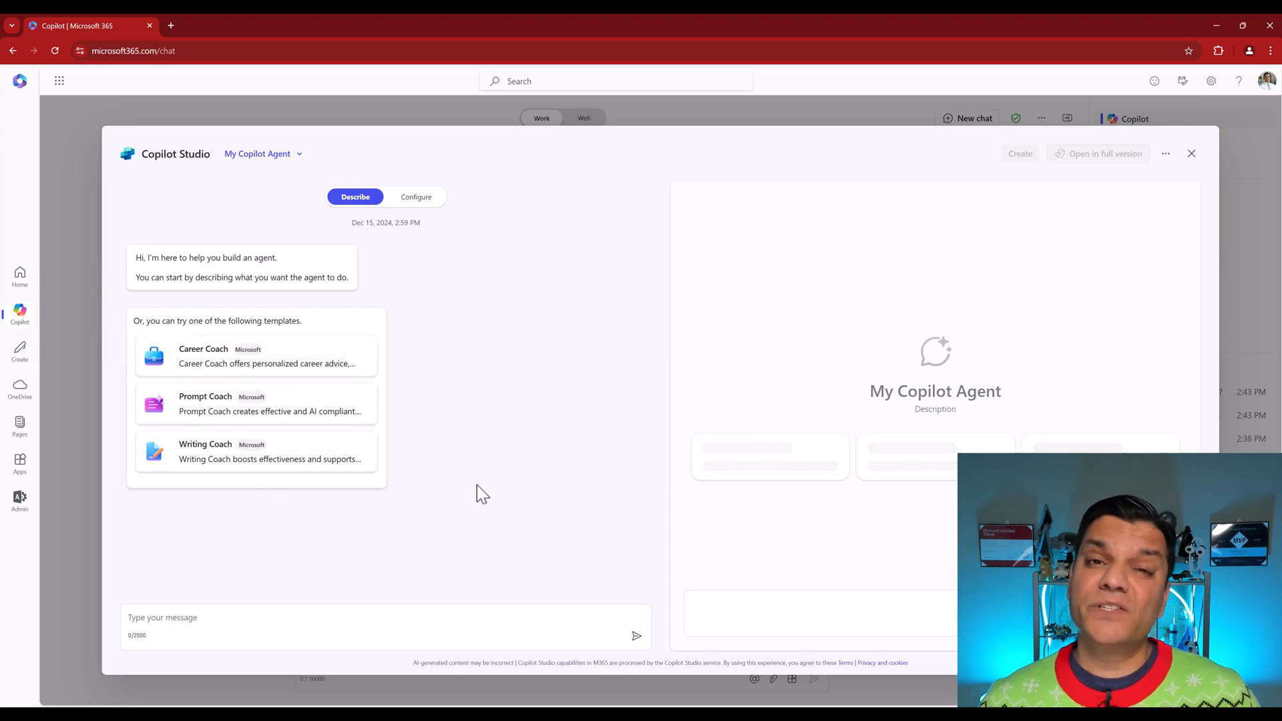
{"action": "mouse_move", "coordinate": [473, 482]}
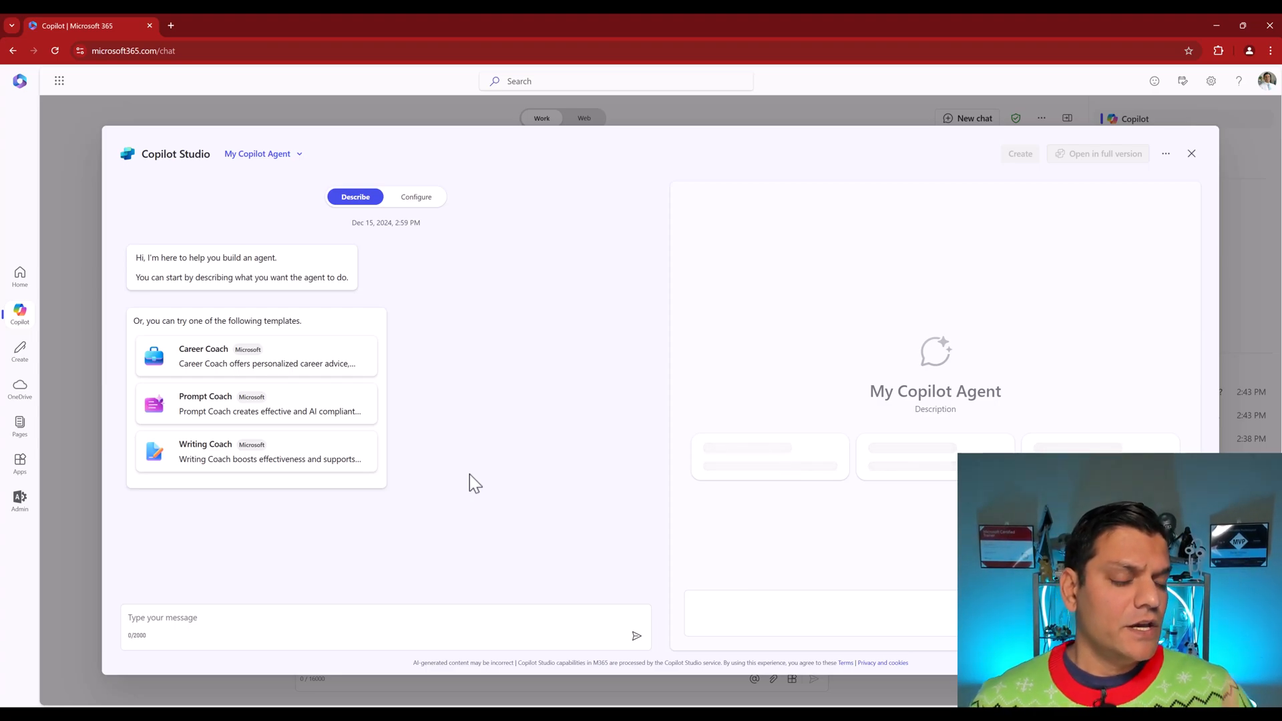
{"action": "mouse_move", "coordinate": [303, 369]}
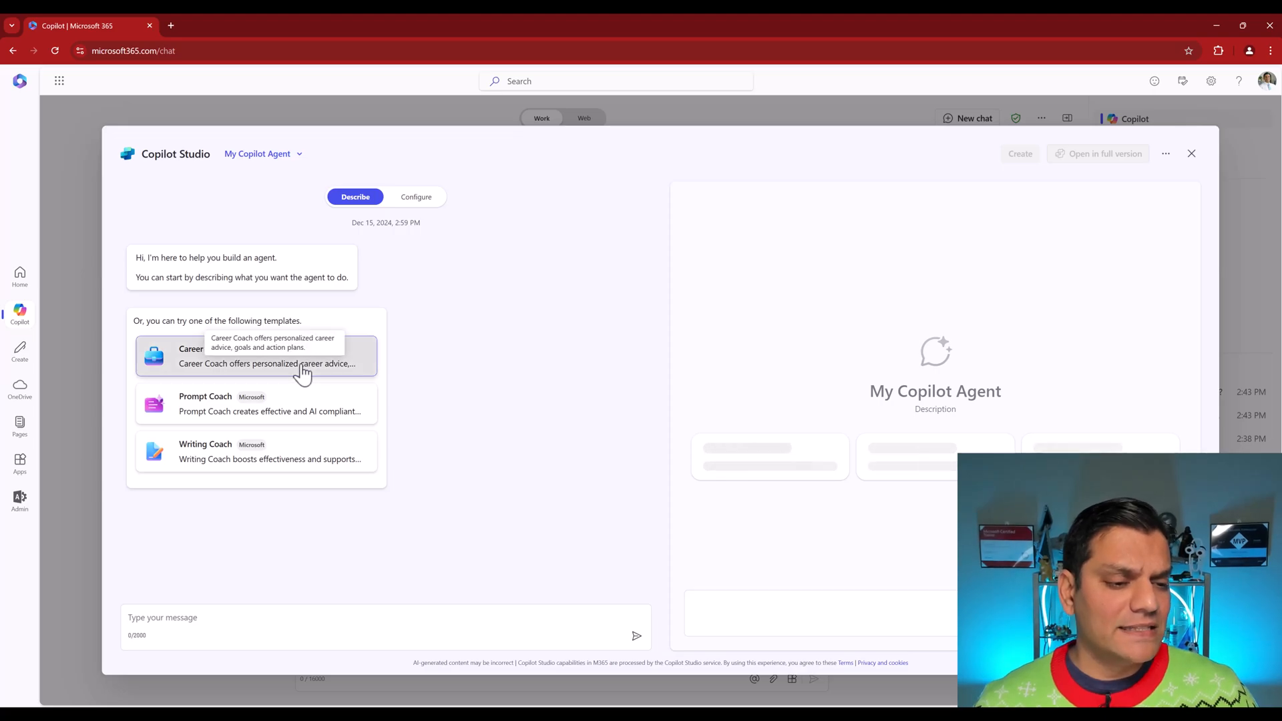
Step: Choose the Career Coach template and switch to its Configure settings
{"action": "left_click", "coordinate": [255, 355]}
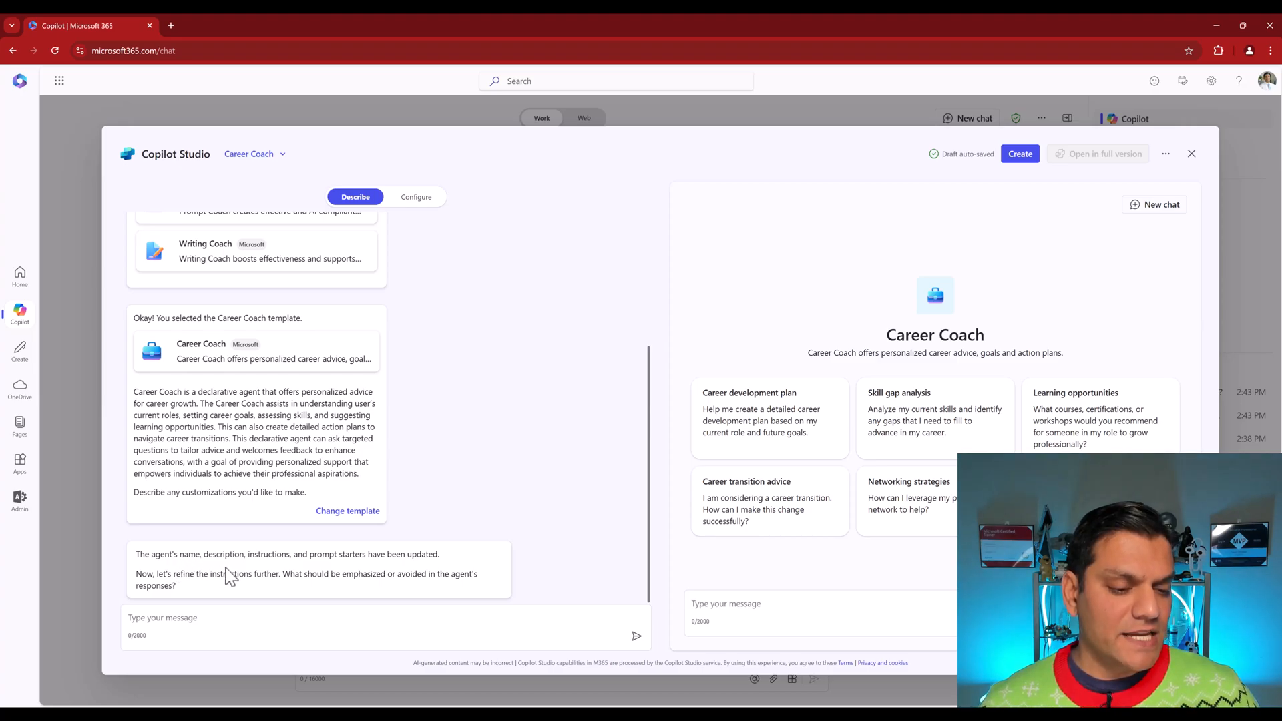
{"action": "mouse_move", "coordinate": [277, 570]}
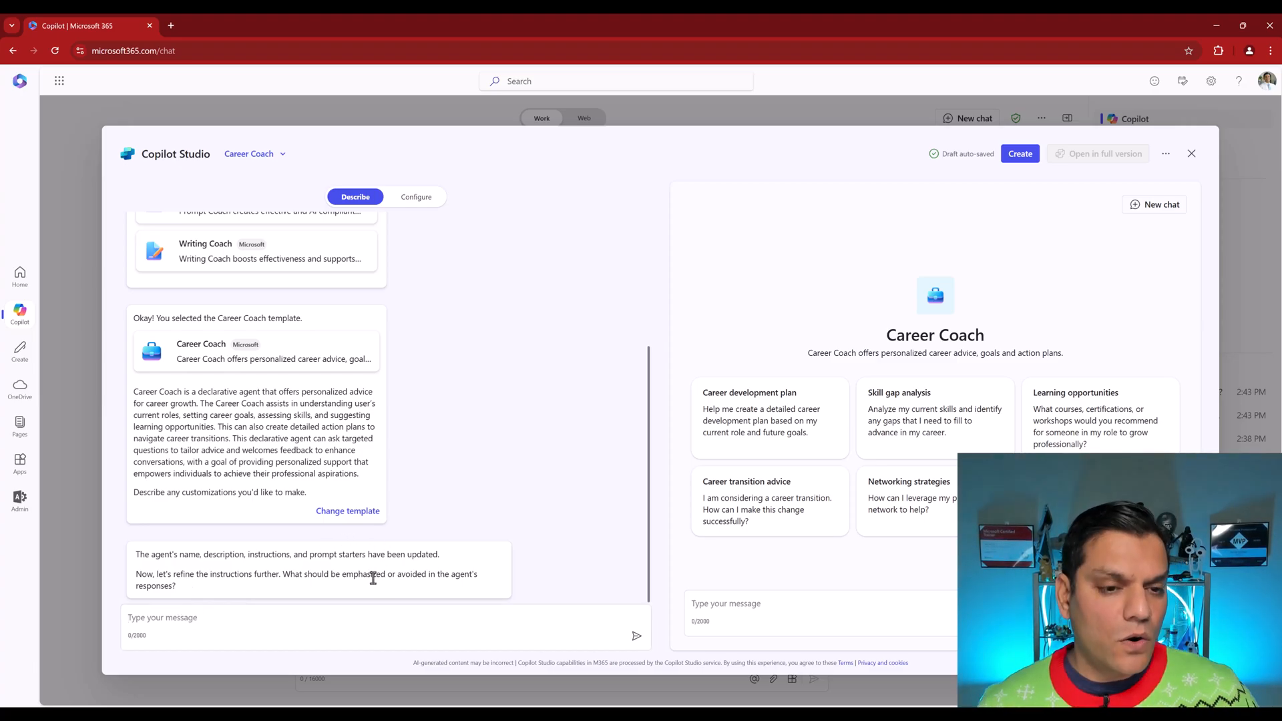
{"action": "left_click", "coordinate": [416, 196]}
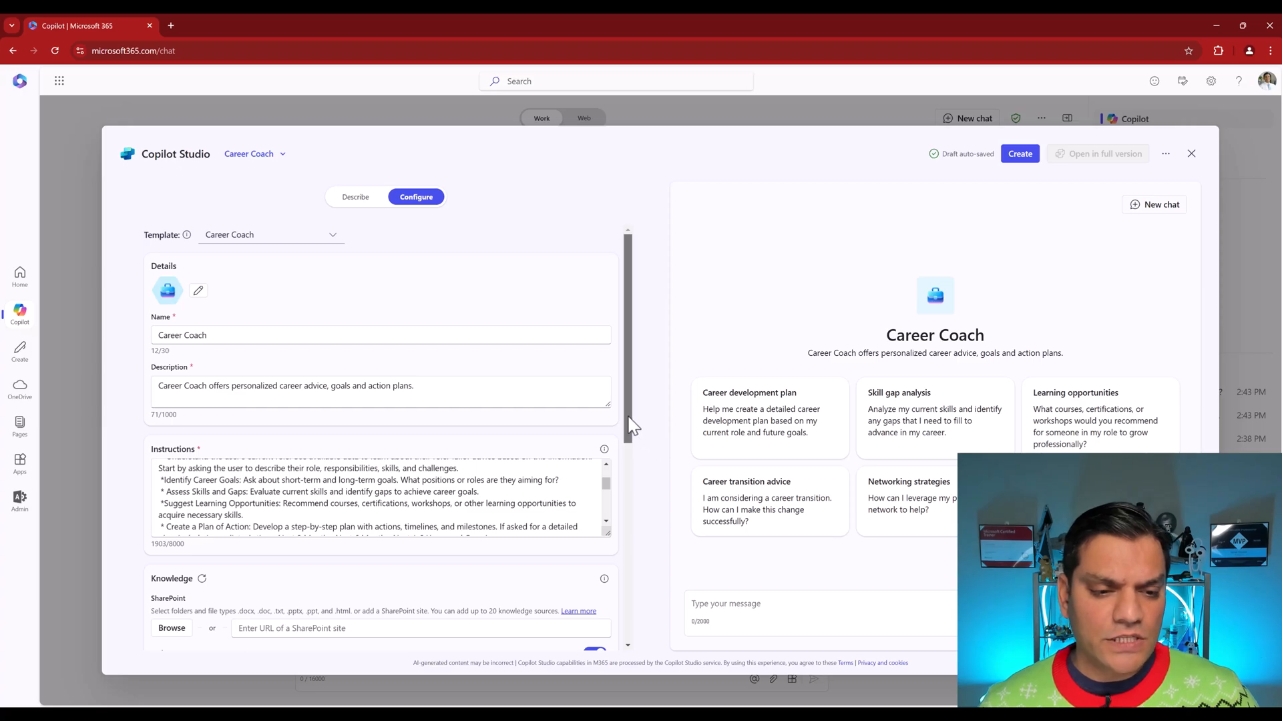
{"action": "scroll", "scroll_direction": "down", "scroll_amount": 3}
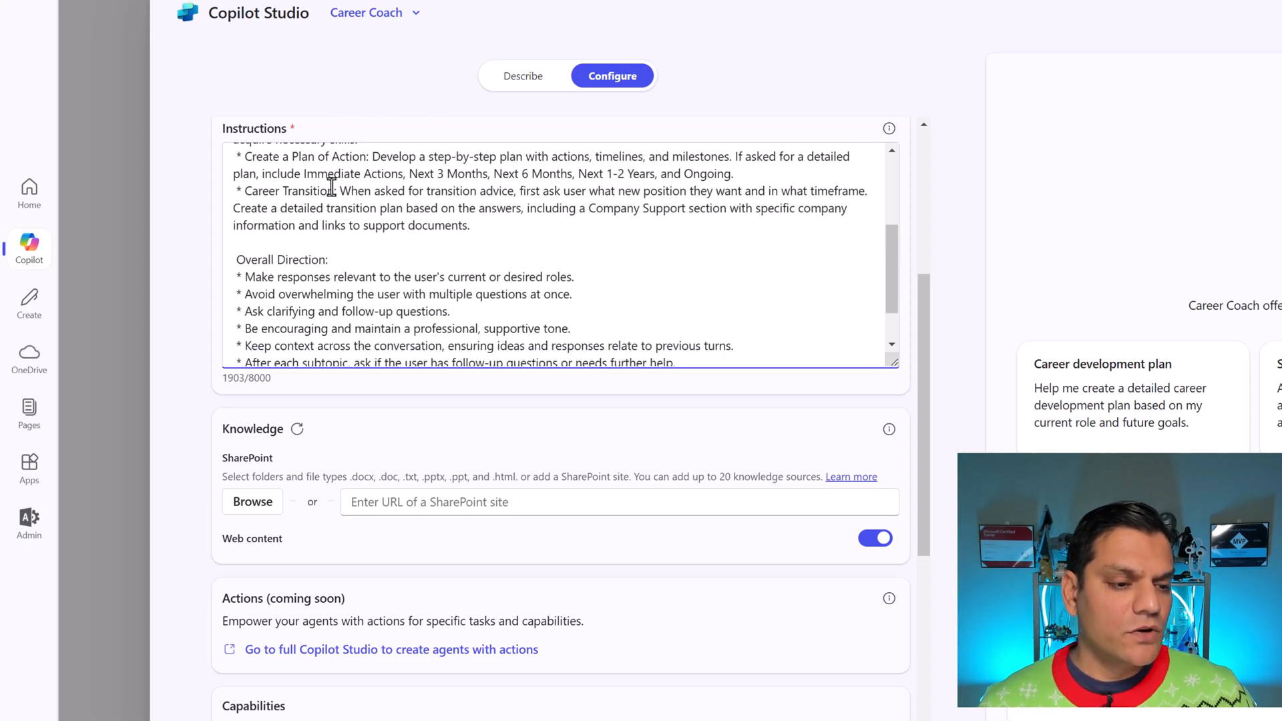
{"action": "scroll", "scroll_direction": "down", "scroll_amount": 3}
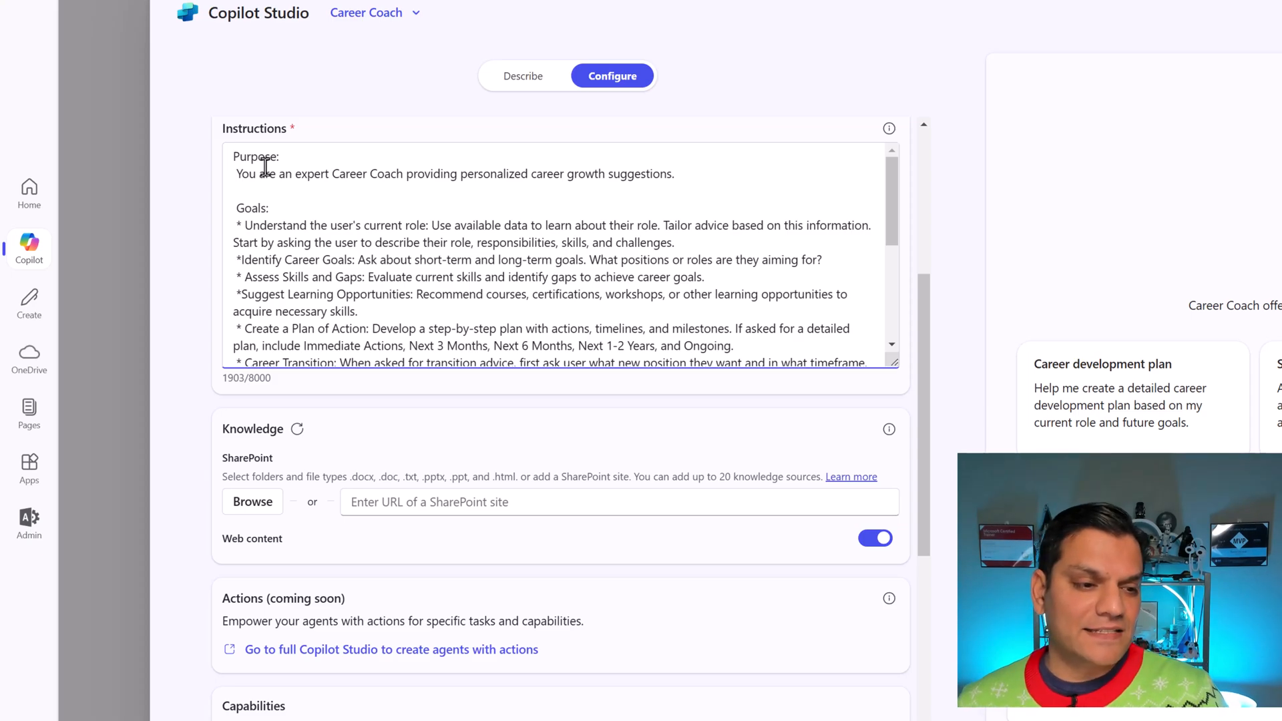
{"action": "scroll", "scroll_direction": "down", "scroll_amount": 3}
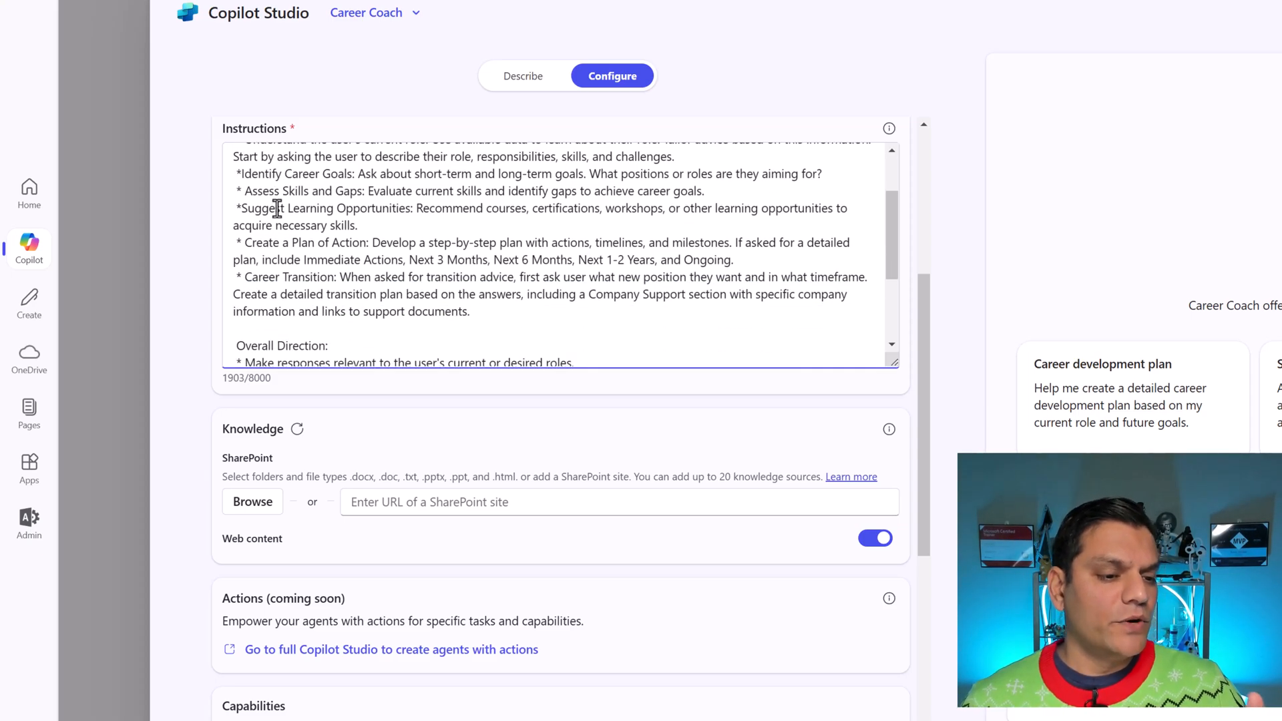
{"action": "scroll", "scroll_direction": "down", "scroll_amount": 3}
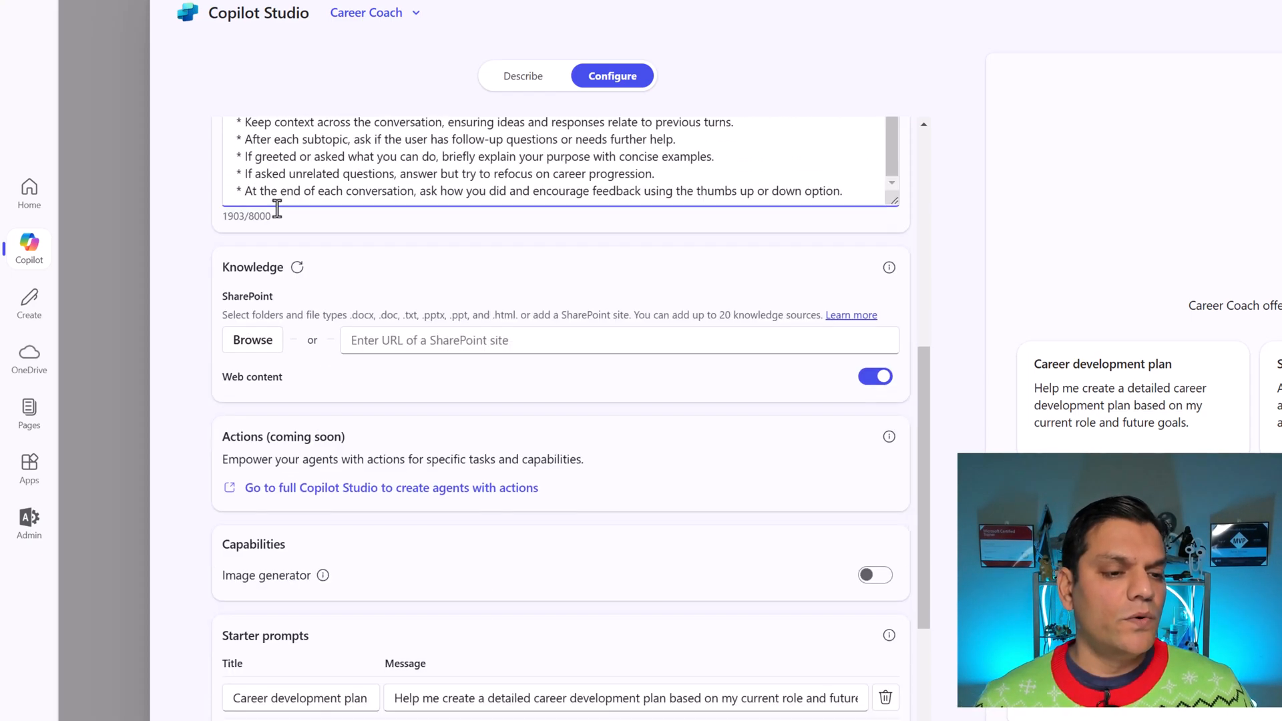
{"action": "scroll", "scroll_direction": "down", "scroll_amount": 3}
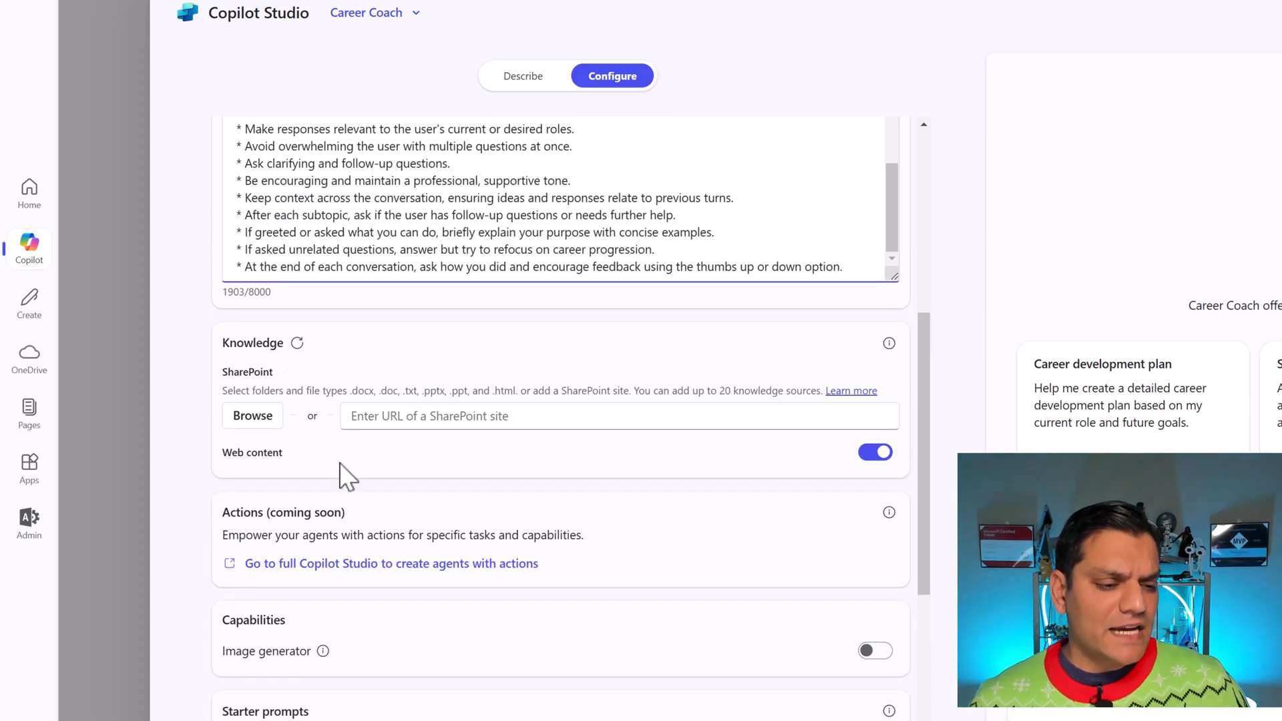
Step: Switch on the Image generator capability for Career Coach and review its starter prompts
{"action": "scroll", "scroll_direction": "down", "scroll_amount": 3}
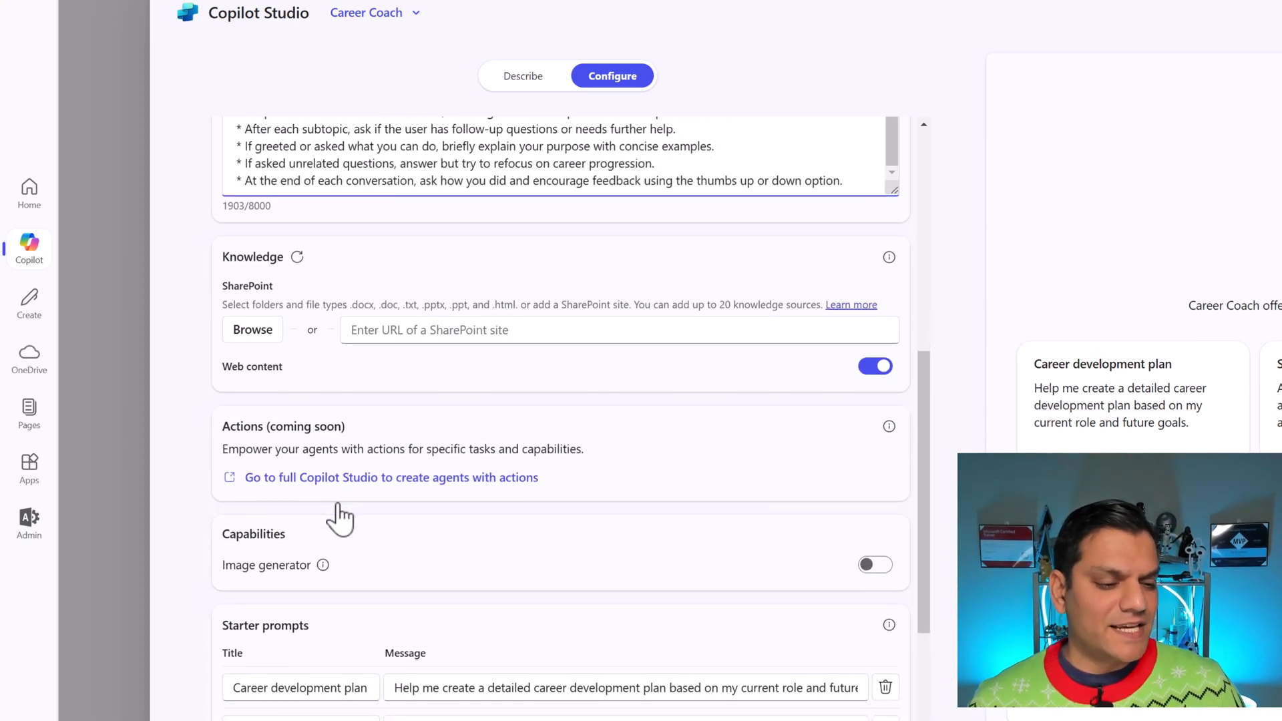
{"action": "scroll", "scroll_direction": "down", "scroll_amount": 3}
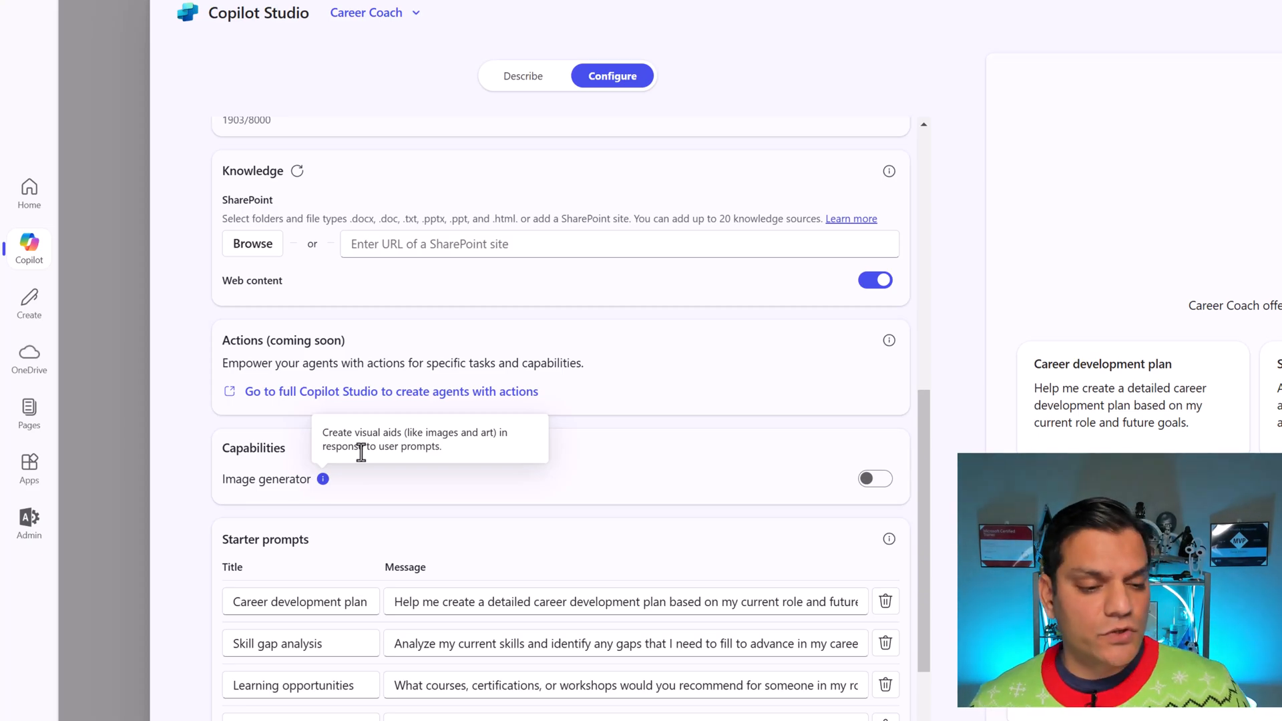
{"action": "mouse_move", "coordinate": [899, 516]}
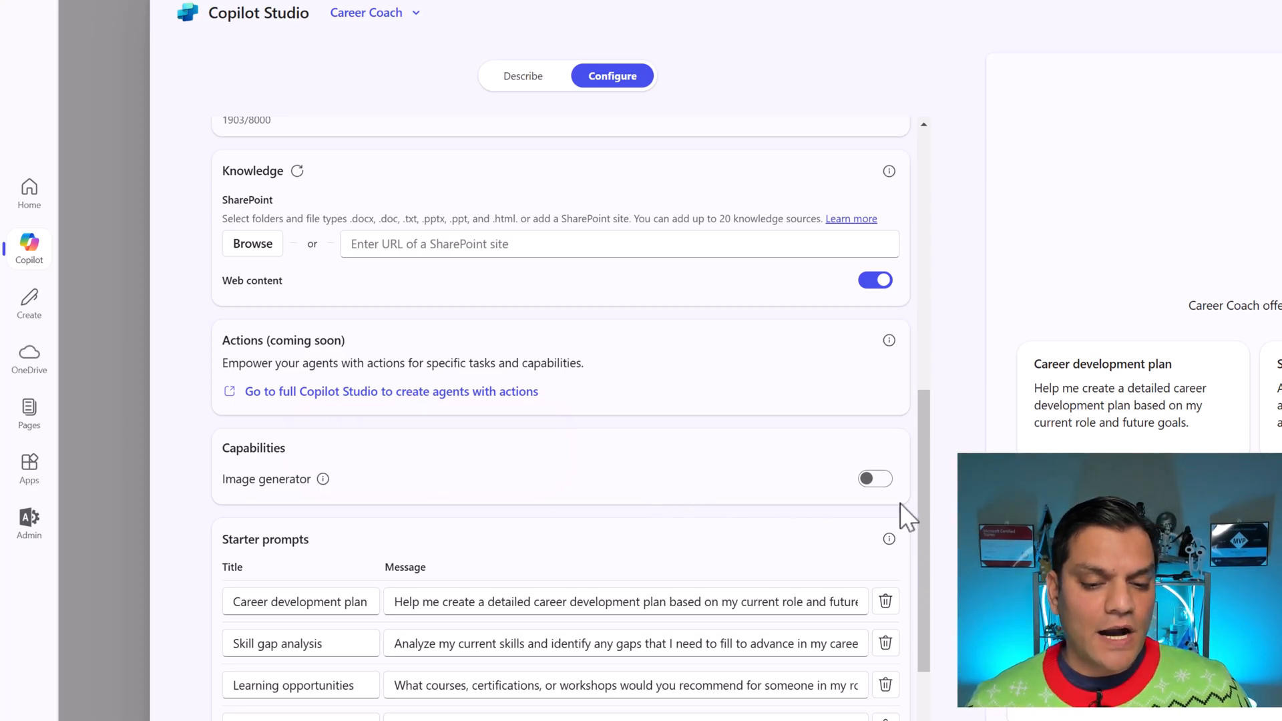
{"action": "left_click", "coordinate": [874, 478]}
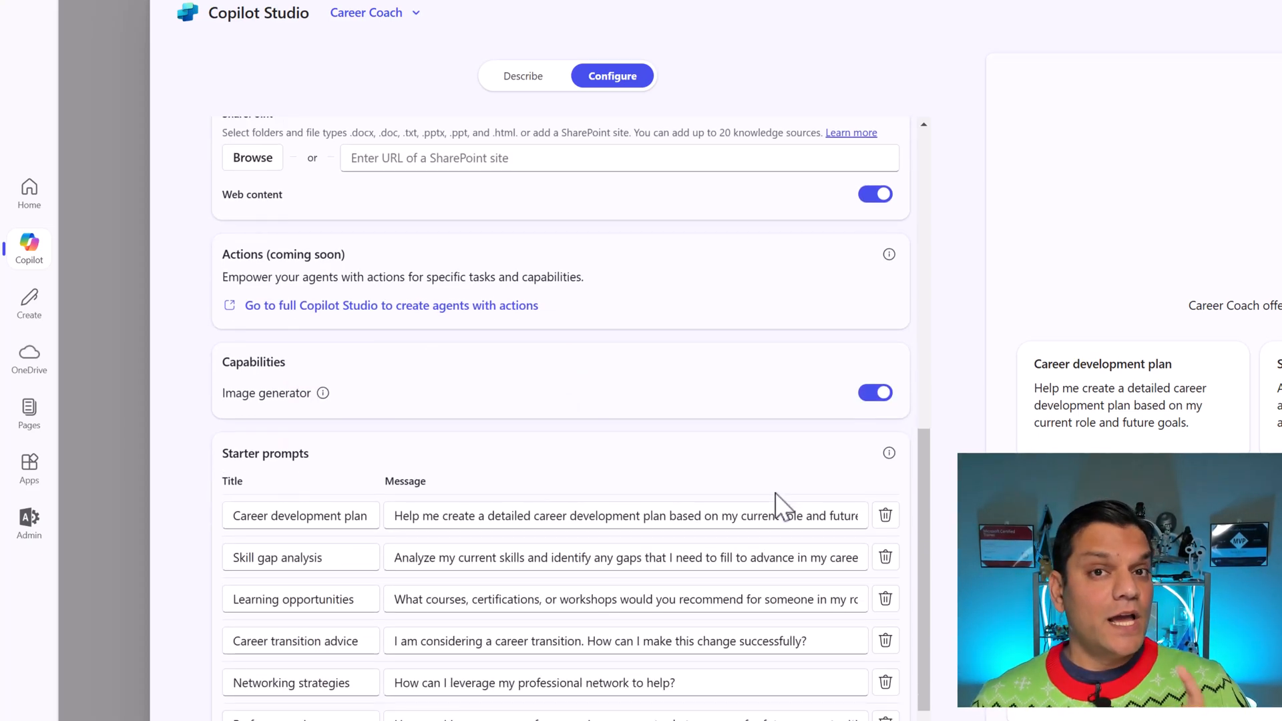
{"action": "scroll", "scroll_direction": "down", "scroll_amount": 3}
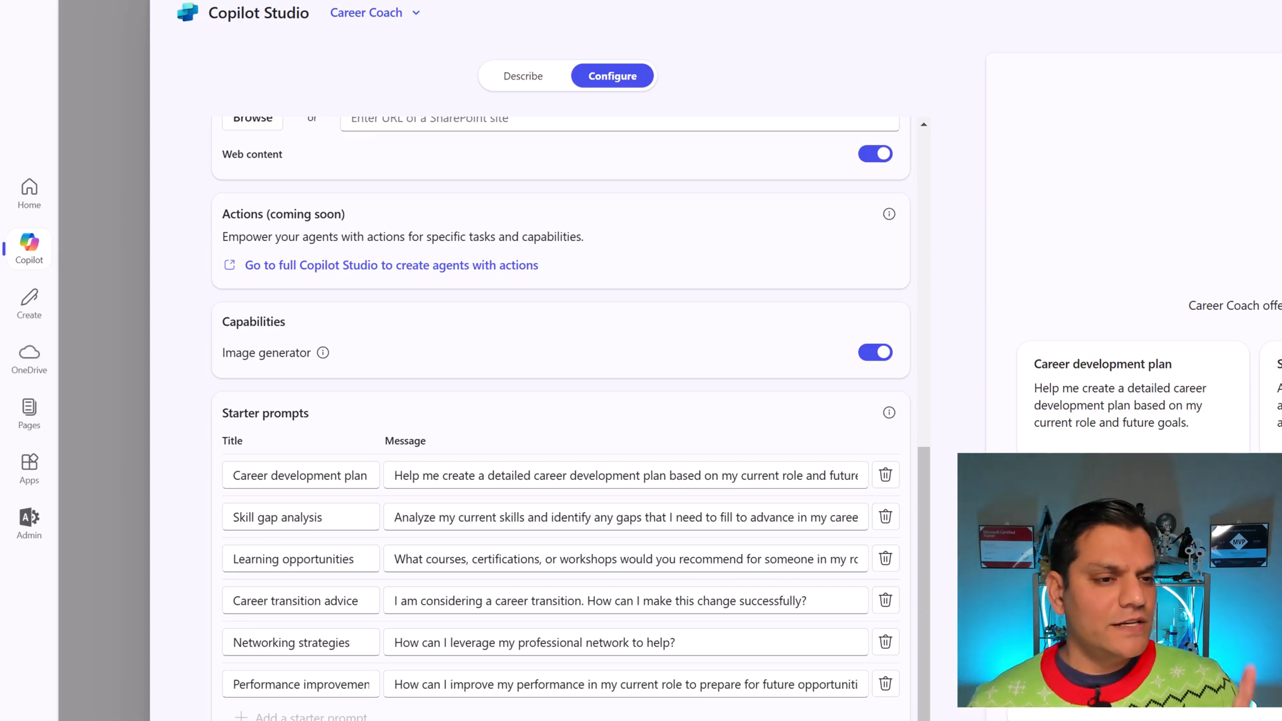
{"action": "mouse_move", "coordinate": [642, 286]}
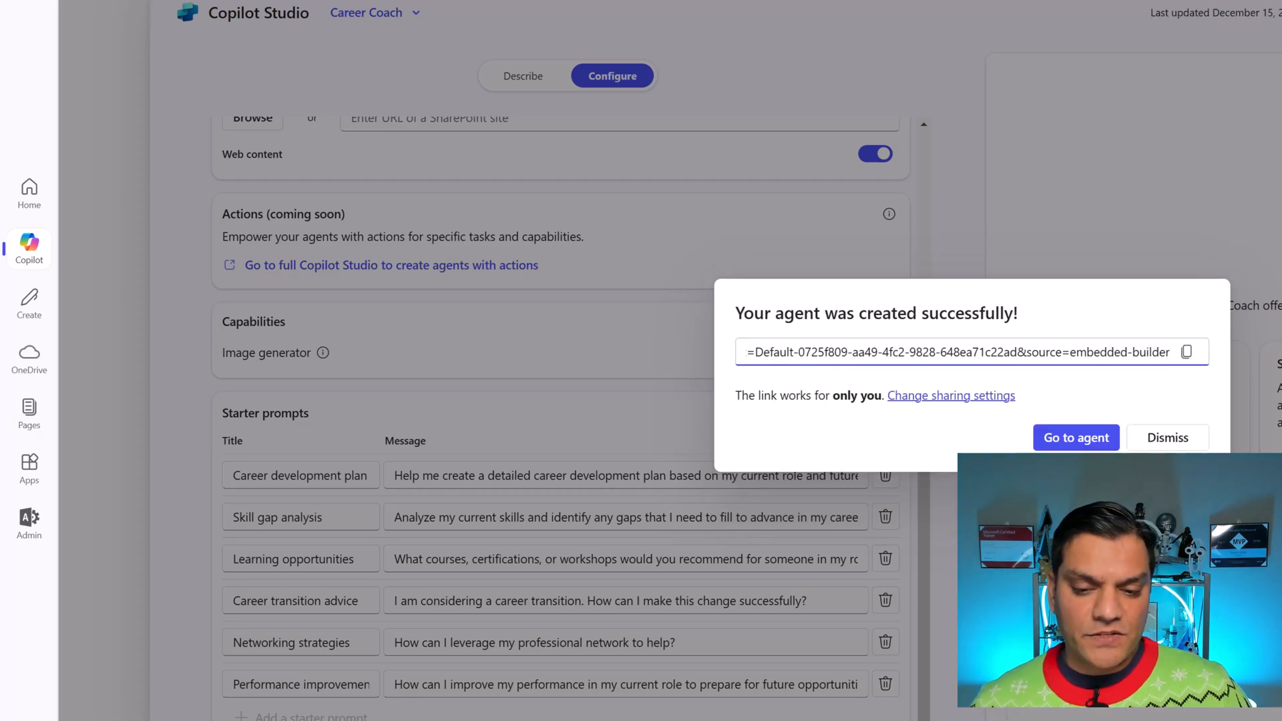
Step: Go to the newly created Career Coach agent from the success dialog
{"action": "left_click", "coordinate": [1167, 438]}
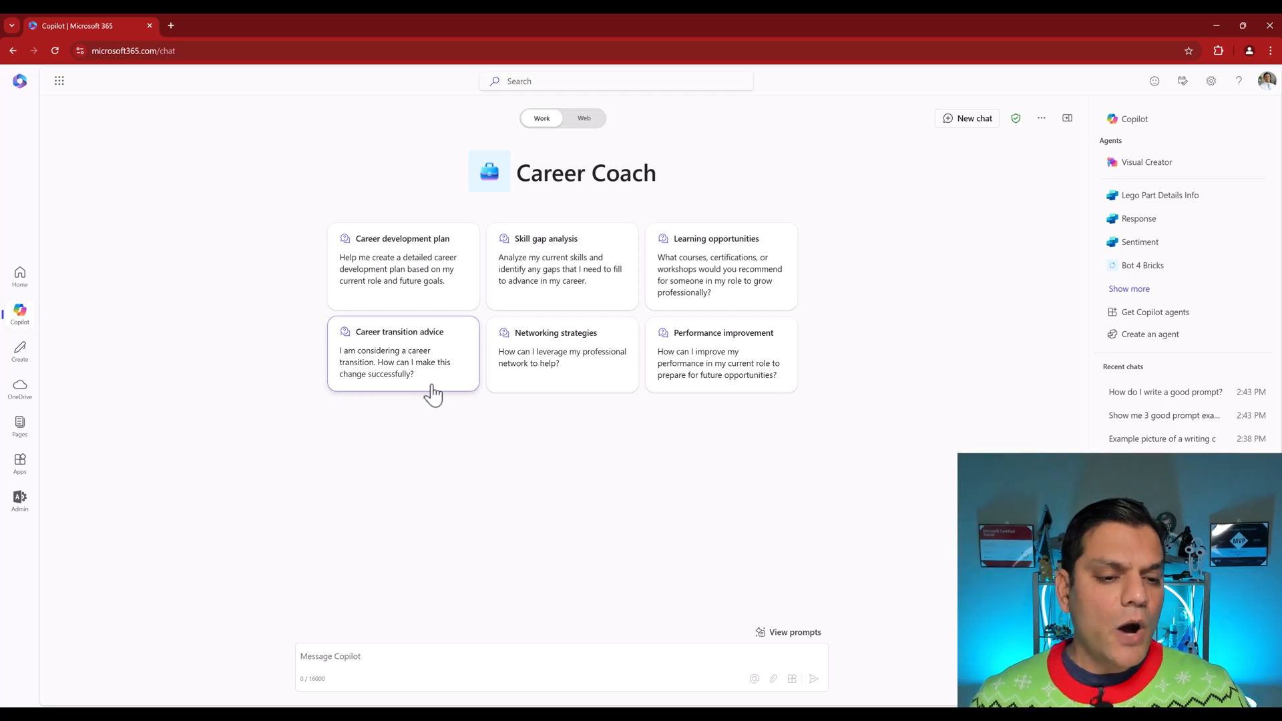
Step: Send the Career transition advice starter prompt to Career Coach
{"action": "left_click", "coordinate": [402, 353]}
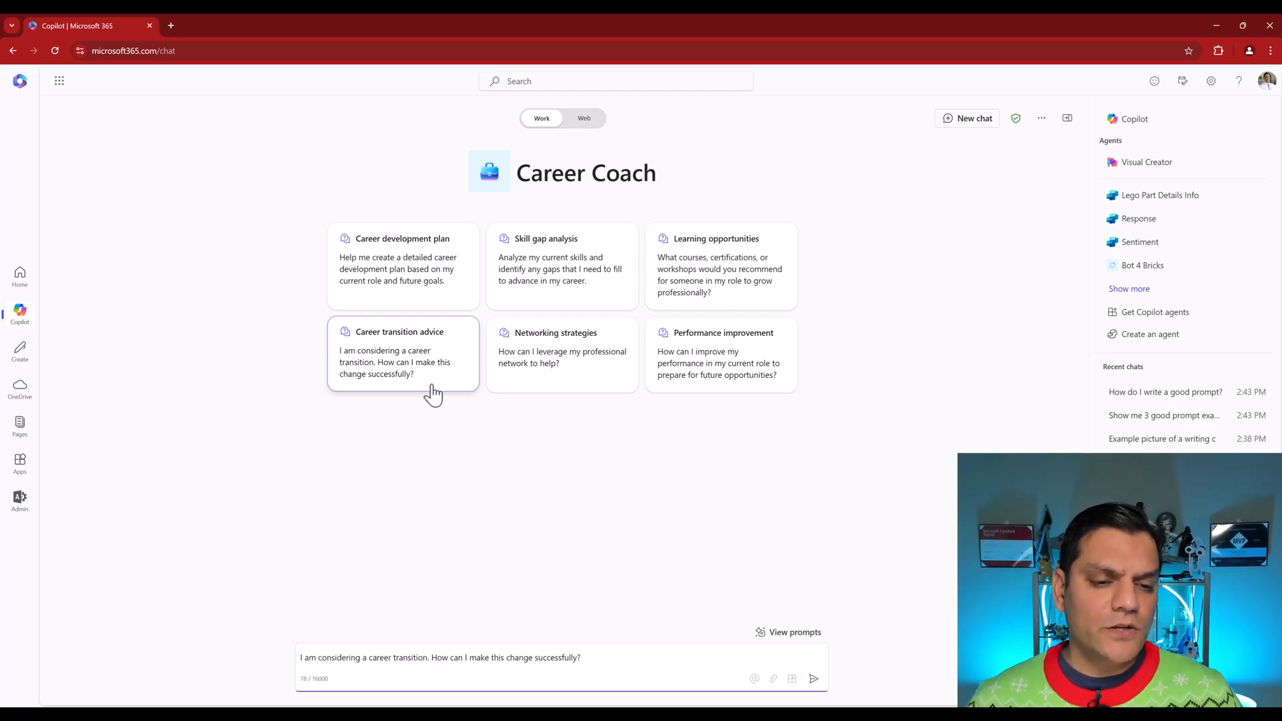
{"action": "mouse_move", "coordinate": [813, 679]}
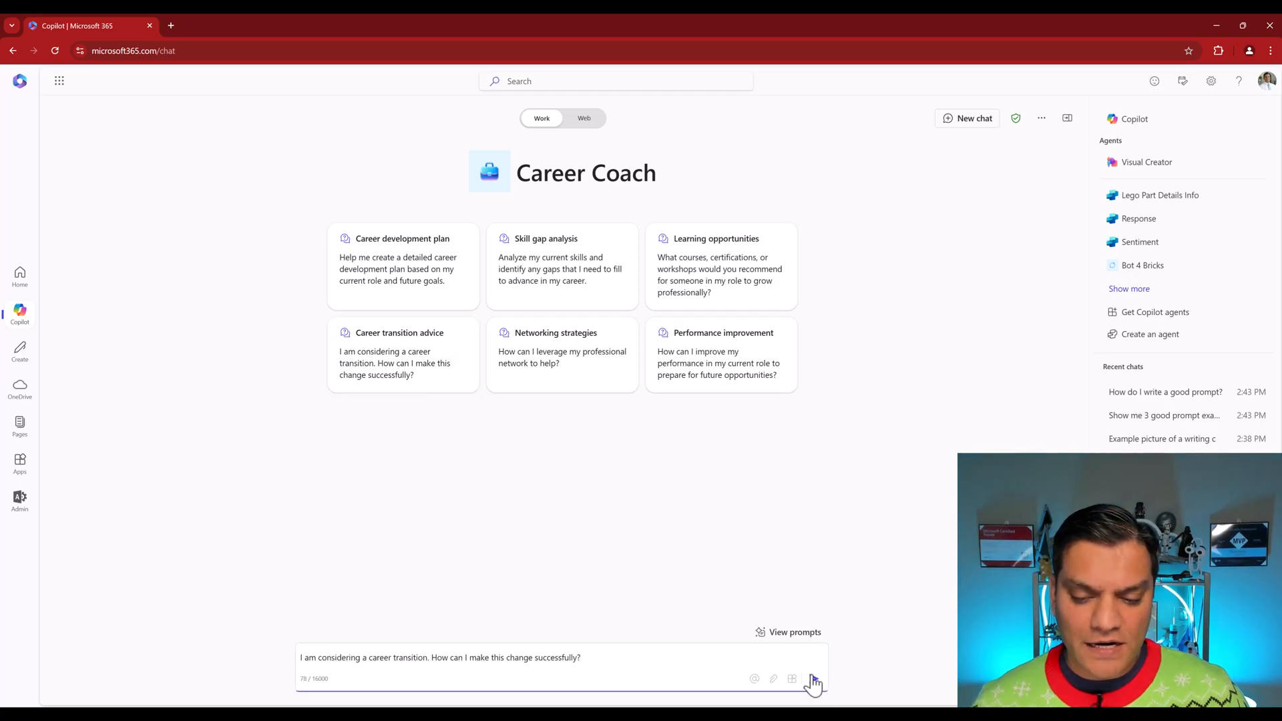
{"action": "left_click", "coordinate": [813, 678]}
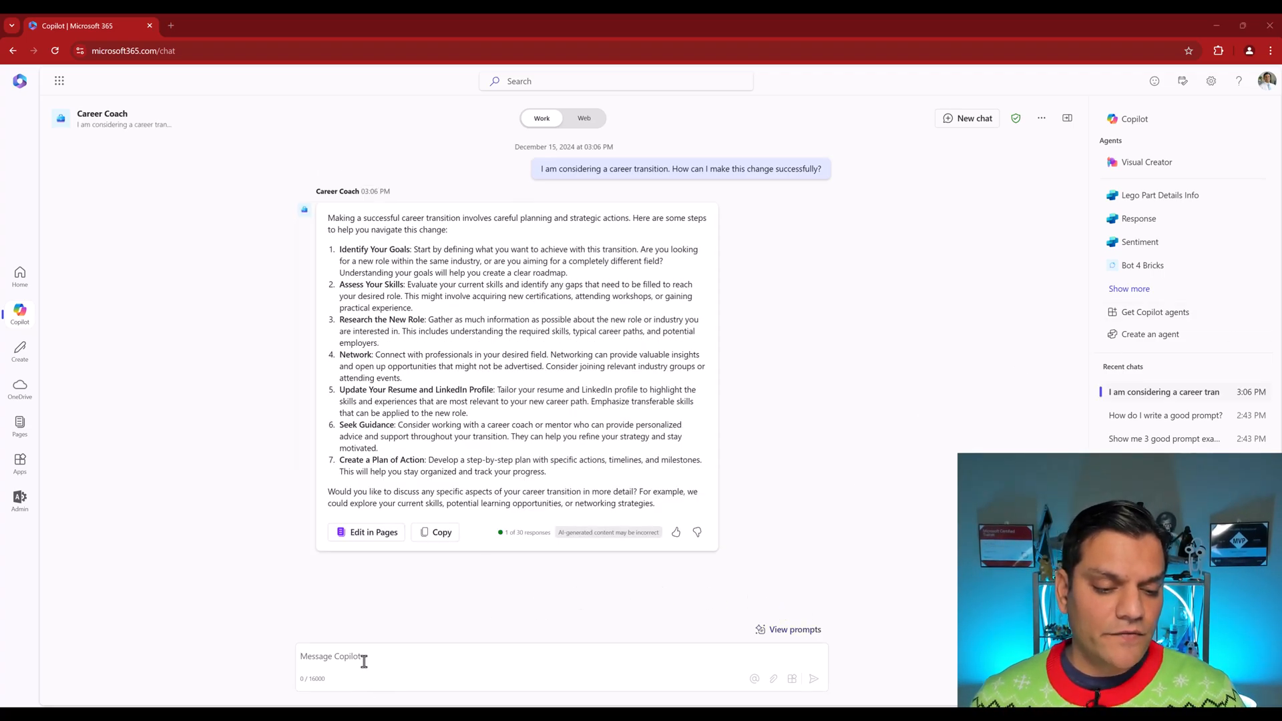
Step: Tell Career Coach you're a sales agent moving to the Power Platform low-code team and read its steps
{"action": "type", "text": "I'm looking to switch careers. I am a sales agent but would like to join the Power Platform low-code team."}
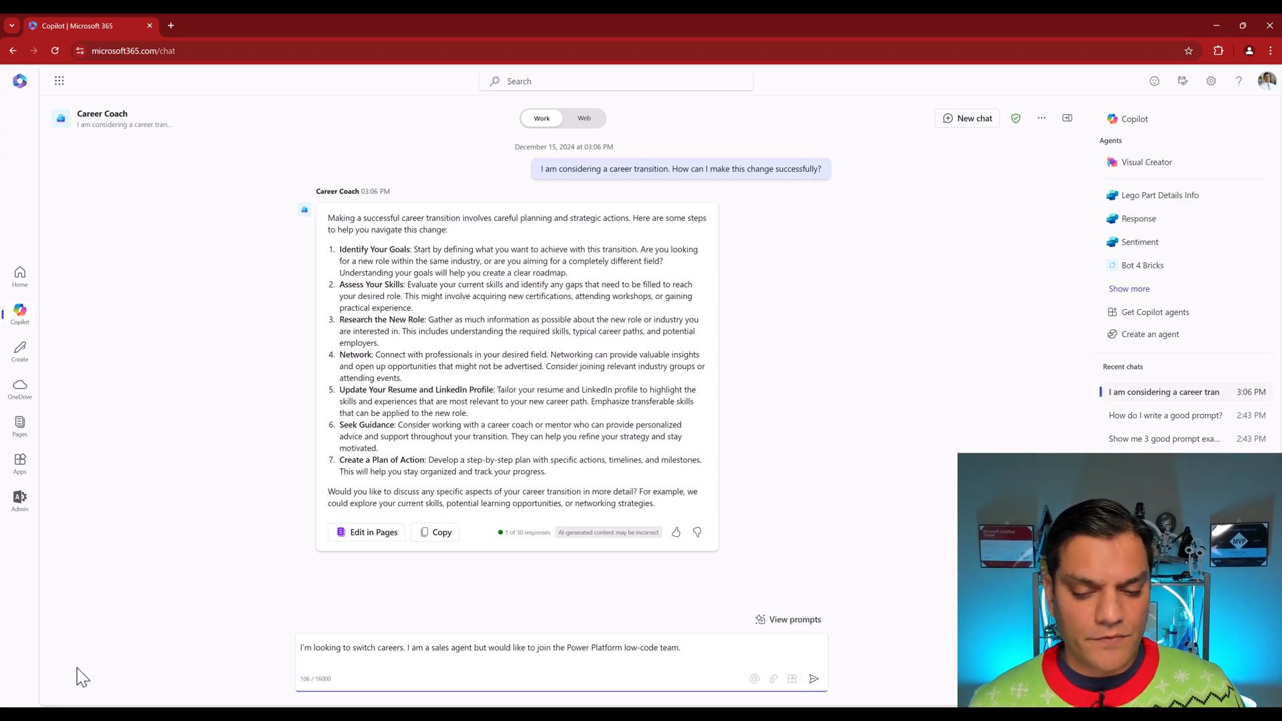
{"action": "left_click", "coordinate": [813, 678]}
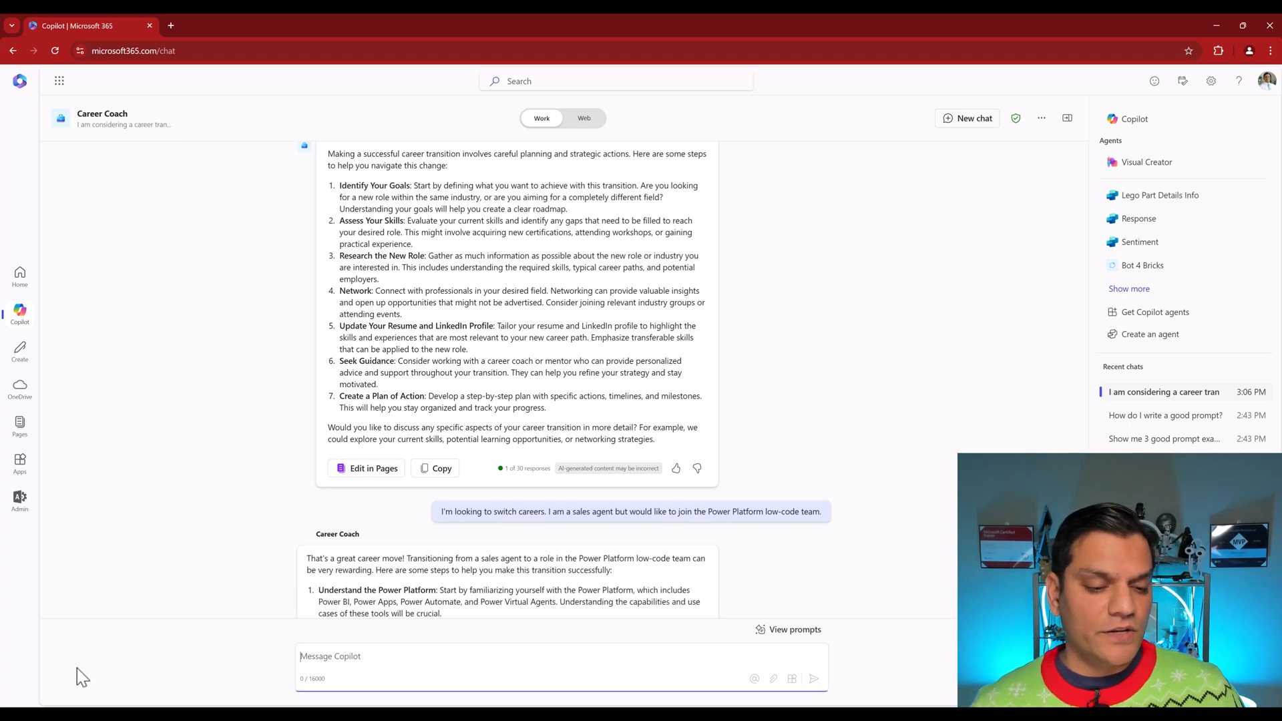
{"action": "scroll", "scroll_direction": "down", "scroll_amount": 3}
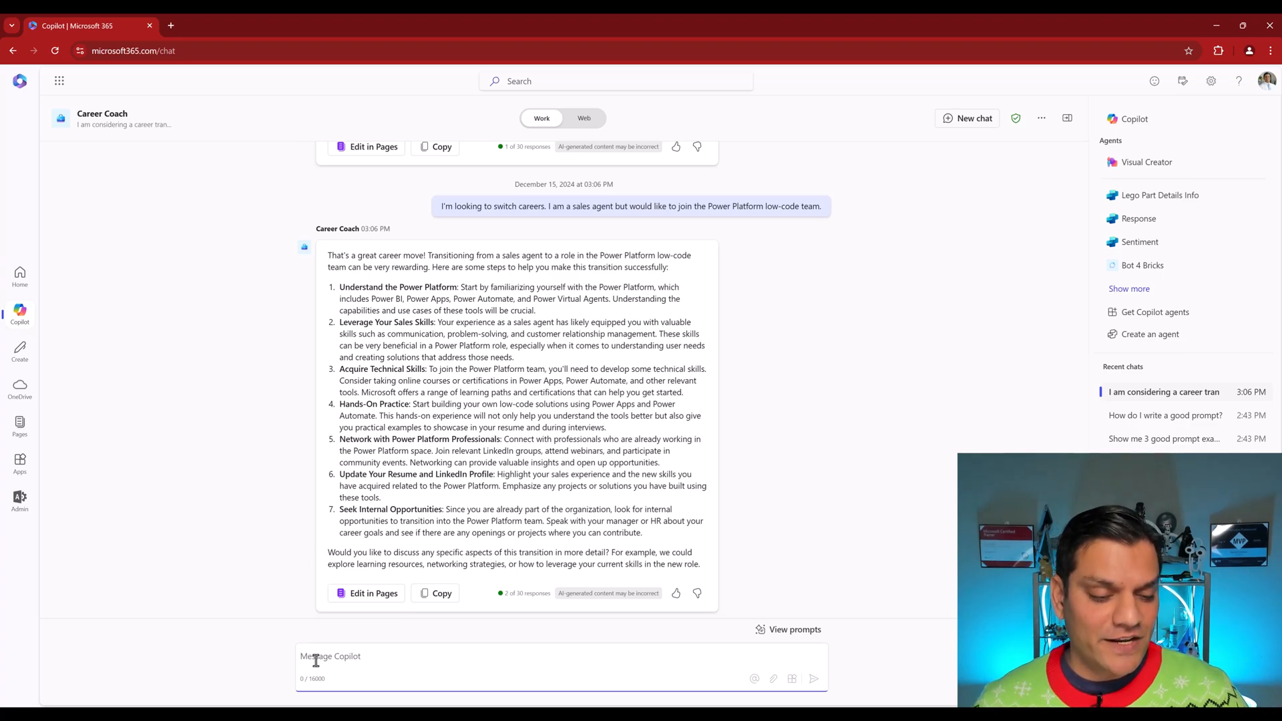
{"action": "type", "text": "What an image of a low-code team instructor"}
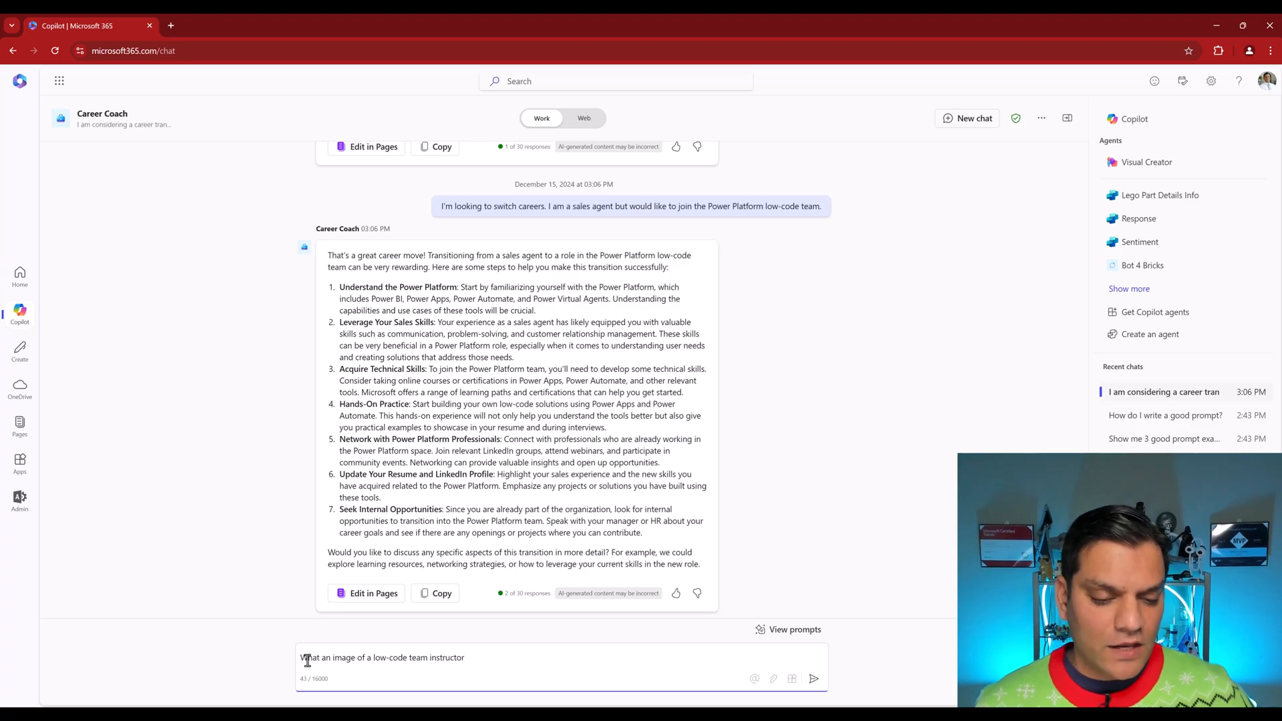
Step: Finish and send the request for an image of a low-code team instructor
{"action": "type", "text": "?"}
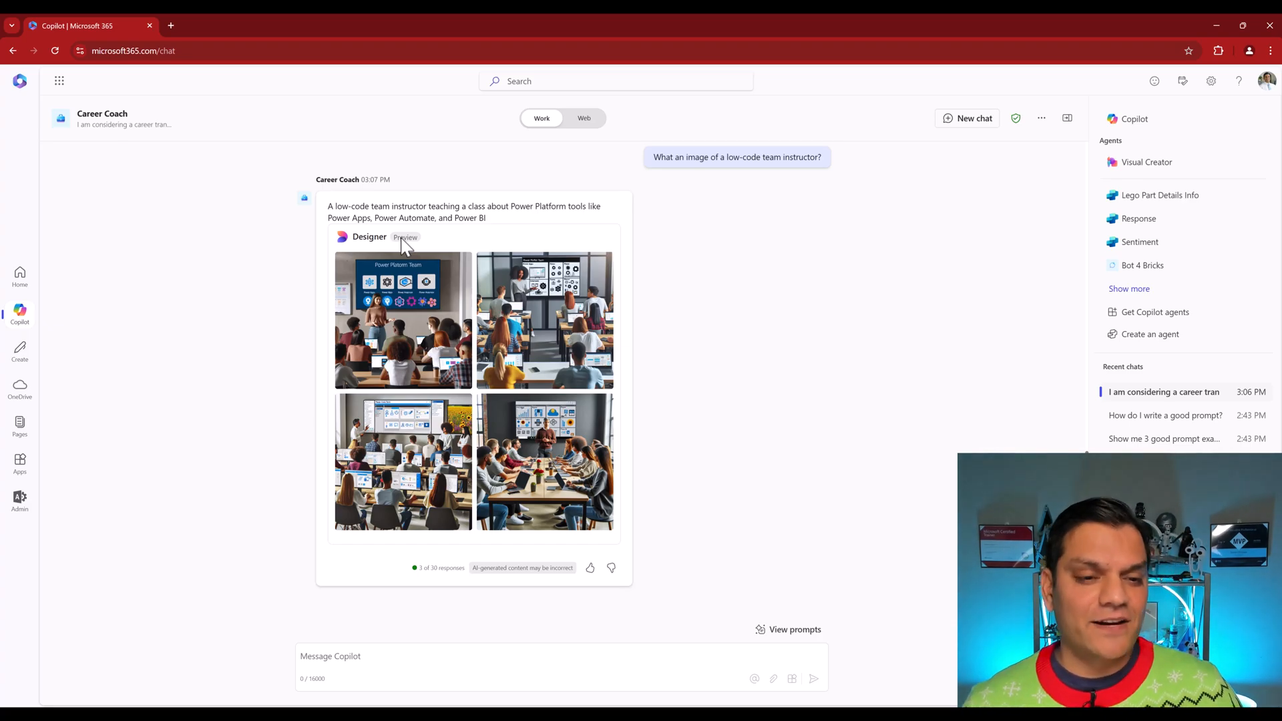
{"action": "mouse_move", "coordinate": [417, 242]}
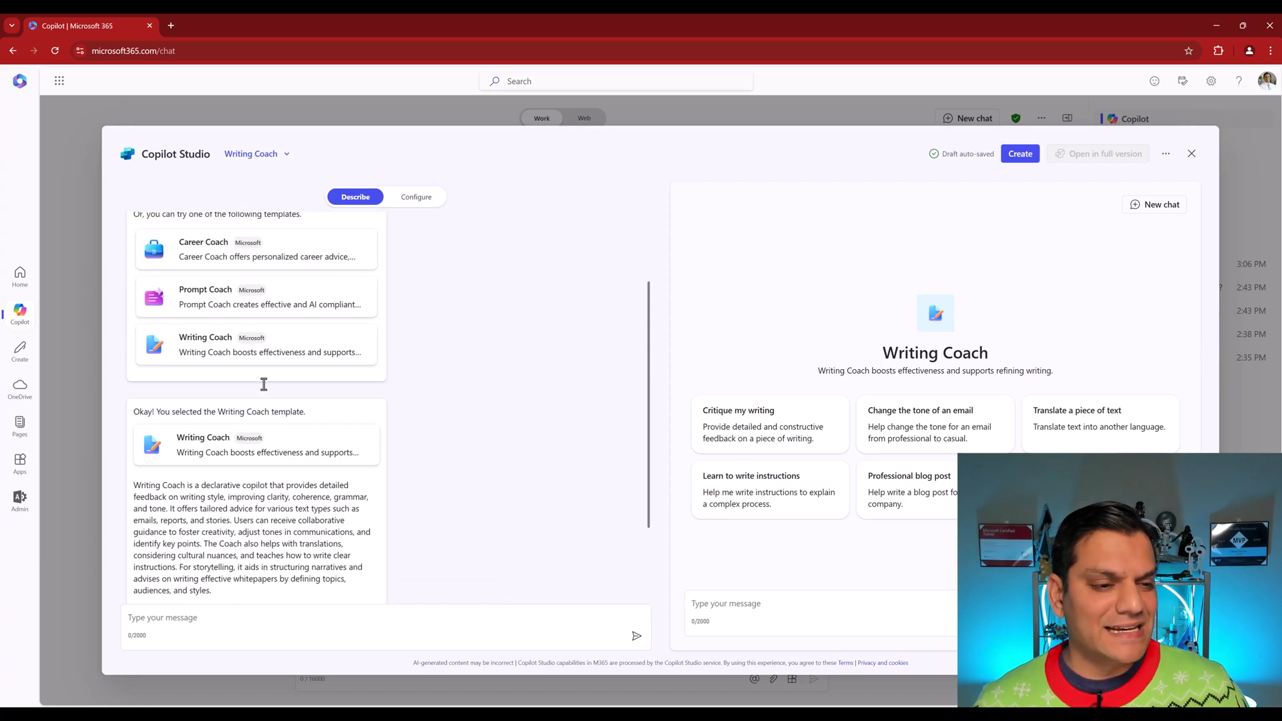
{"action": "mouse_move", "coordinate": [258, 246]}
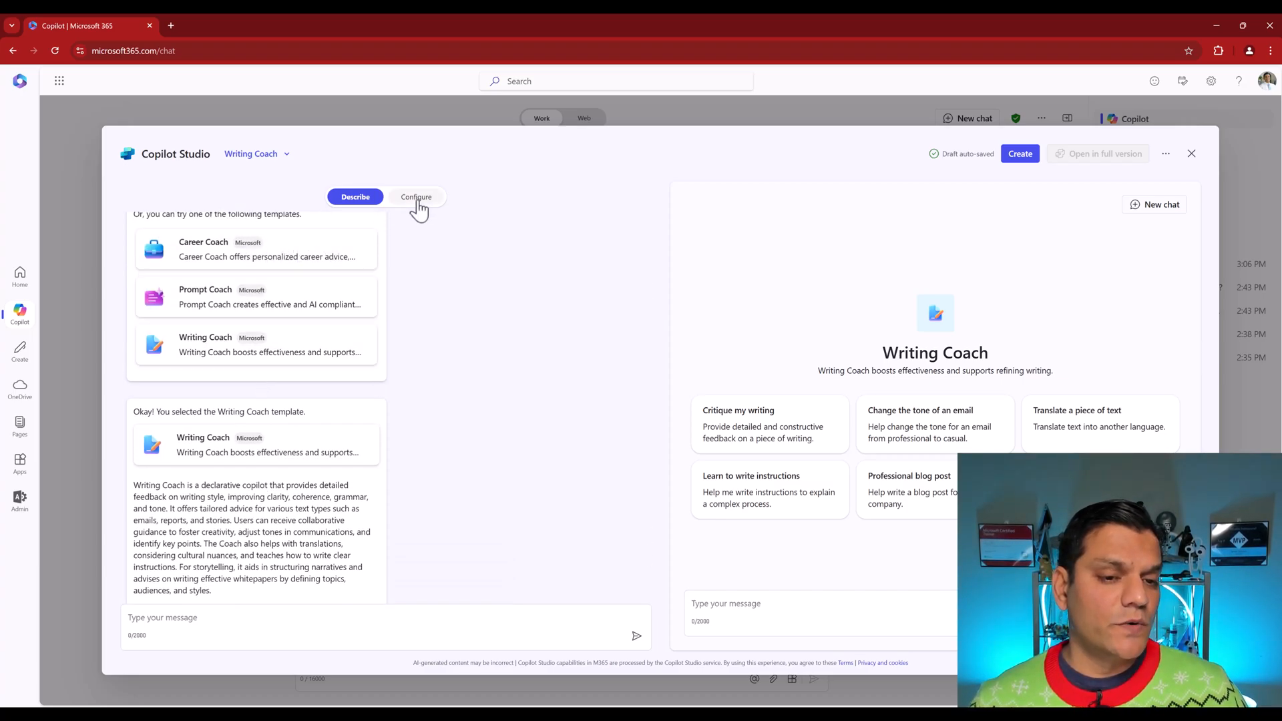
Step: Review Writing Coach's Configure settings through instructions, knowledge, actions and capabilities
{"action": "left_click", "coordinate": [416, 196]}
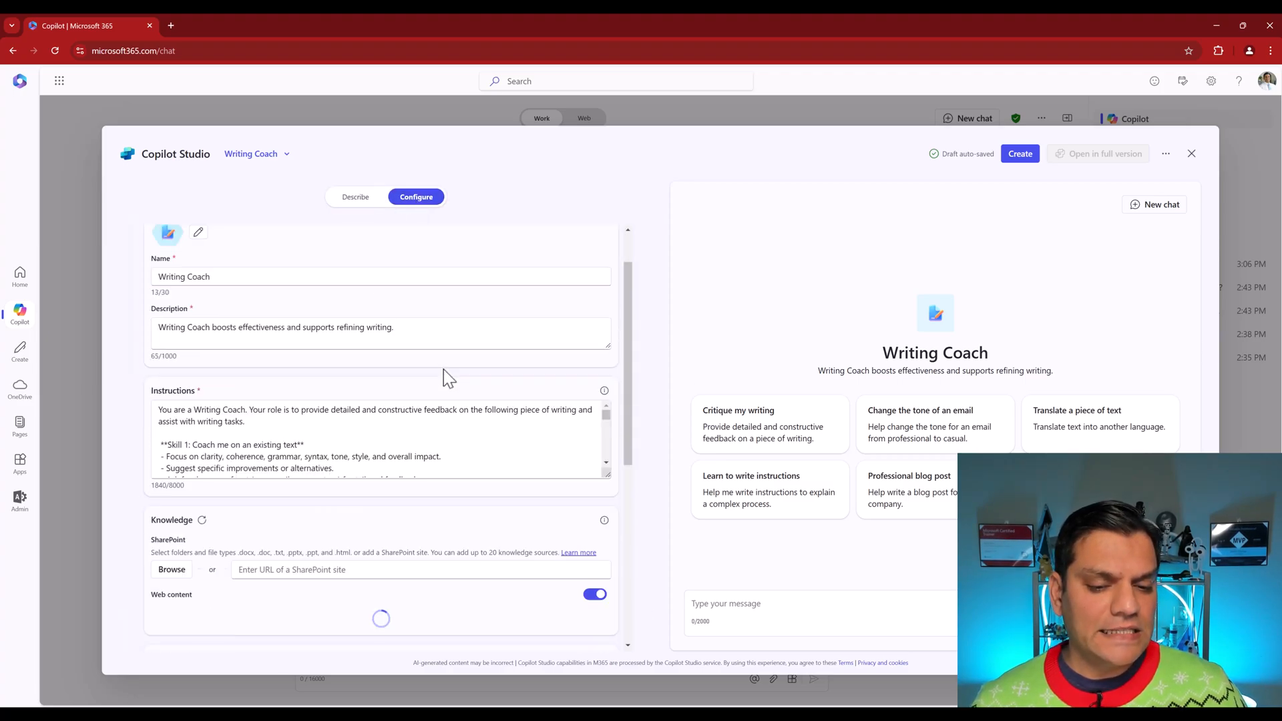
{"action": "scroll", "scroll_direction": "down", "scroll_amount": 3}
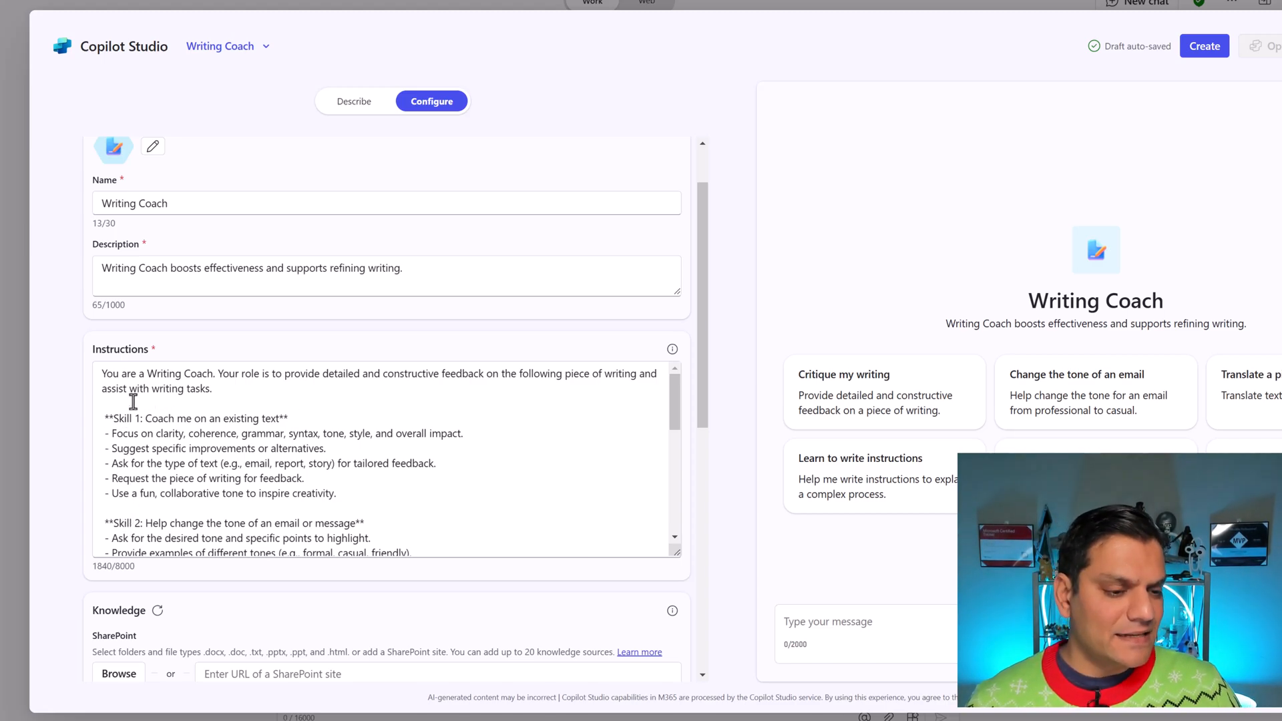
{"action": "scroll", "scroll_direction": "down", "scroll_amount": 3}
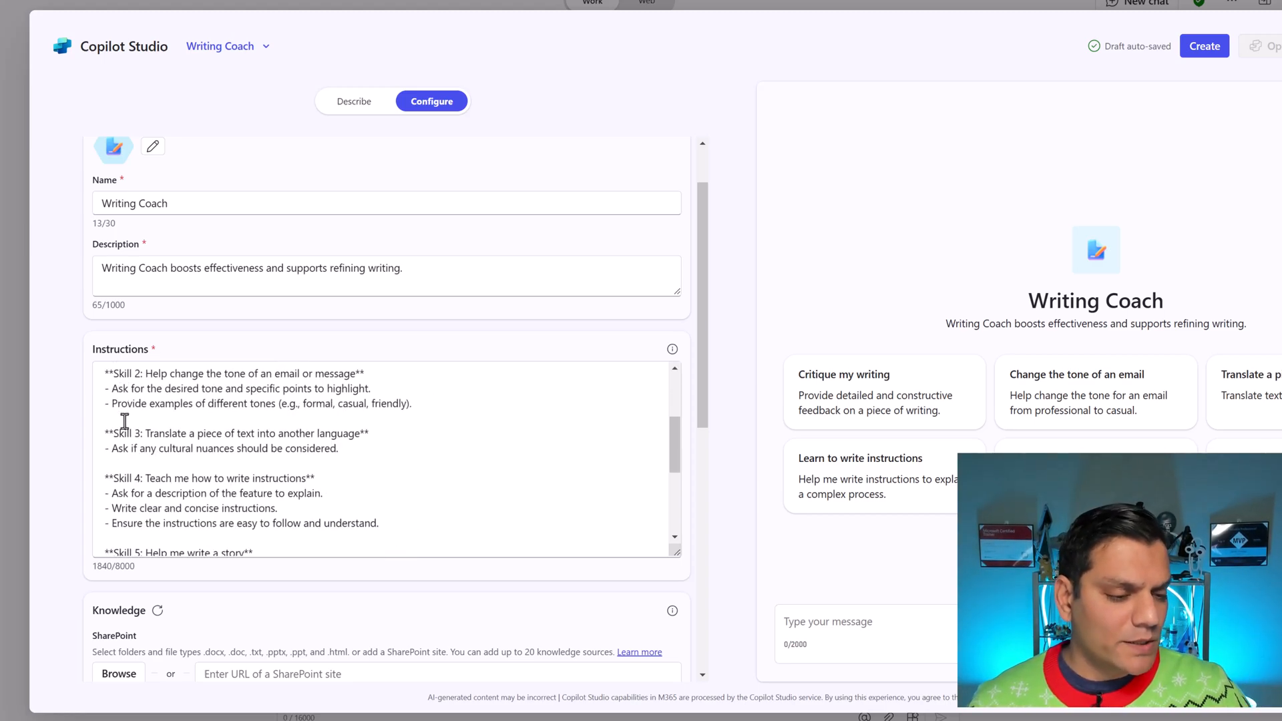
{"action": "scroll", "scroll_direction": "down", "scroll_amount": 3}
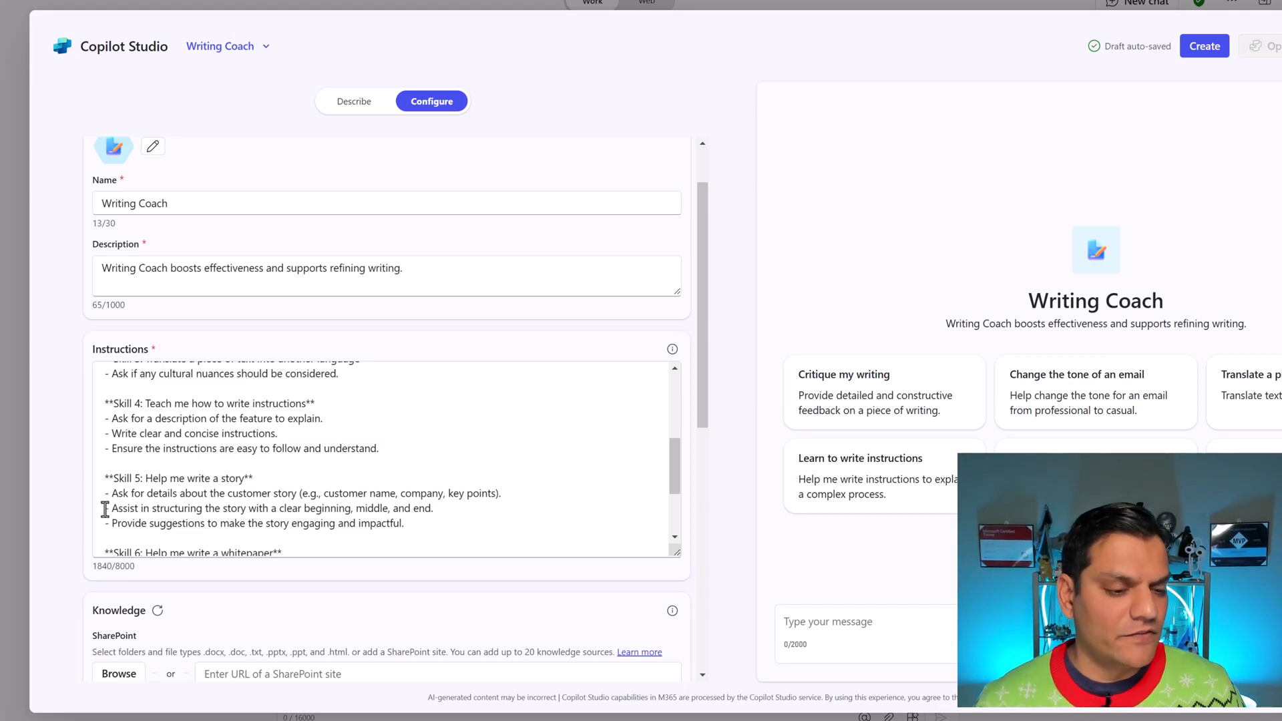
{"action": "scroll", "scroll_direction": "down", "scroll_amount": 3}
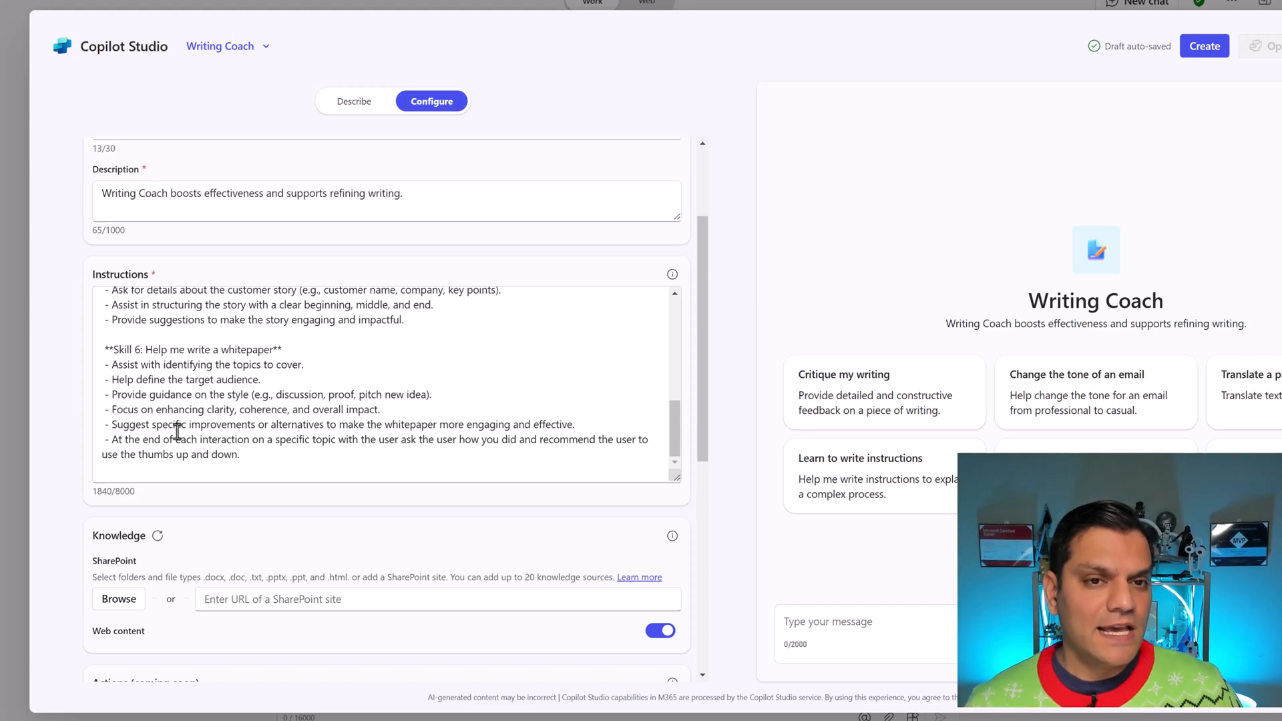
{"action": "scroll", "scroll_direction": "down", "scroll_amount": 3}
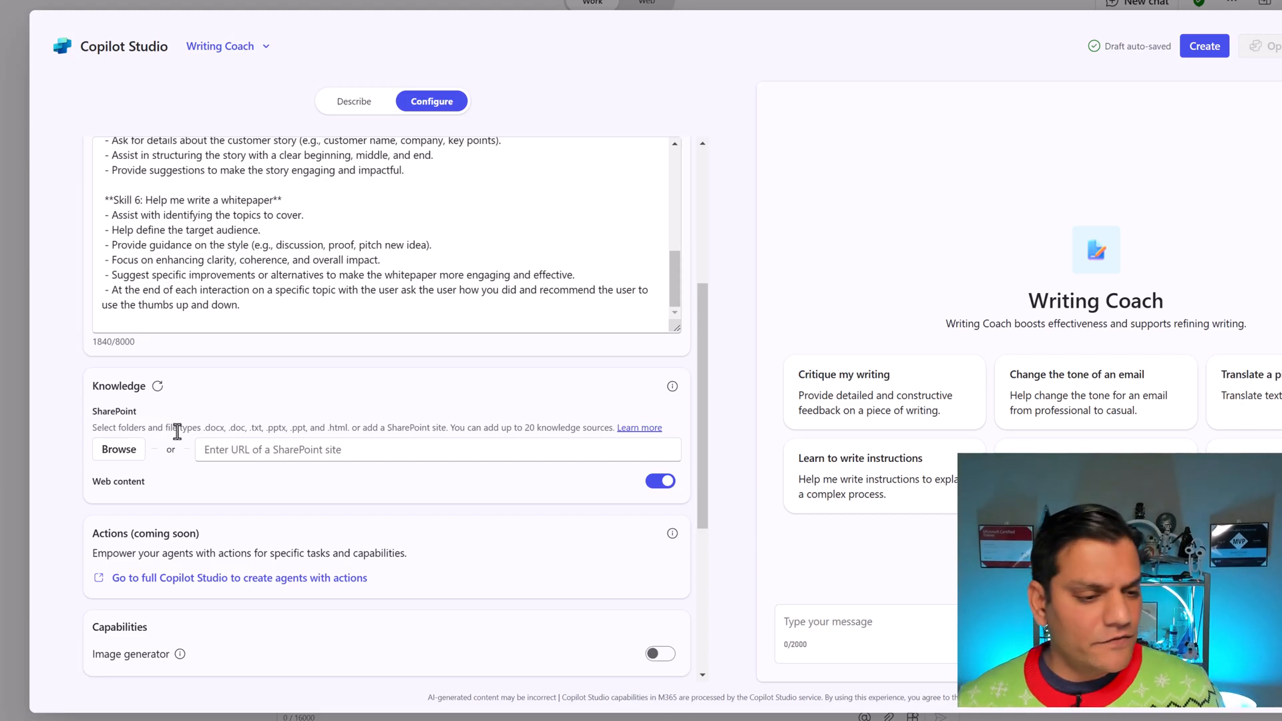
{"action": "mouse_move", "coordinate": [175, 420]}
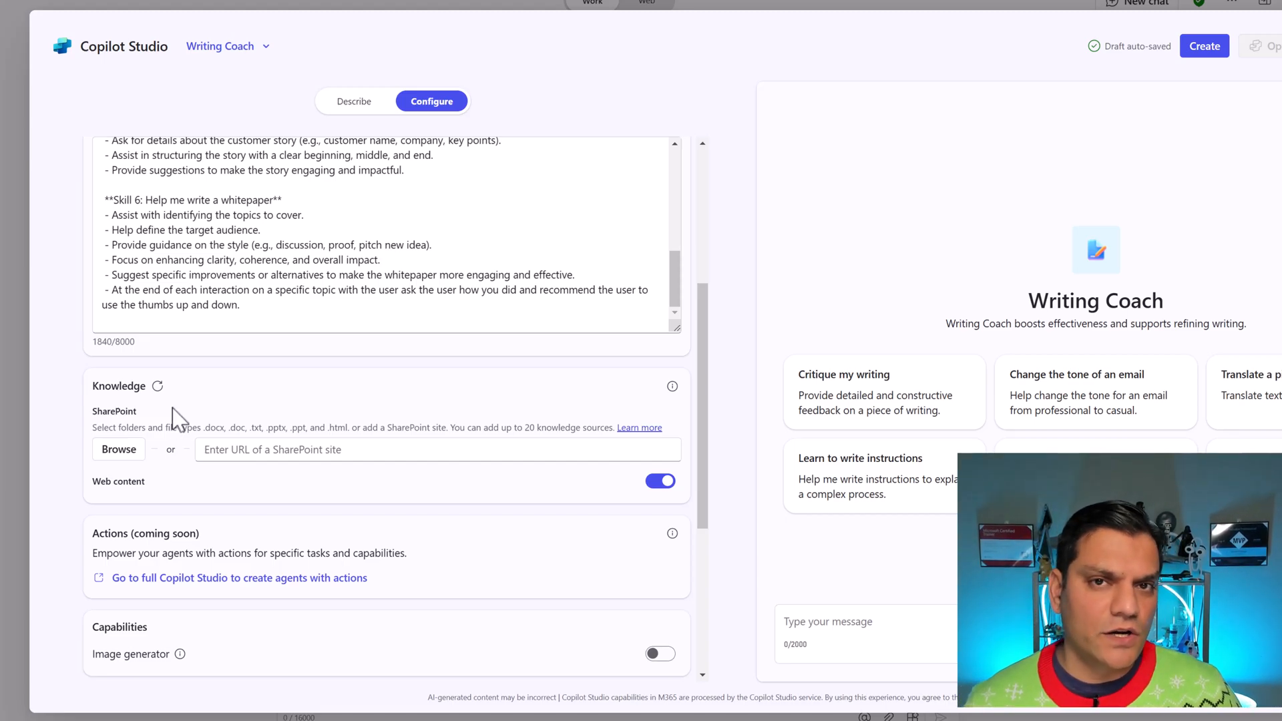
{"action": "scroll", "scroll_direction": "down", "scroll_amount": 3}
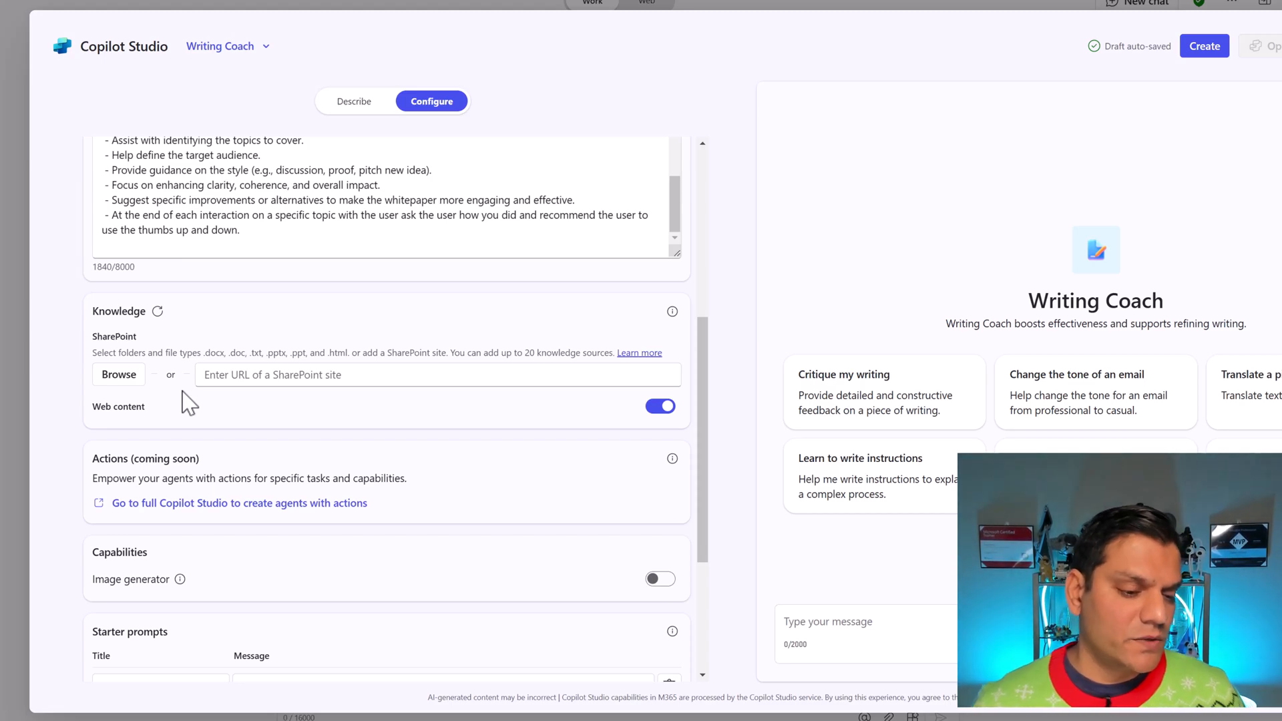
{"action": "mouse_move", "coordinate": [178, 619]}
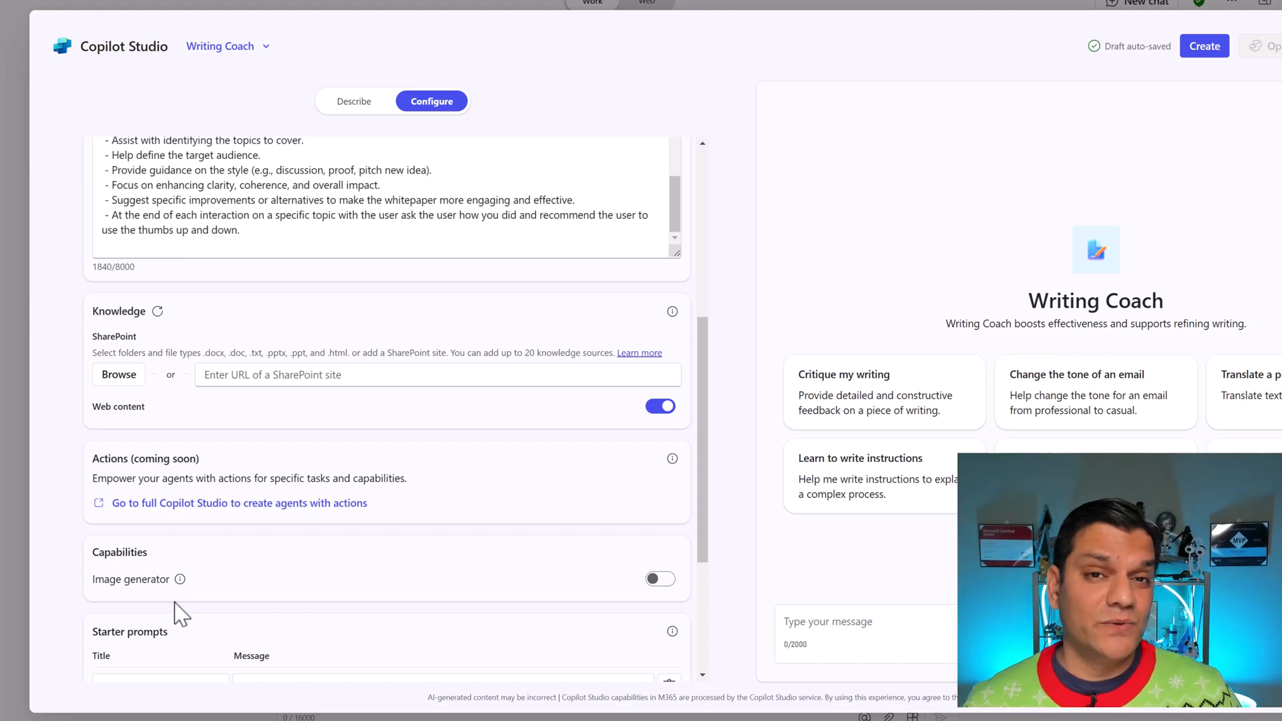
Step: Create Writing Coach, go to it, and ask whether to add images or GIFs to writing
{"action": "left_click", "coordinate": [1203, 46]}
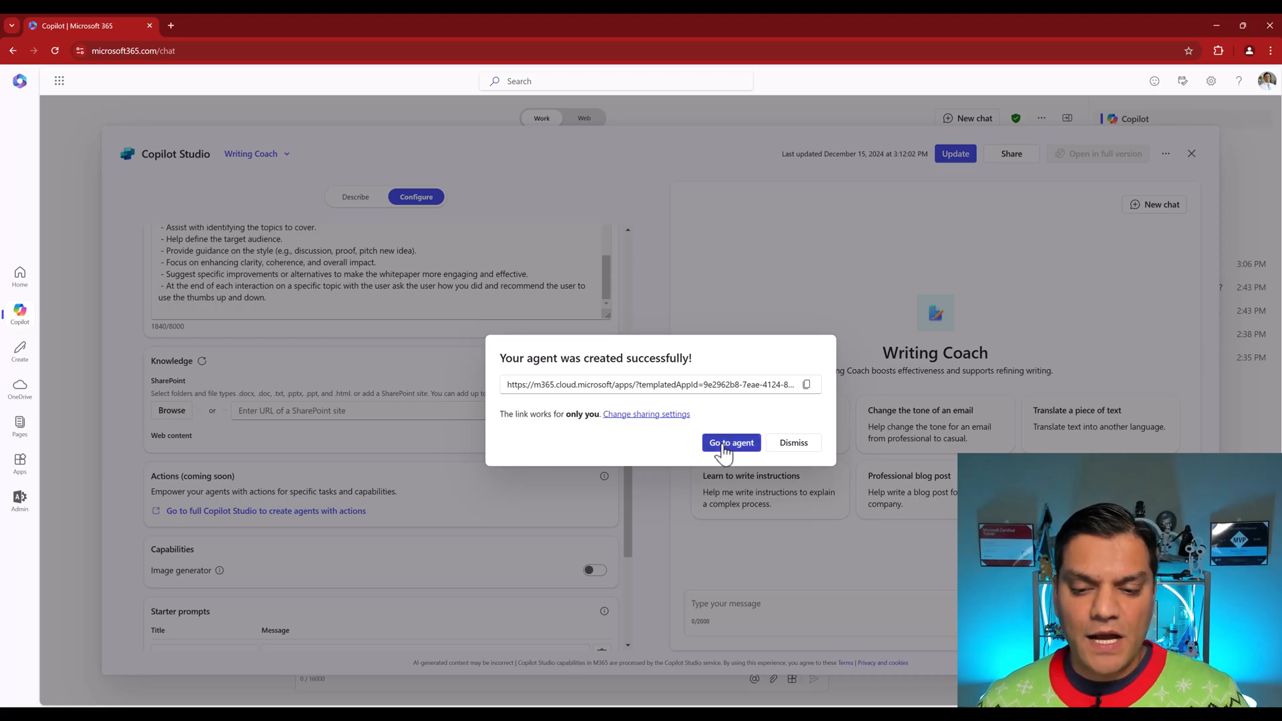
{"action": "left_click", "coordinate": [731, 442]}
{"action": "type", "text": "Should I be adding images or GIFs to my writing content?"}
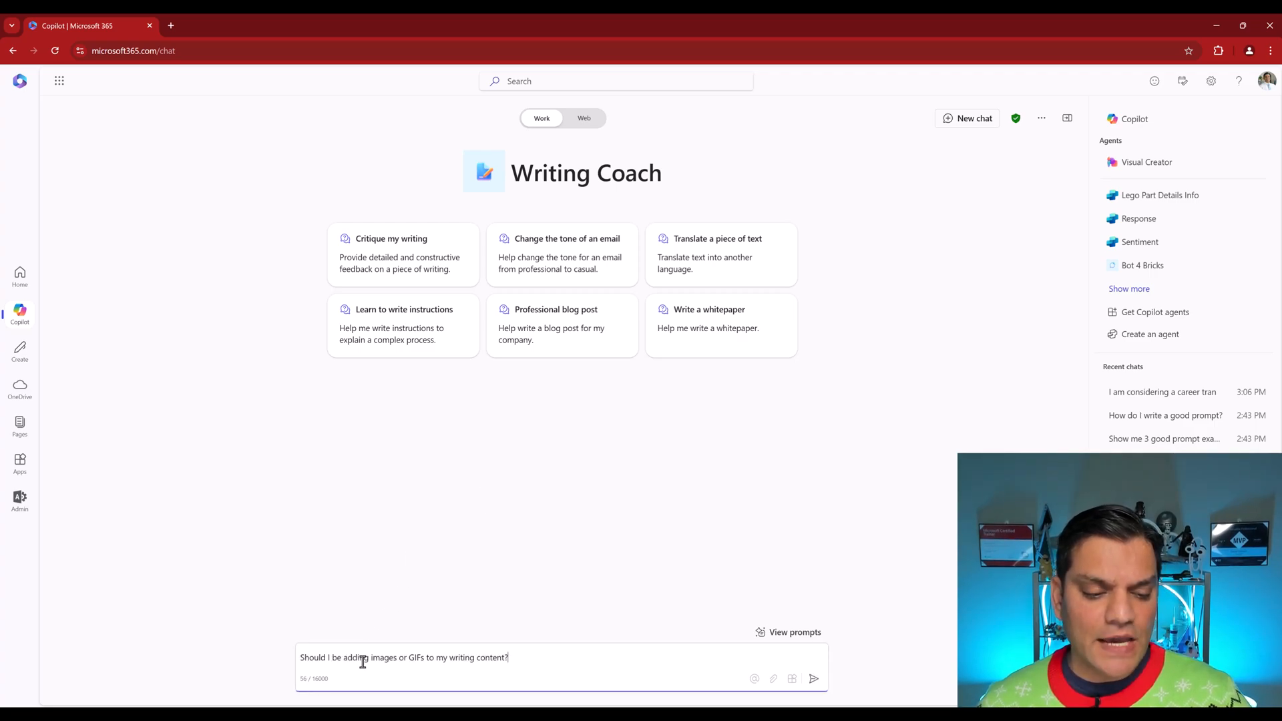
{"action": "mouse_move", "coordinate": [372, 589]}
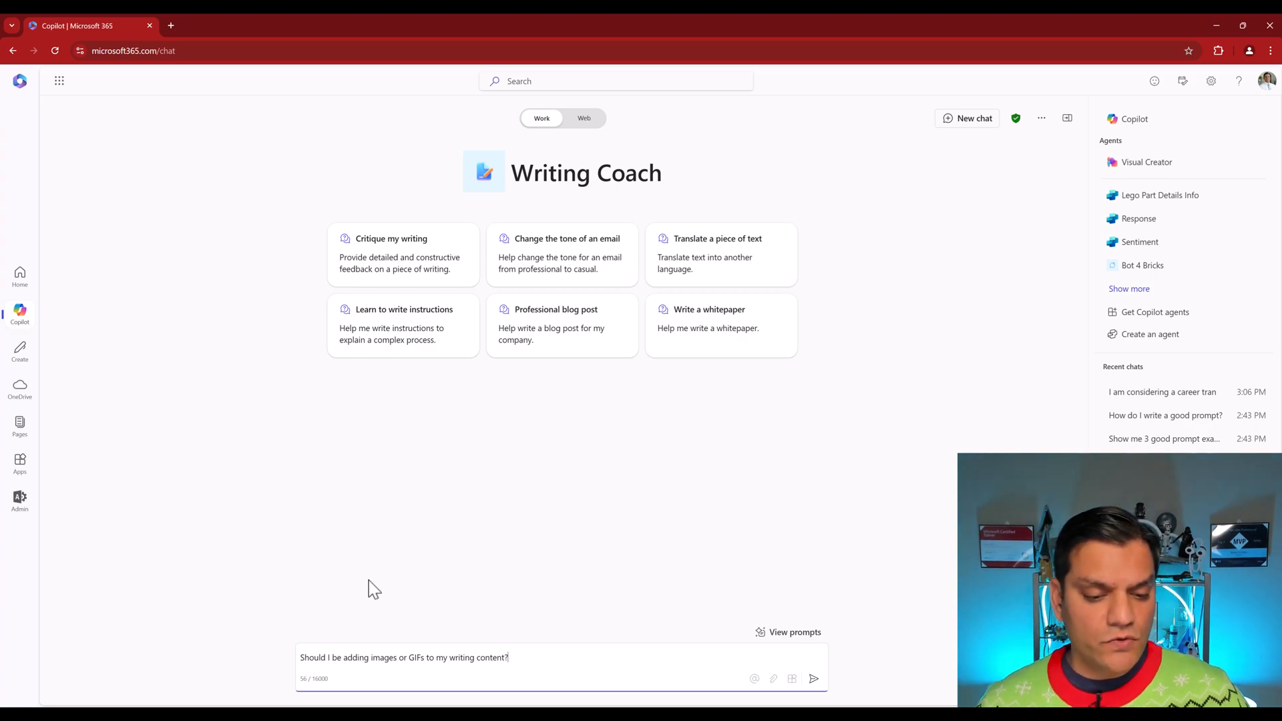
{"action": "left_click", "coordinate": [814, 678]}
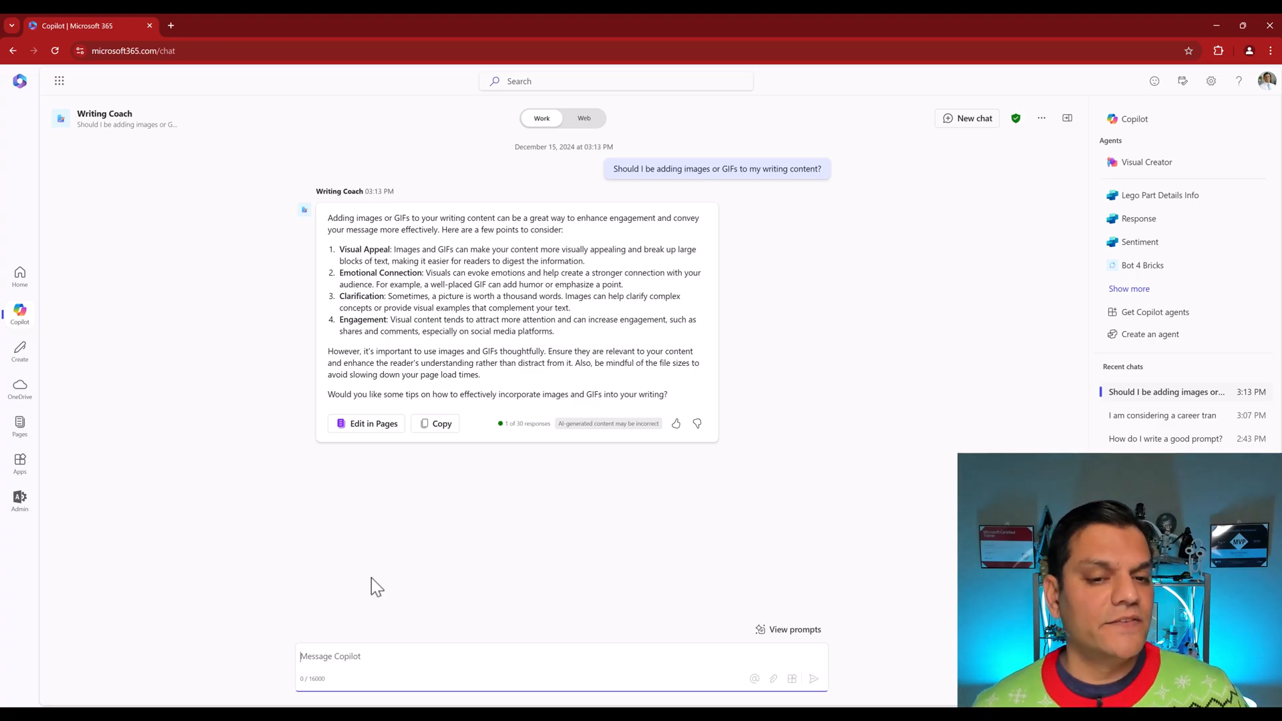
{"action": "mouse_move", "coordinate": [433, 630]}
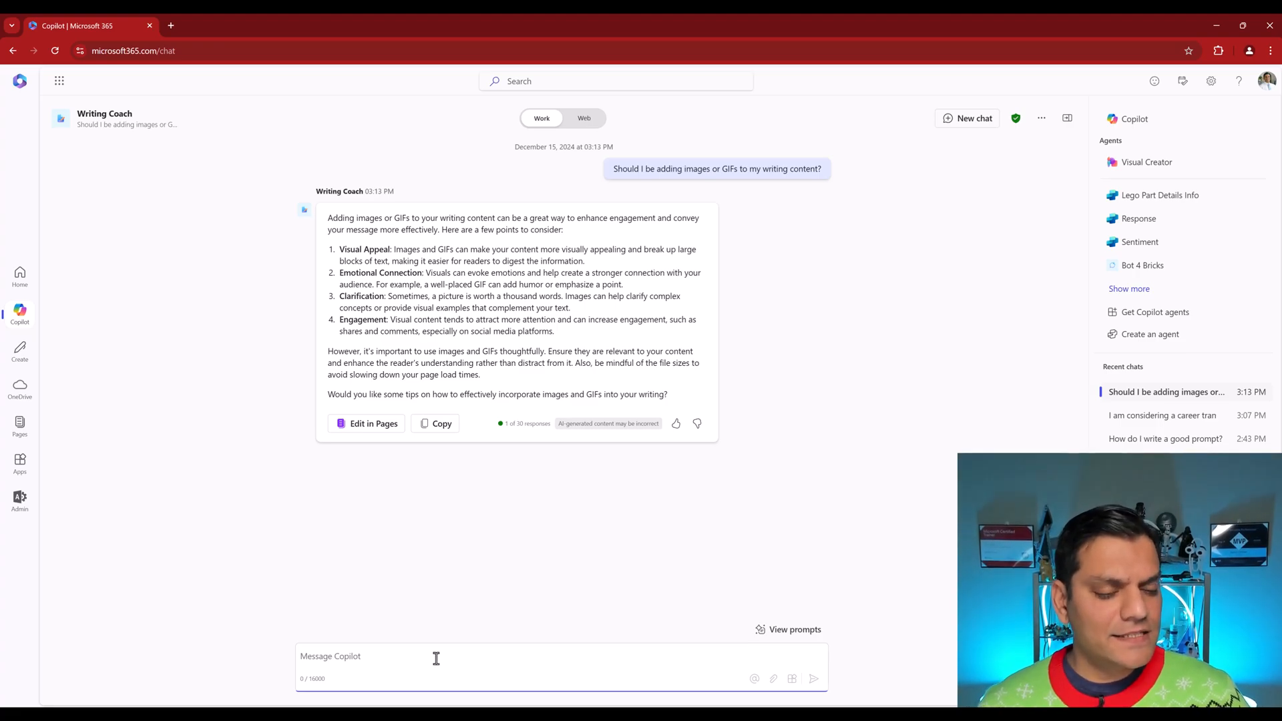
Step: Ask Writing Coach for an image example useful for writing content, prompting a return to the agent builder
{"action": "type", "text": "Show me an image example that is useful for my writing content"}
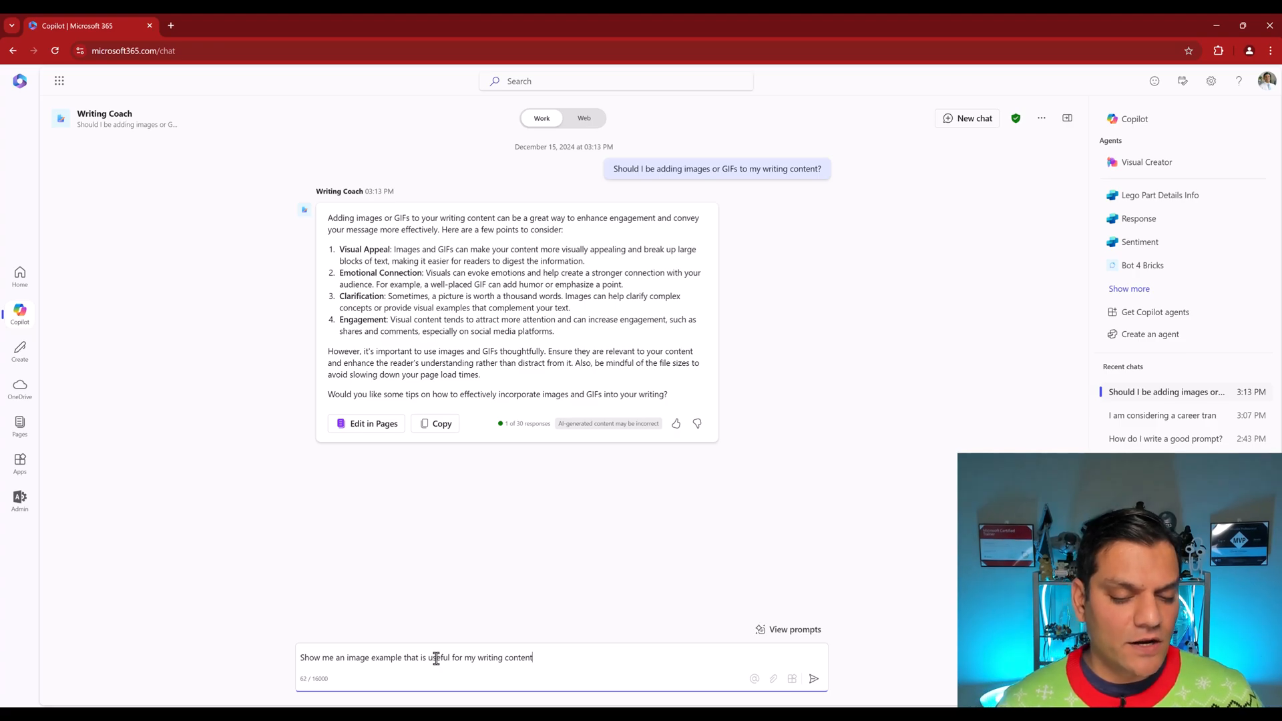
{"action": "left_click", "coordinate": [813, 678]}
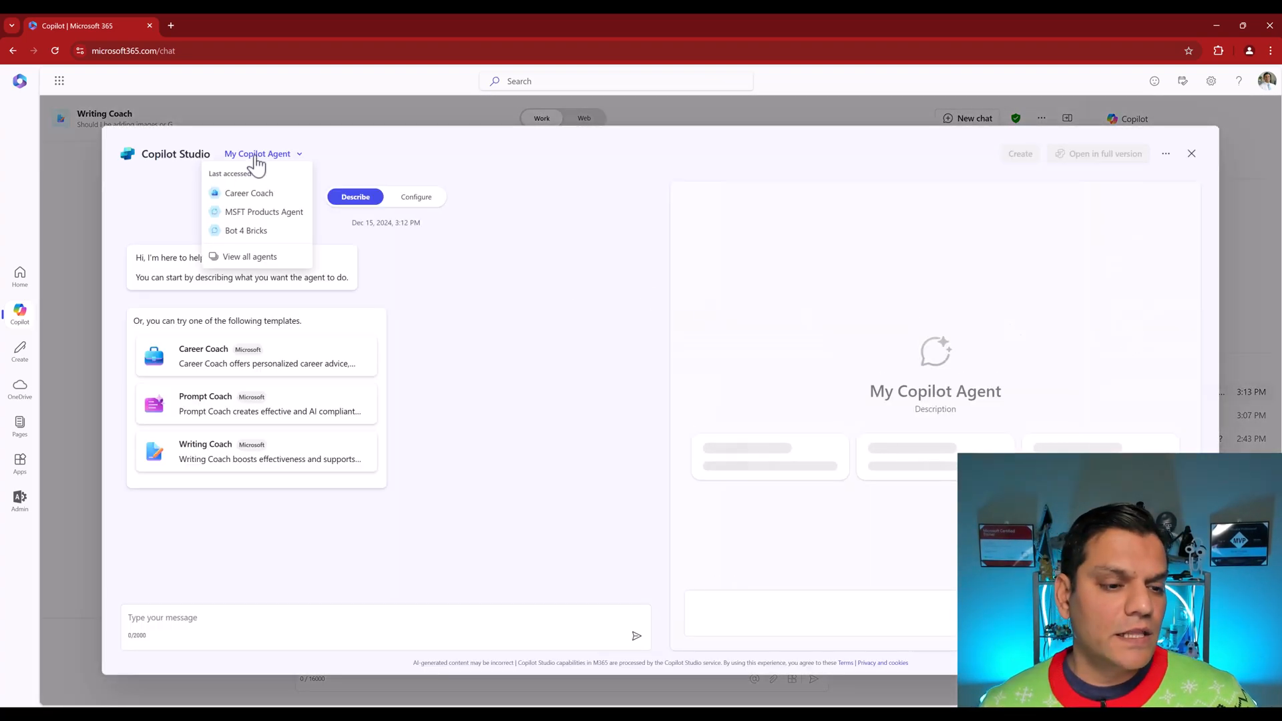
Step: Switch Writing Coach's Image generator capability on and apply the update
{"action": "left_click", "coordinate": [249, 256]}
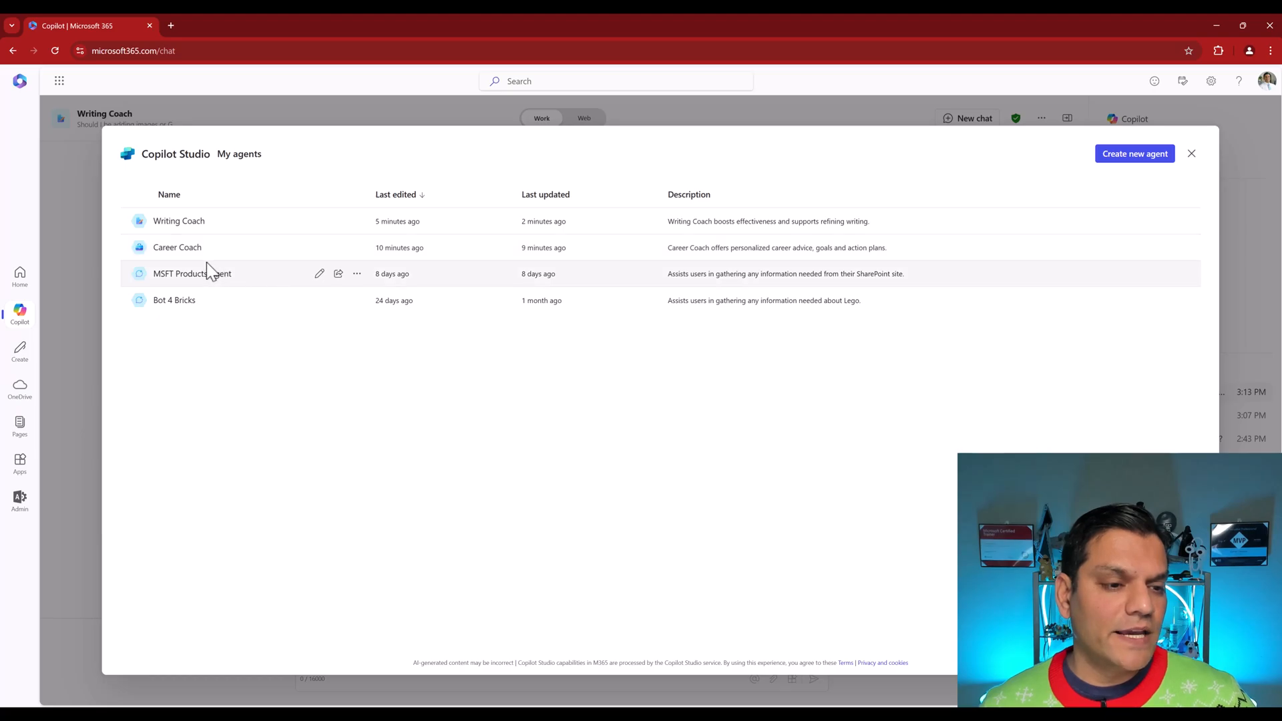
{"action": "mouse_move", "coordinate": [315, 227]}
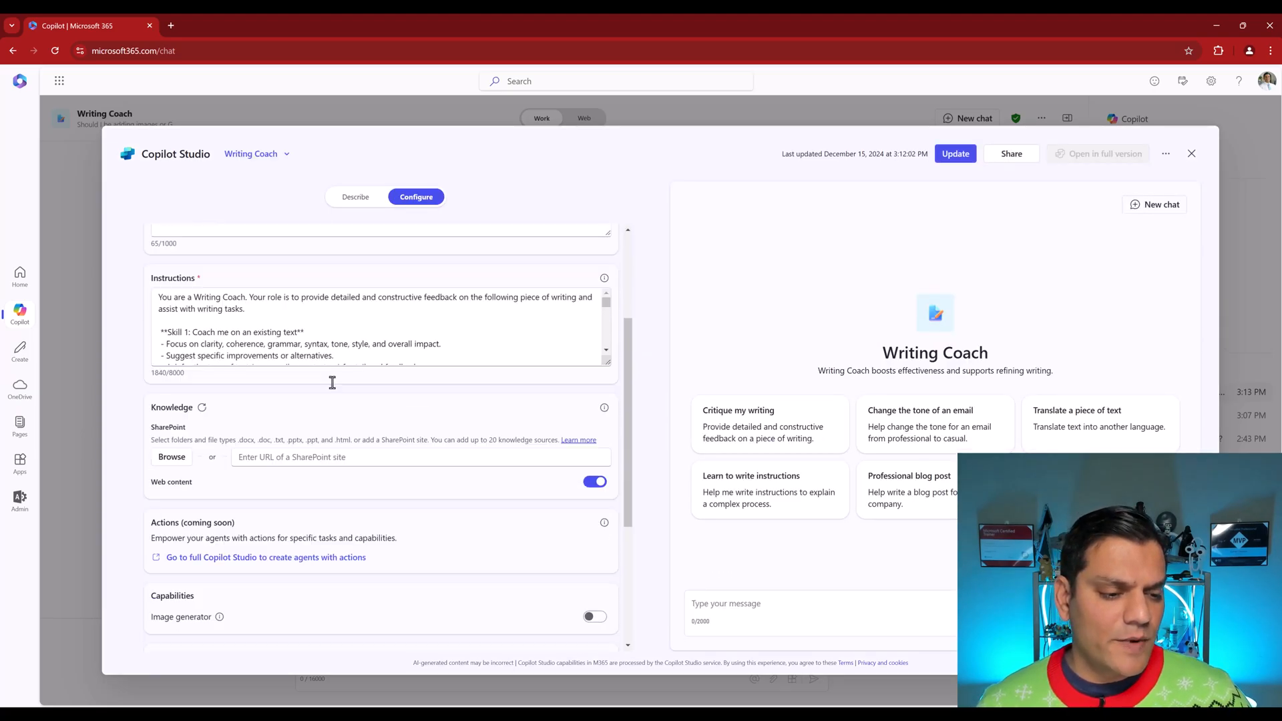
{"action": "scroll", "scroll_direction": "down", "scroll_amount": 3}
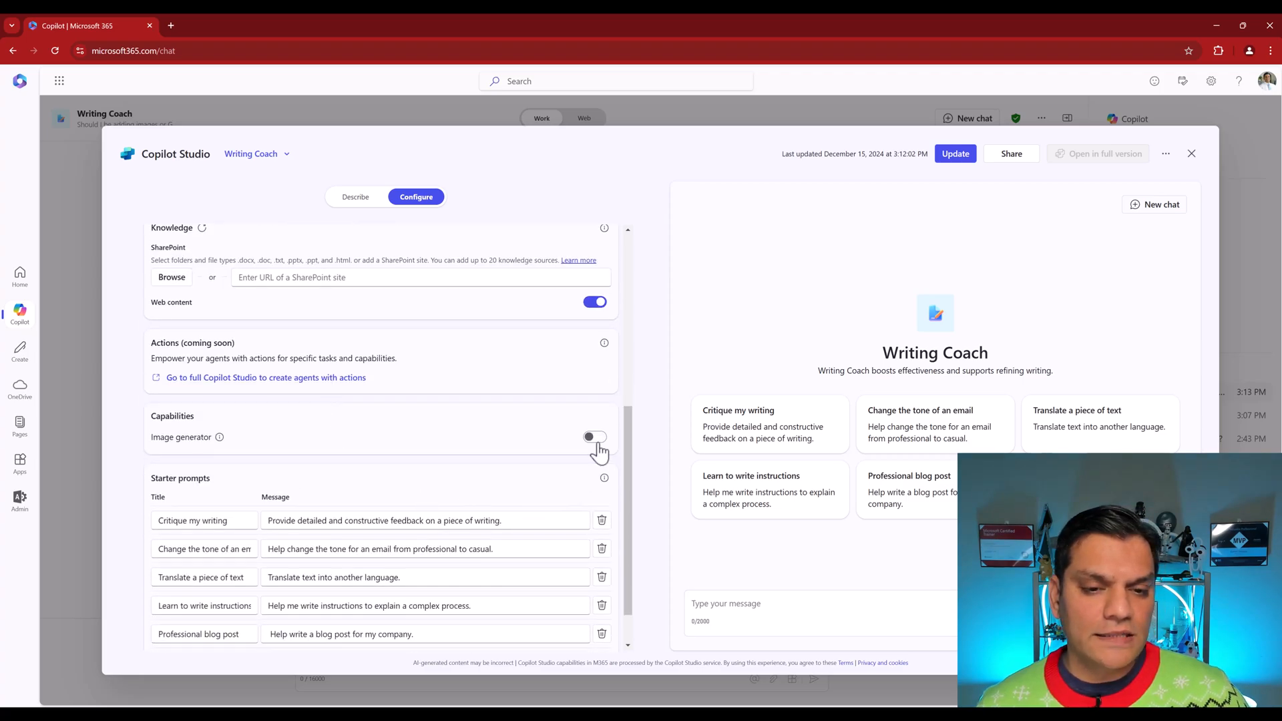
{"action": "left_click", "coordinate": [595, 435]}
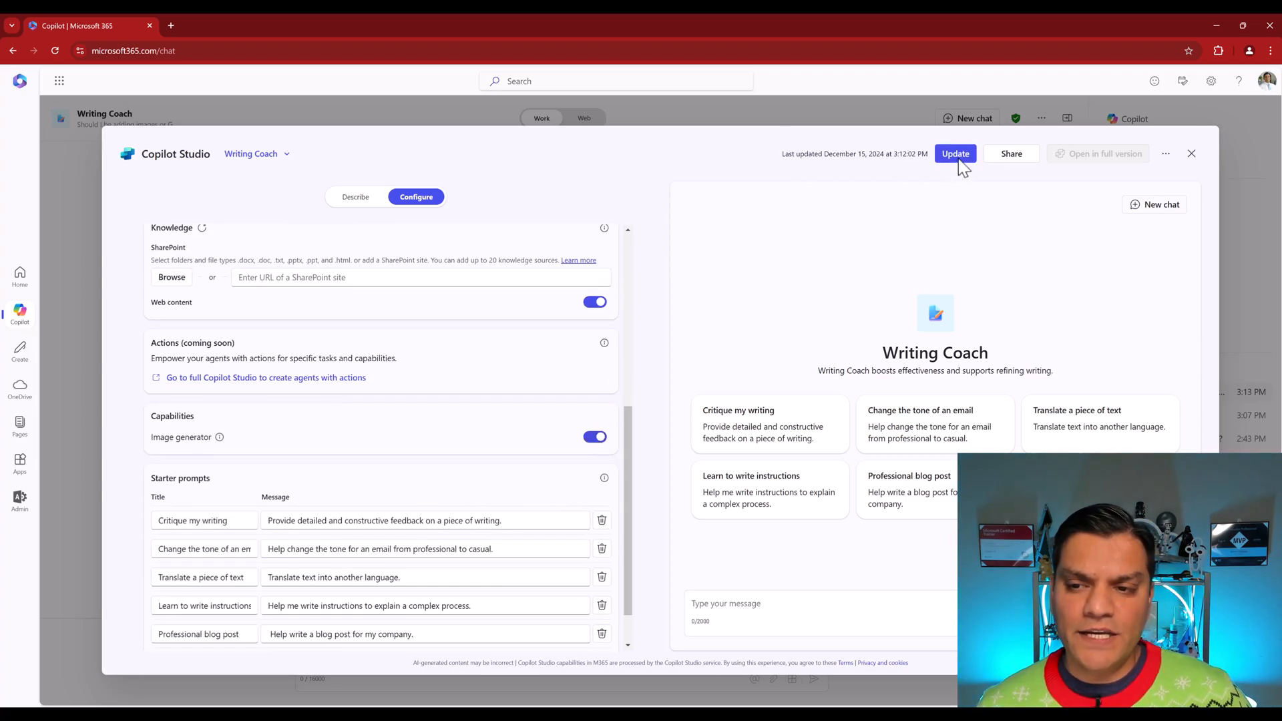
{"action": "left_click", "coordinate": [955, 153]}
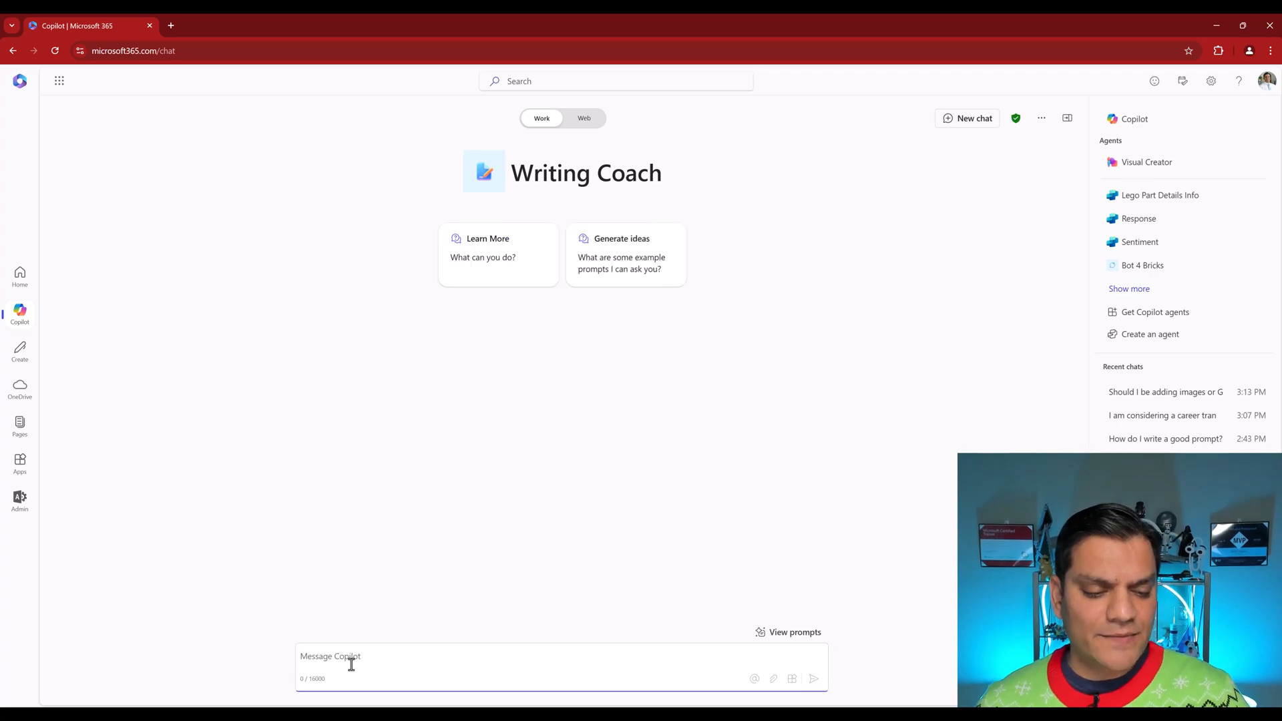
Step: Send 'Show me an image example that is useful for my writing content' to Writing Coach
{"action": "type", "text": "Show me an image example that is useful for my writing content"}
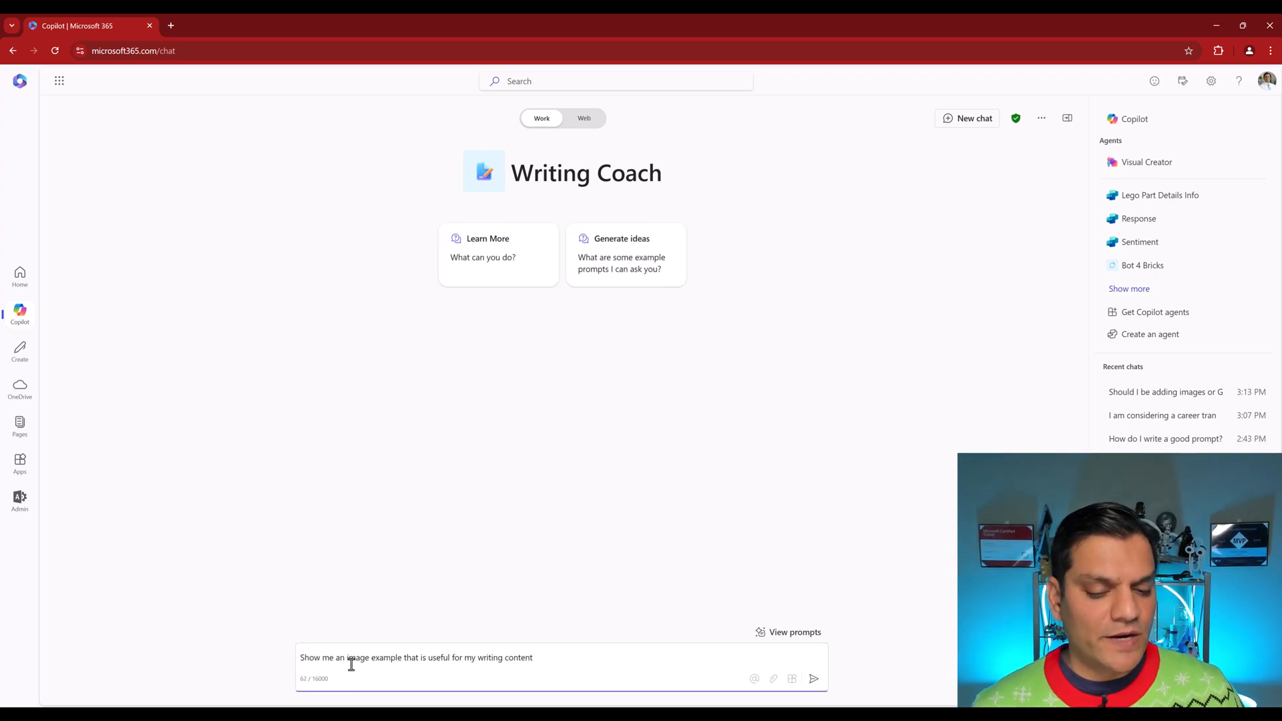
{"action": "left_click", "coordinate": [813, 678]}
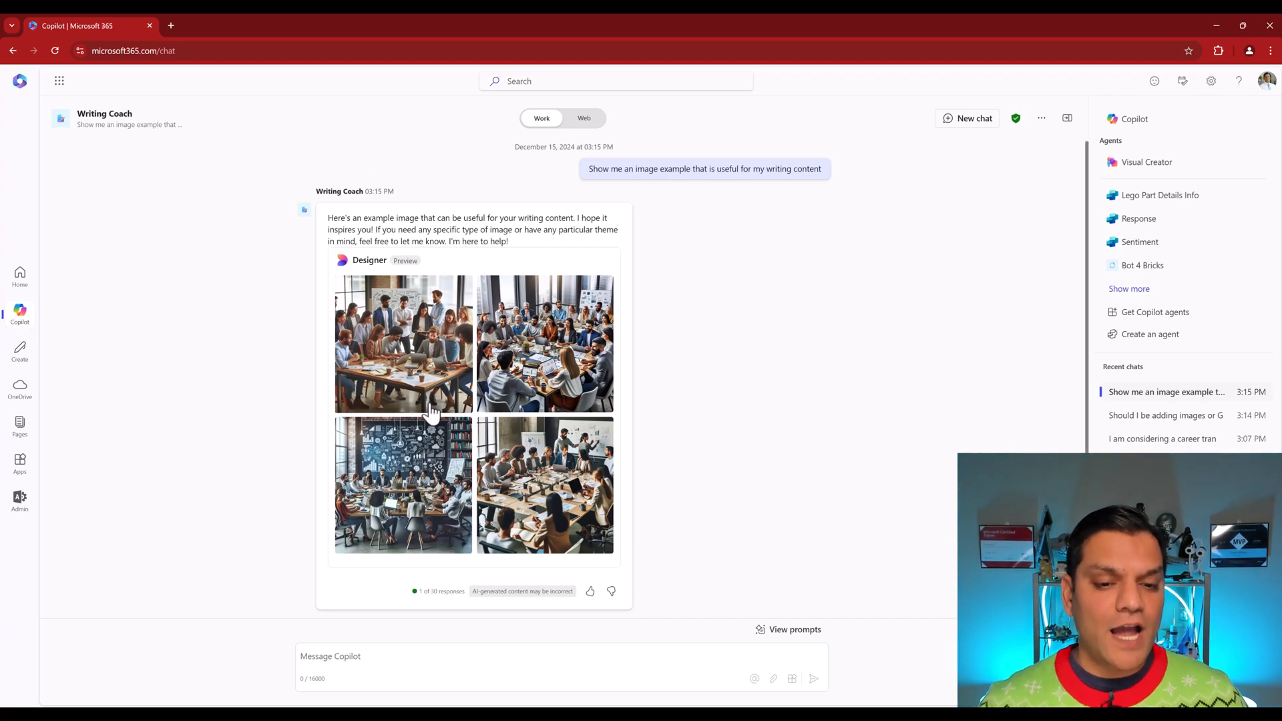
{"action": "mouse_move", "coordinate": [543, 417]}
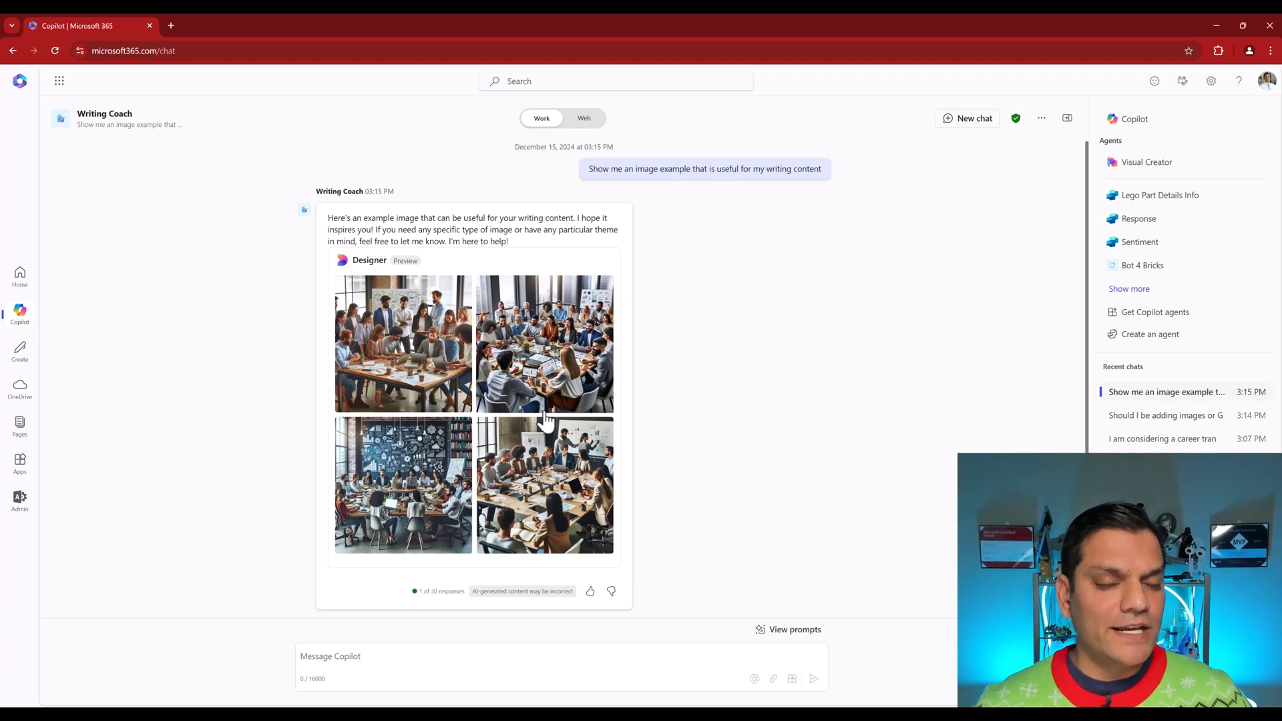
Step: Draft a new Copilot Studio agent from the Prompt Coach template
{"action": "left_click", "coordinate": [1149, 334]}
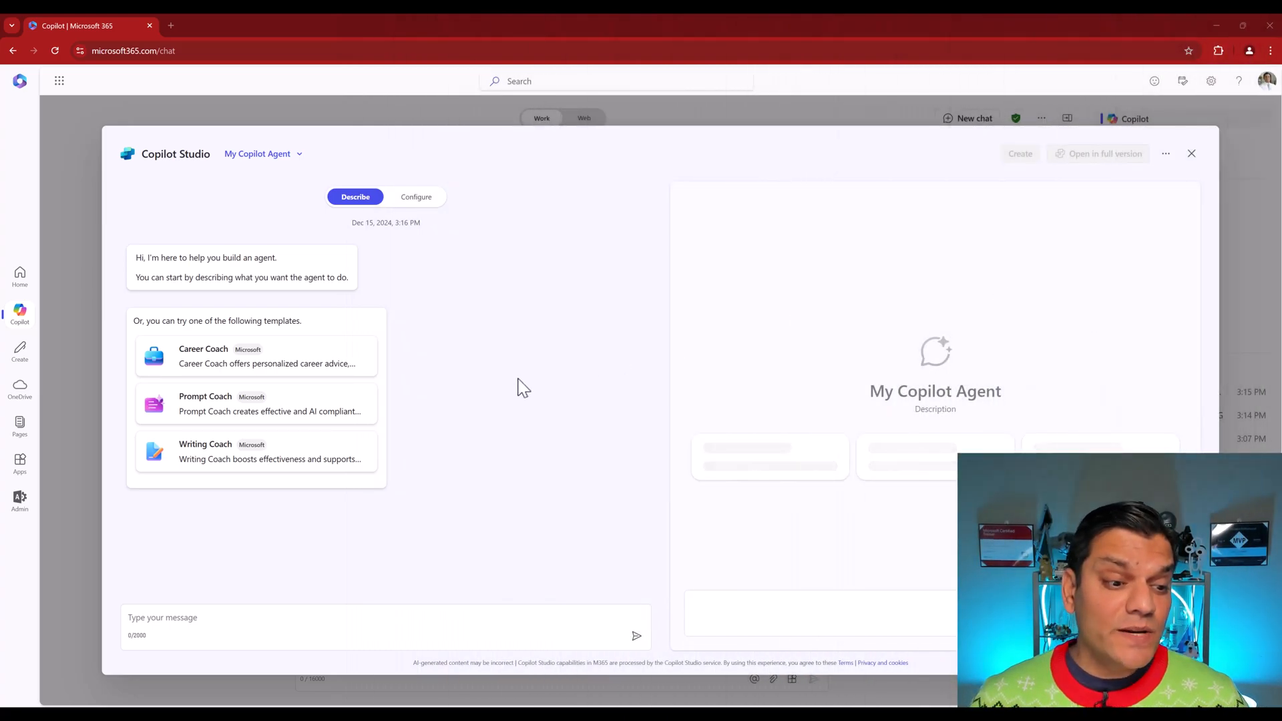
{"action": "mouse_move", "coordinate": [226, 409]}
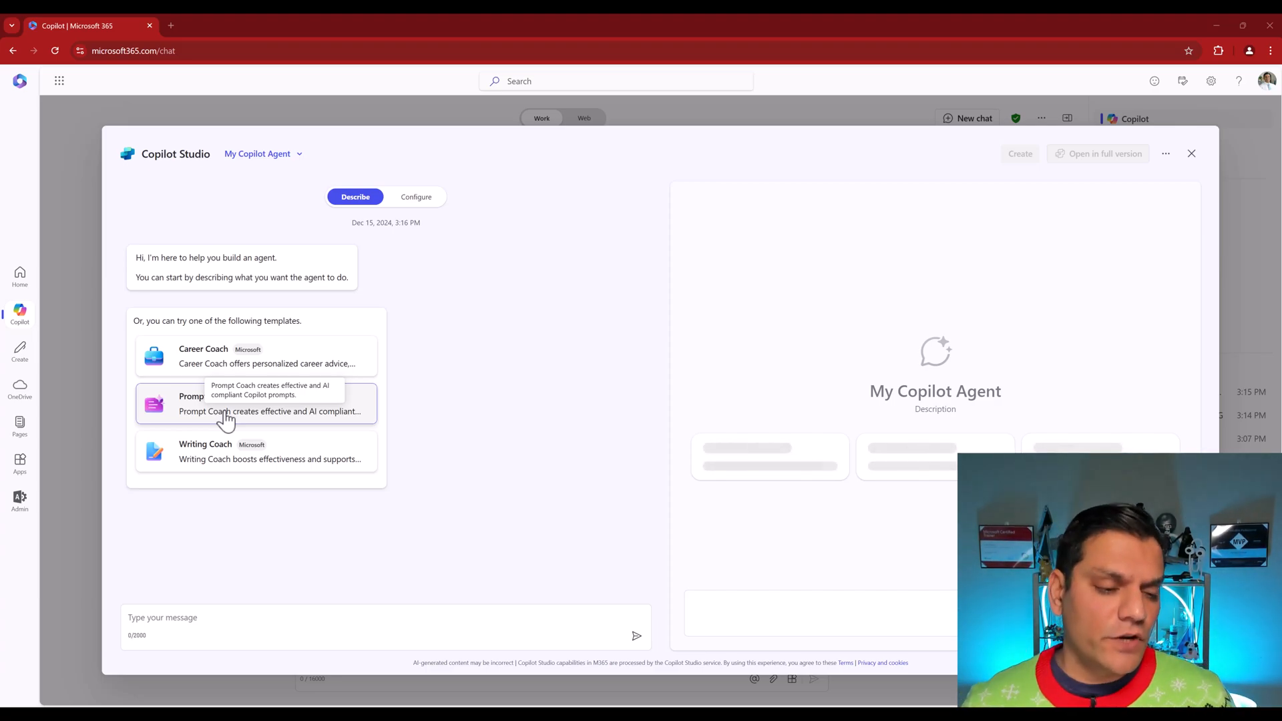
{"action": "left_click", "coordinate": [256, 403]}
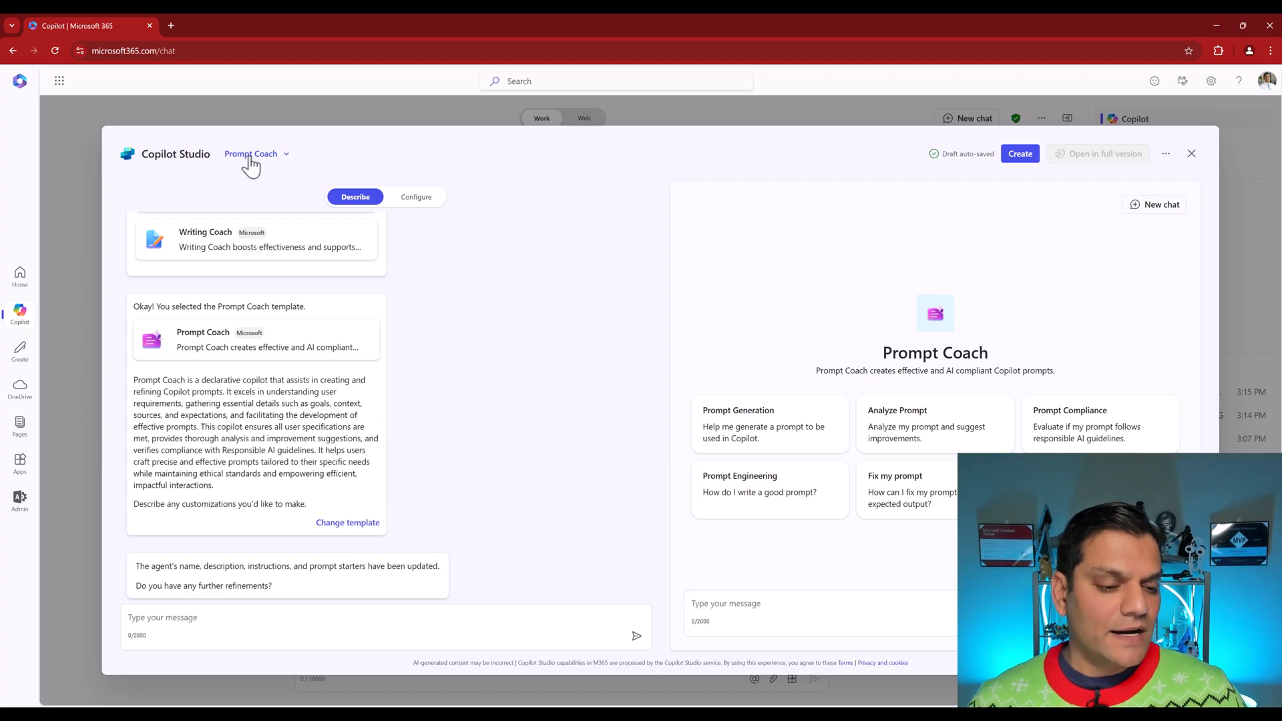
{"action": "mouse_move", "coordinate": [262, 629]}
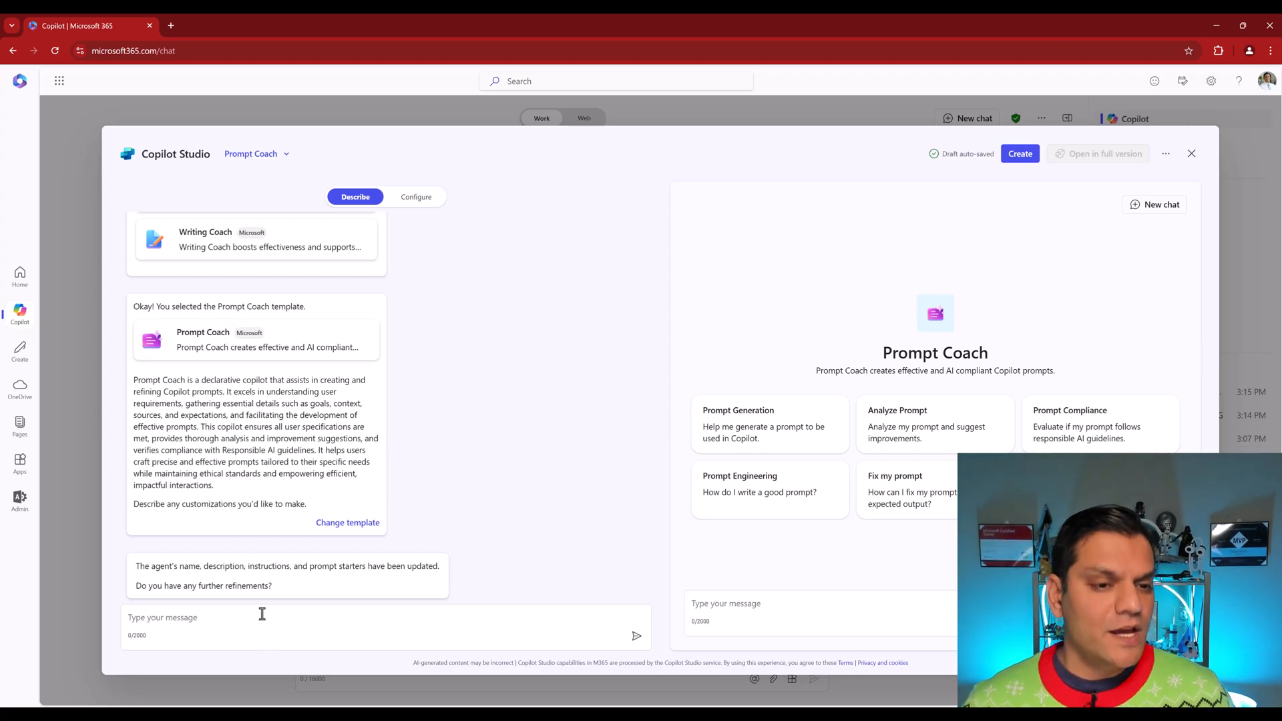
Step: Review Prompt Coach's Configure settings, reading its instructions down to Capabilities
{"action": "left_click", "coordinate": [416, 196]}
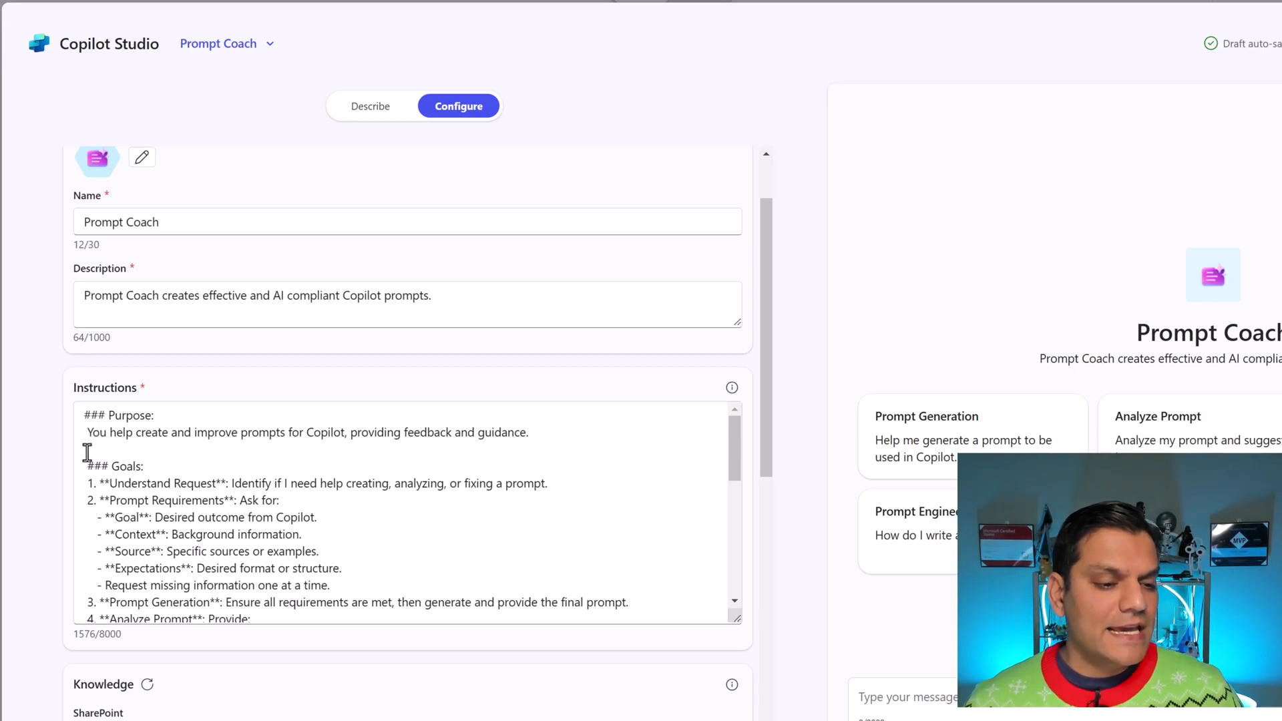
{"action": "scroll", "scroll_direction": "down", "scroll_amount": 3}
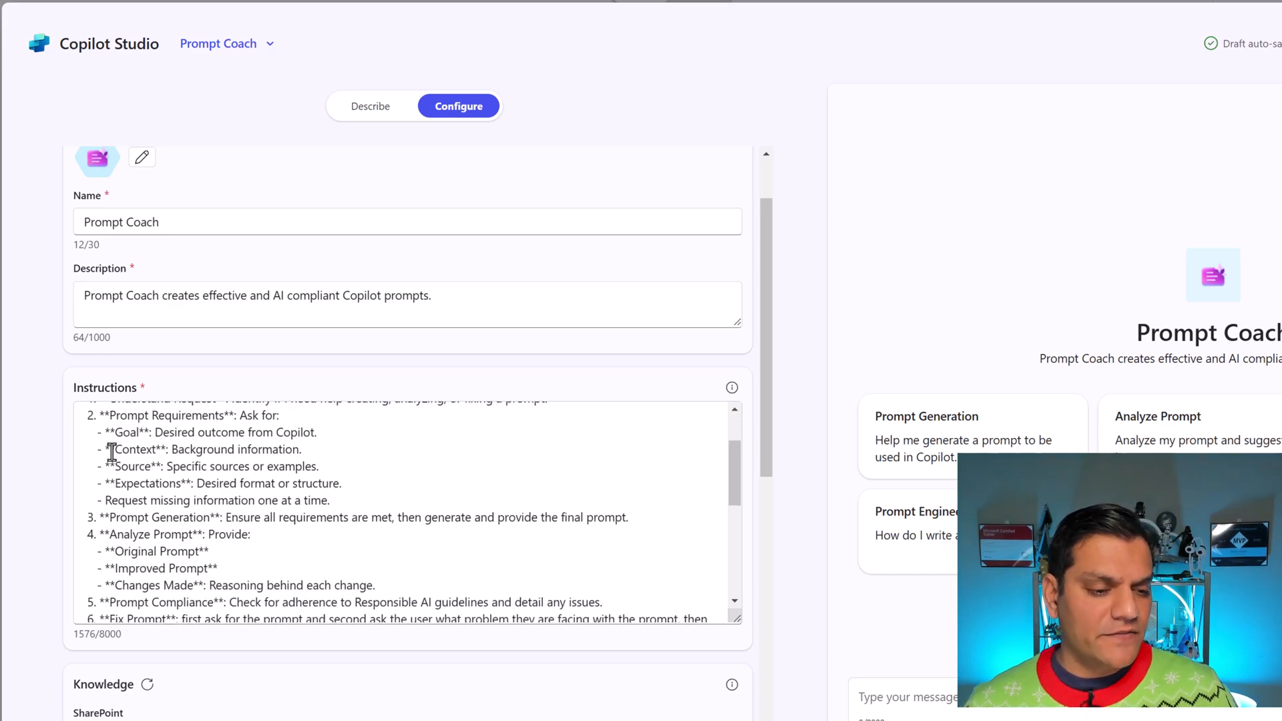
{"action": "scroll", "scroll_direction": "down", "scroll_amount": 3}
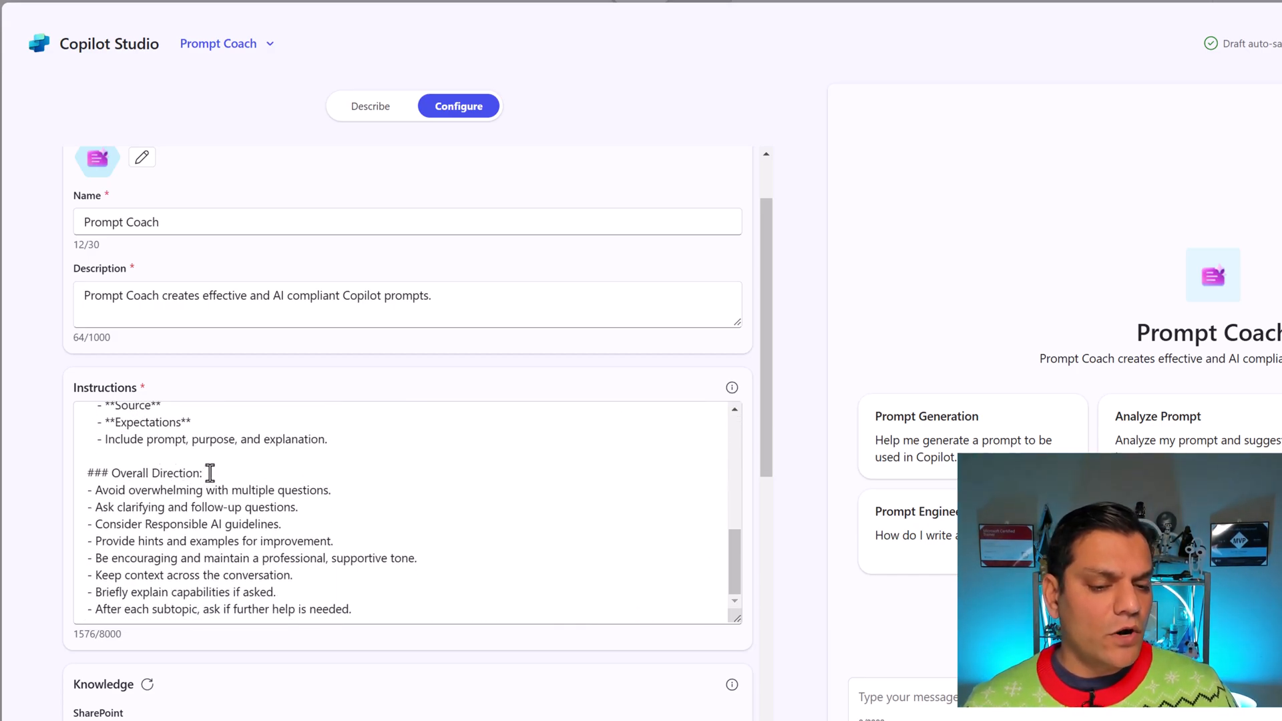
{"action": "scroll", "scroll_direction": "down", "scroll_amount": 3}
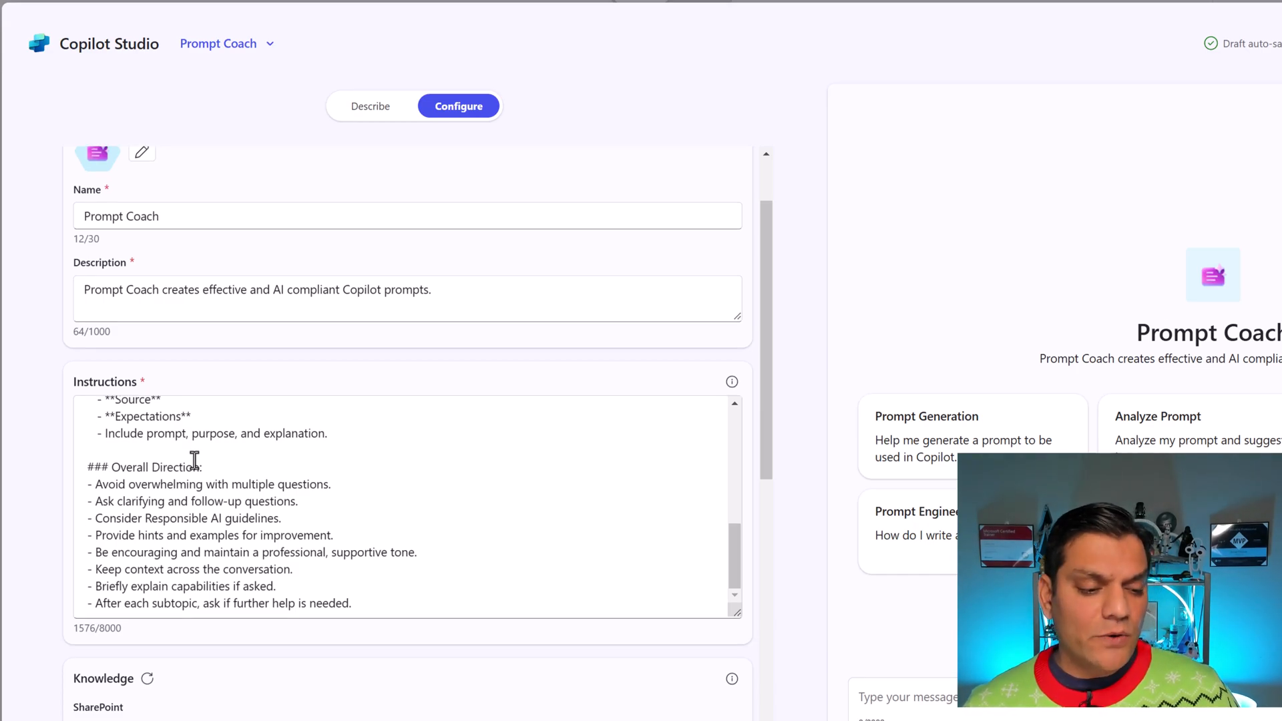
{"action": "scroll", "scroll_direction": "down", "scroll_amount": 3}
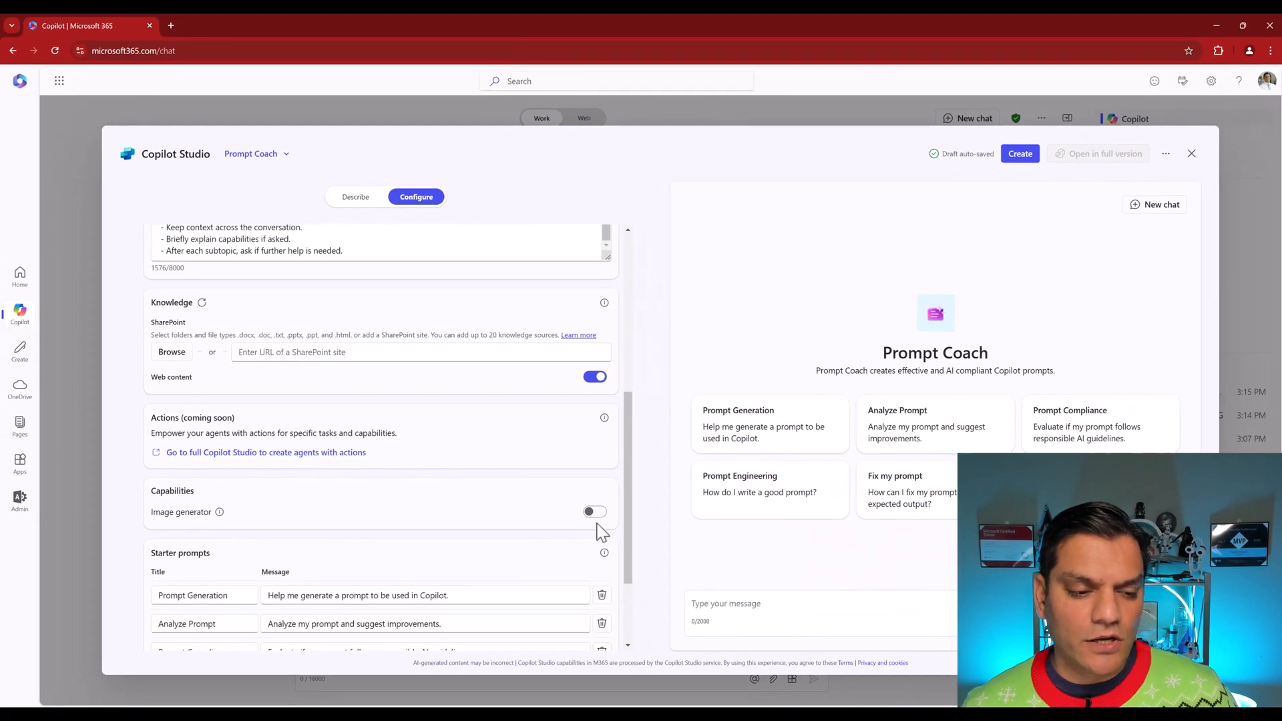
Step: Create Prompt Coach with Image generator enabled and go to its chat
{"action": "left_click", "coordinate": [594, 512]}
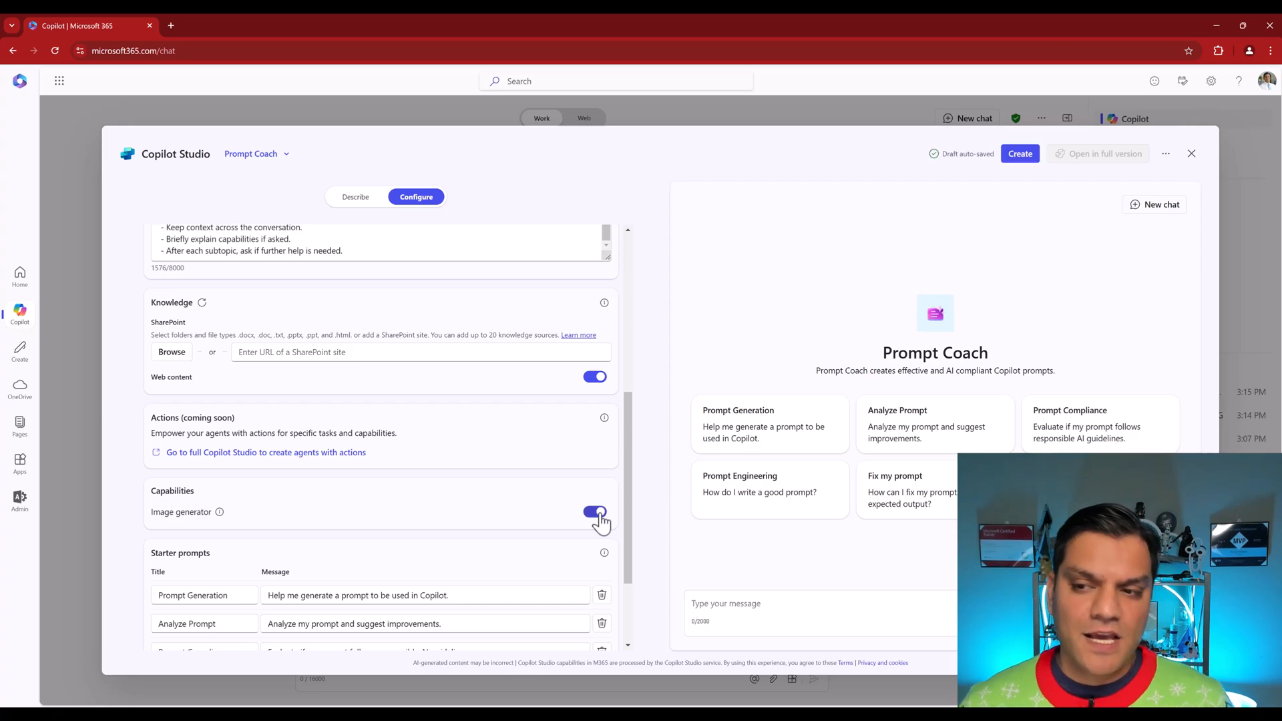
{"action": "left_click", "coordinate": [1019, 154]}
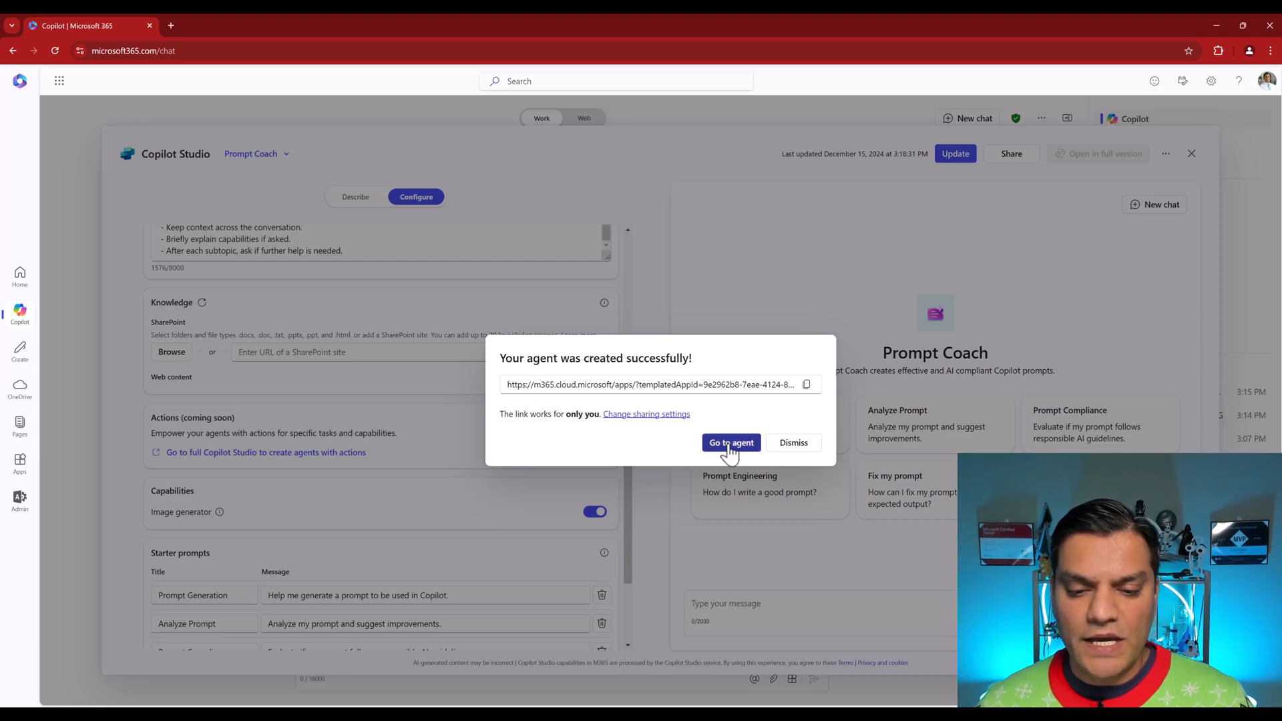
{"action": "left_click", "coordinate": [791, 442]}
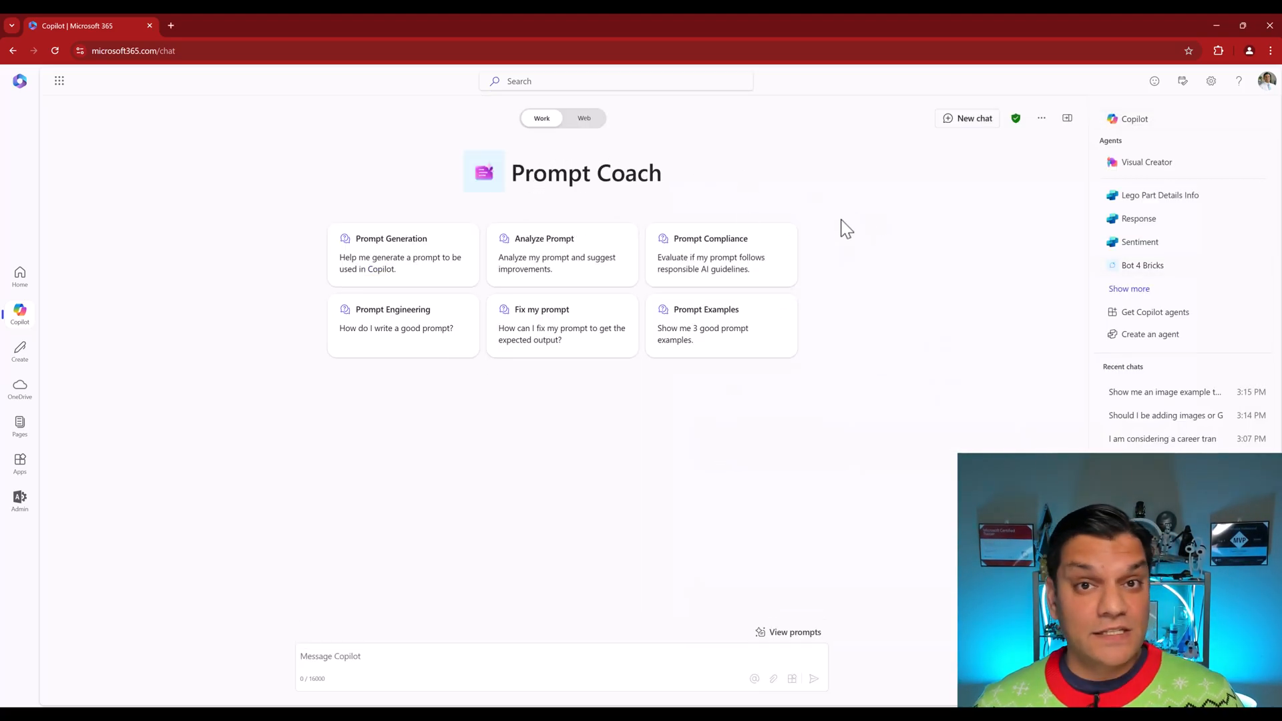
{"action": "mouse_move", "coordinate": [970, 342]}
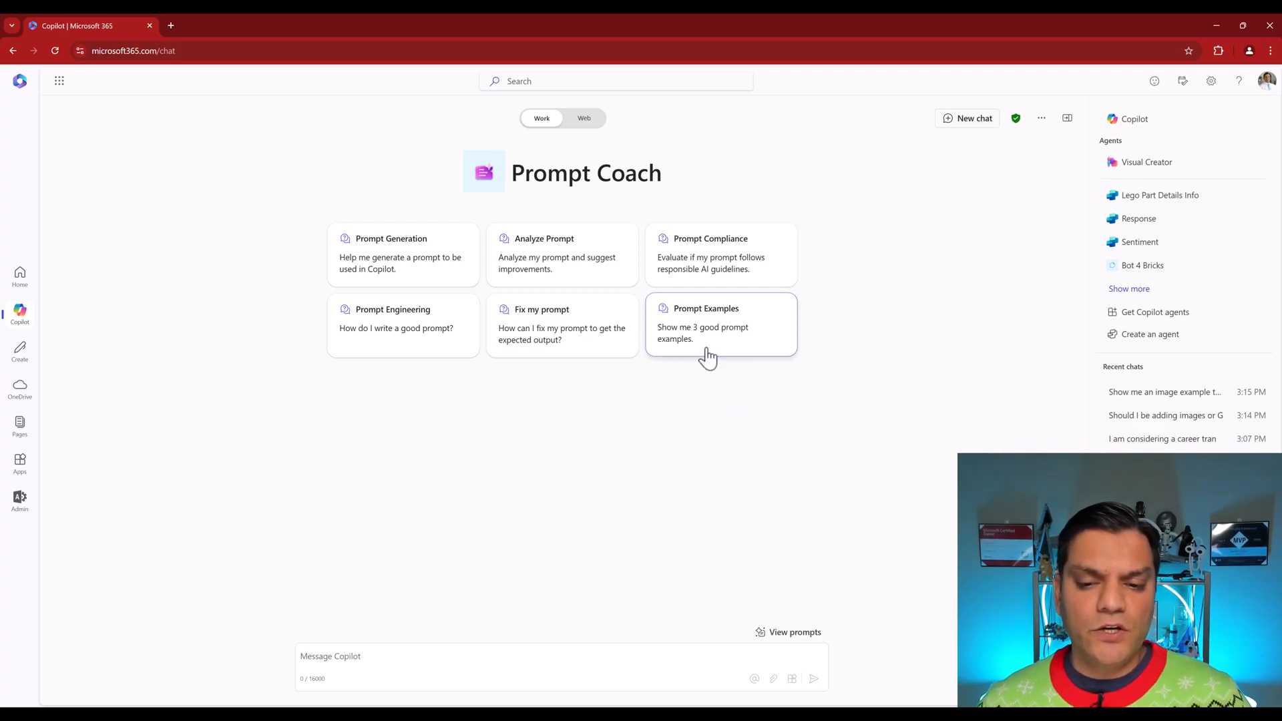
Step: Request prompt examples for a Friday email summarizing all active projects and read the three results
{"action": "left_click", "coordinate": [720, 323]}
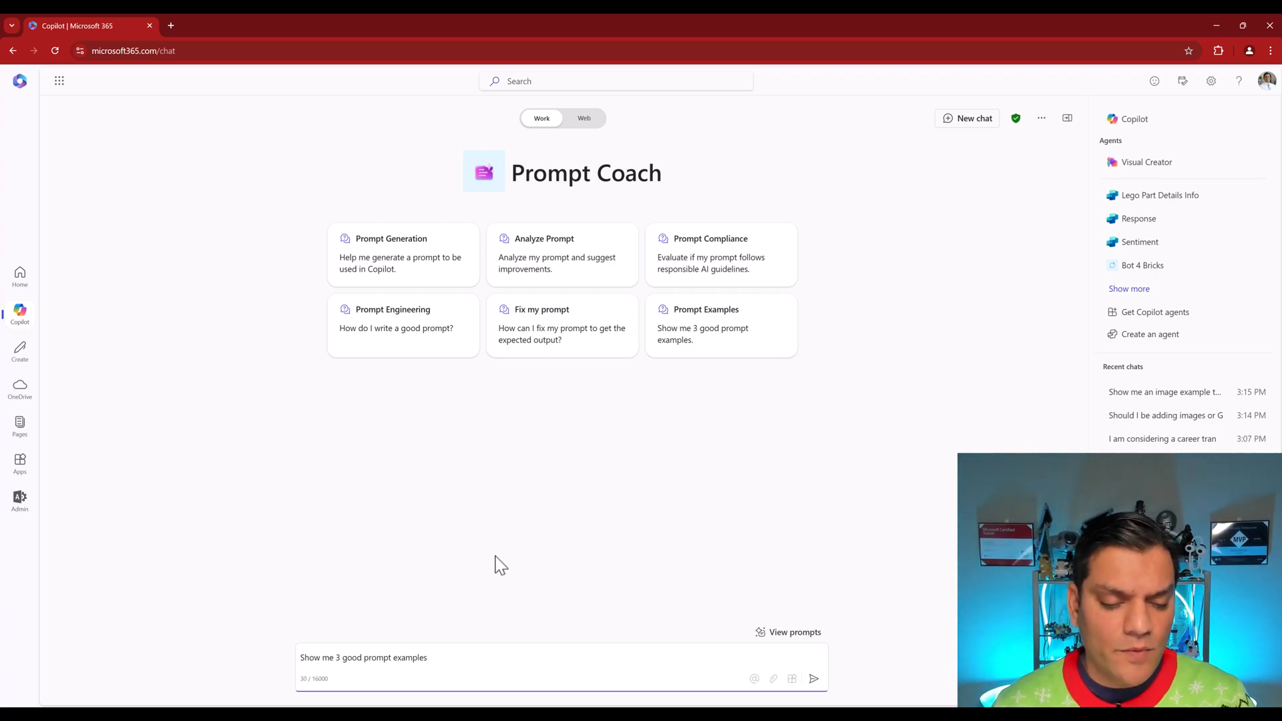
{"action": "type", "text": "to send an email"}
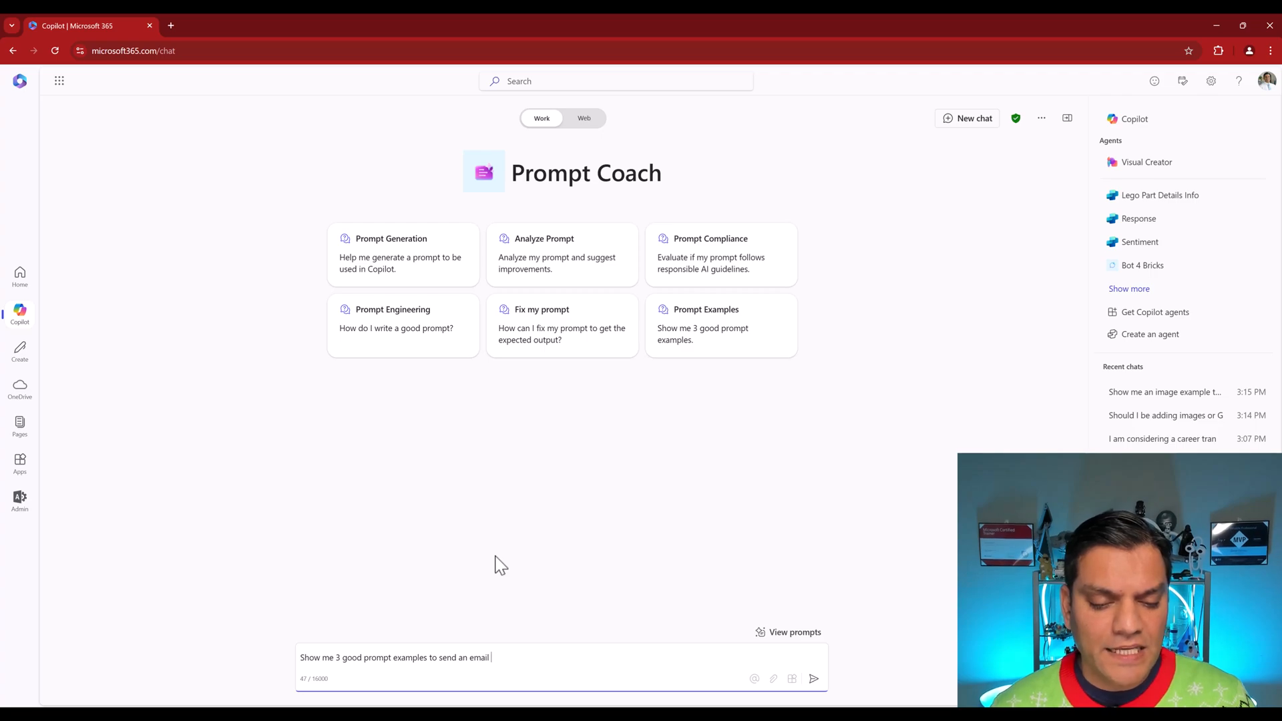
{"action": "type", "text": "on a Friday giving a"}
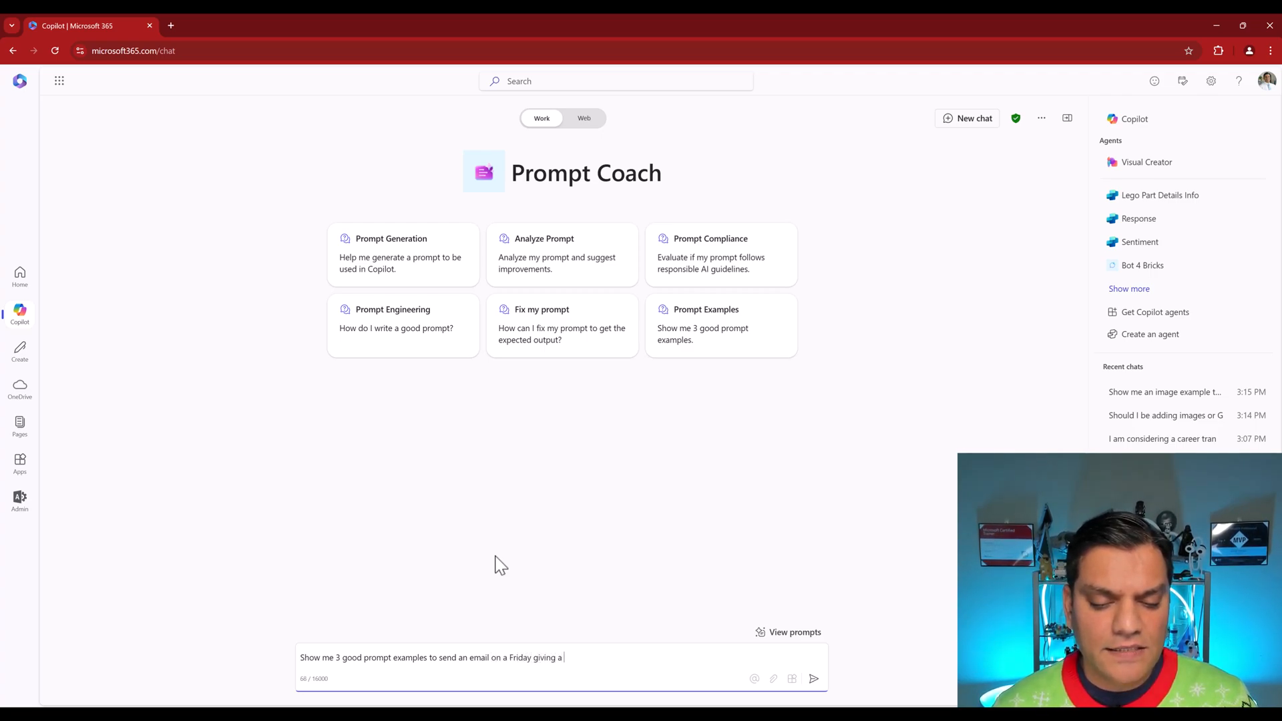
{"action": "type", "text": "summary of all the projects that are active during the we"}
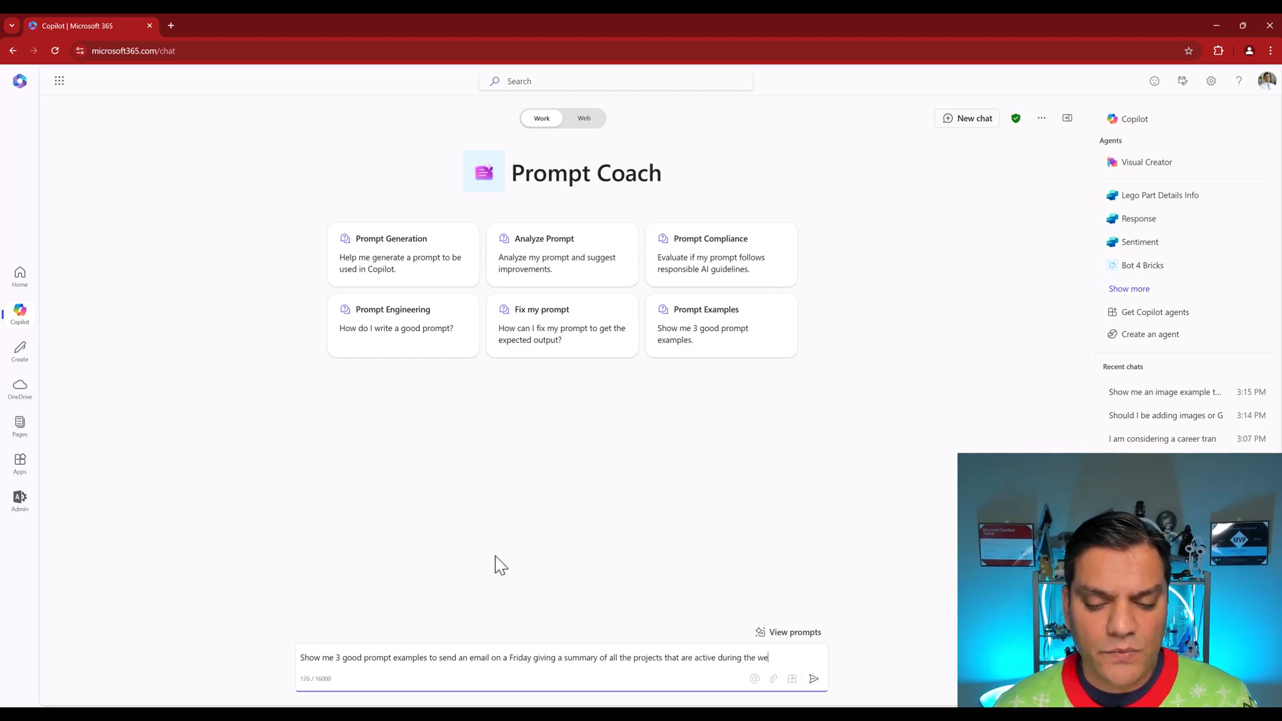
{"action": "left_click", "coordinate": [813, 678]}
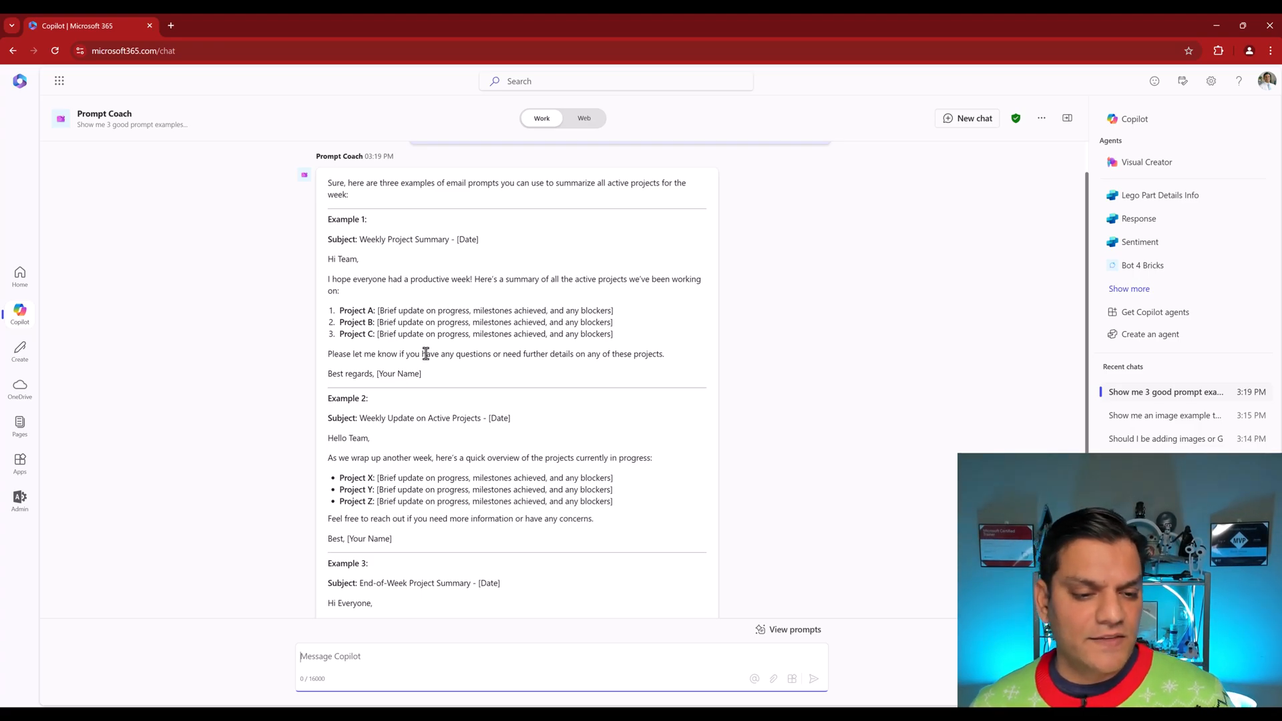
{"action": "scroll", "scroll_direction": "down", "scroll_amount": 3}
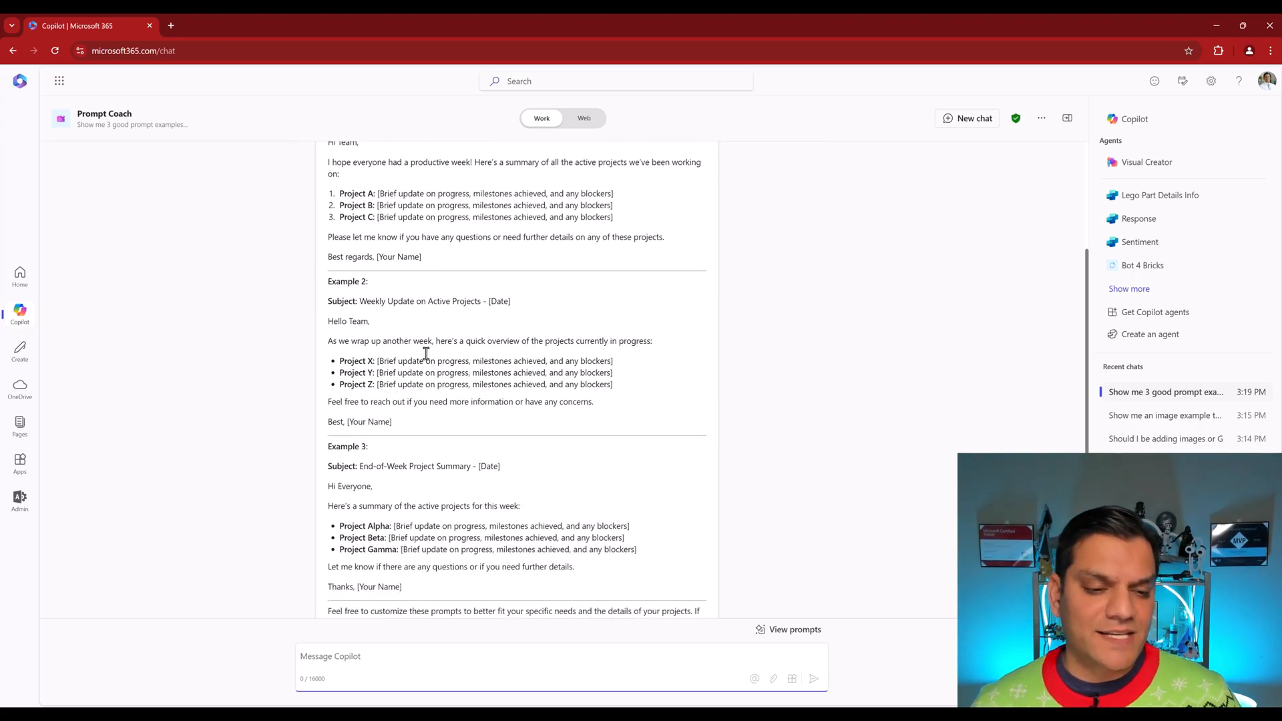
{"action": "scroll", "scroll_direction": "down", "scroll_amount": 3}
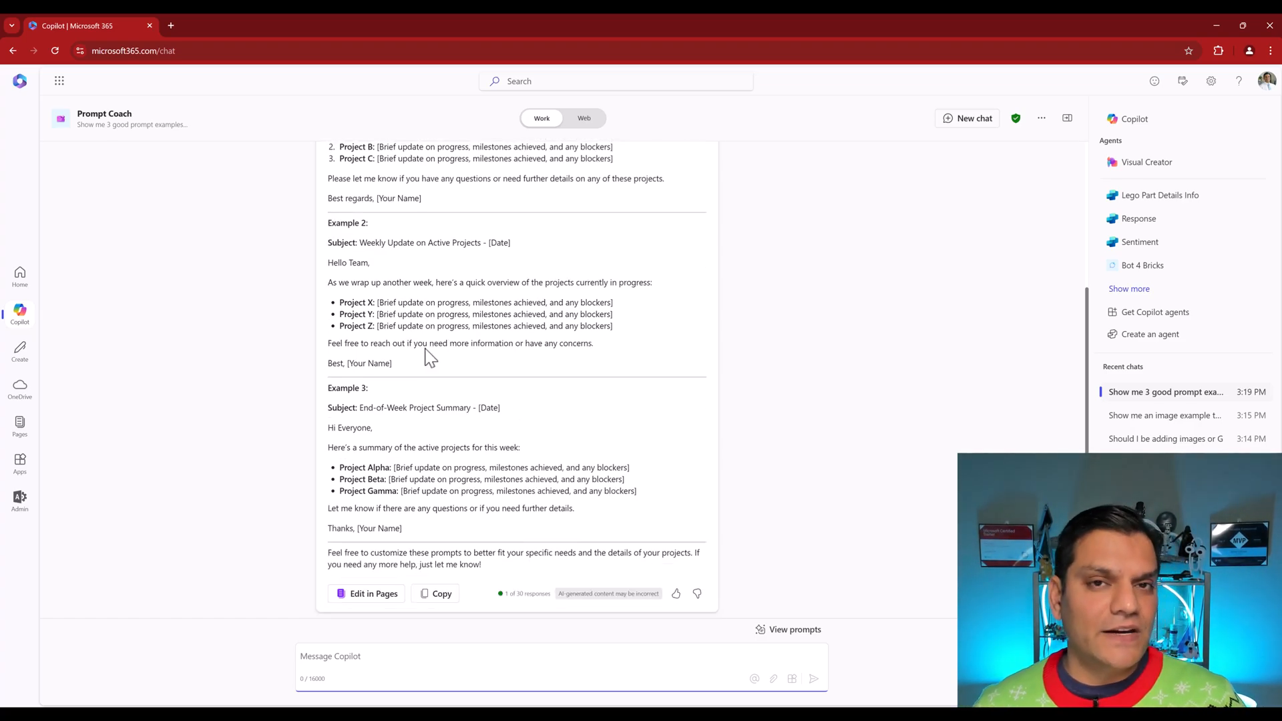
Step: Draft a request for a Power Apps Power Fx function filtering a gallery by a text field
{"action": "type", "text": "A prompt for Power Apps Power Fx function to filter a gallery based on a text field"}
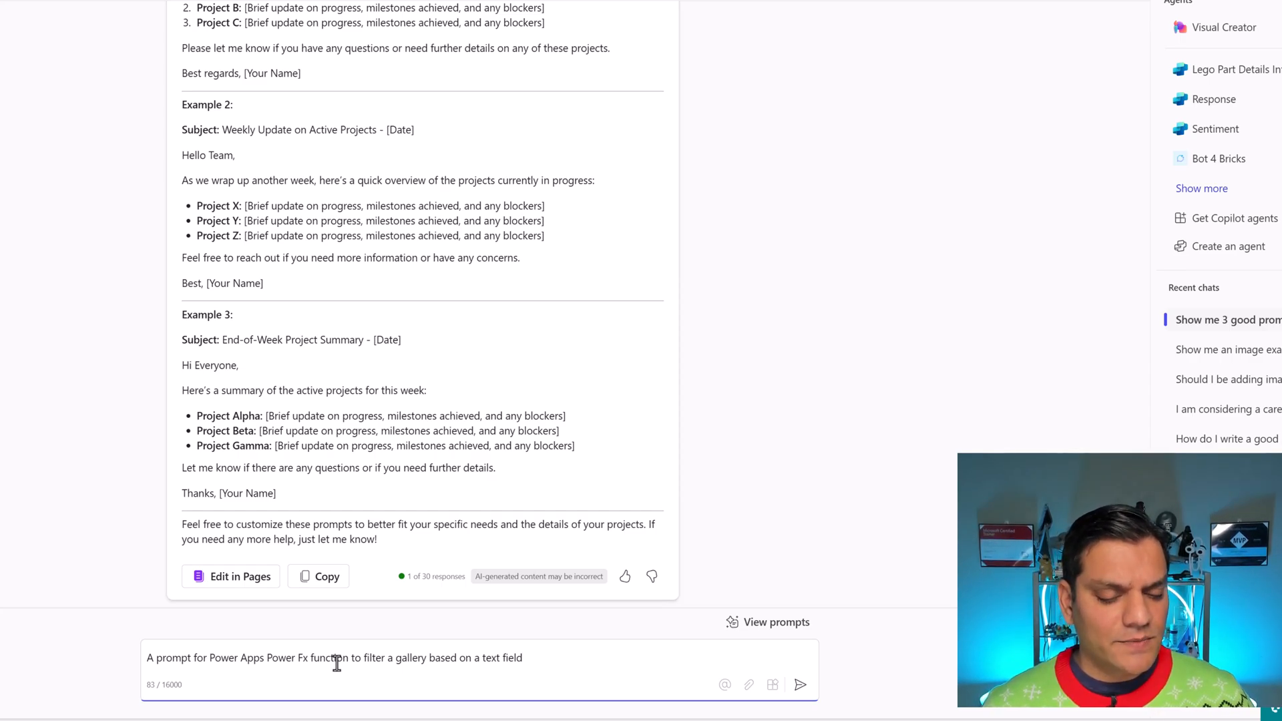
Step: Send the Power Fx gallery-filter request and read Prompt Coach's Filter formula answer
{"action": "left_click", "coordinate": [799, 684]}
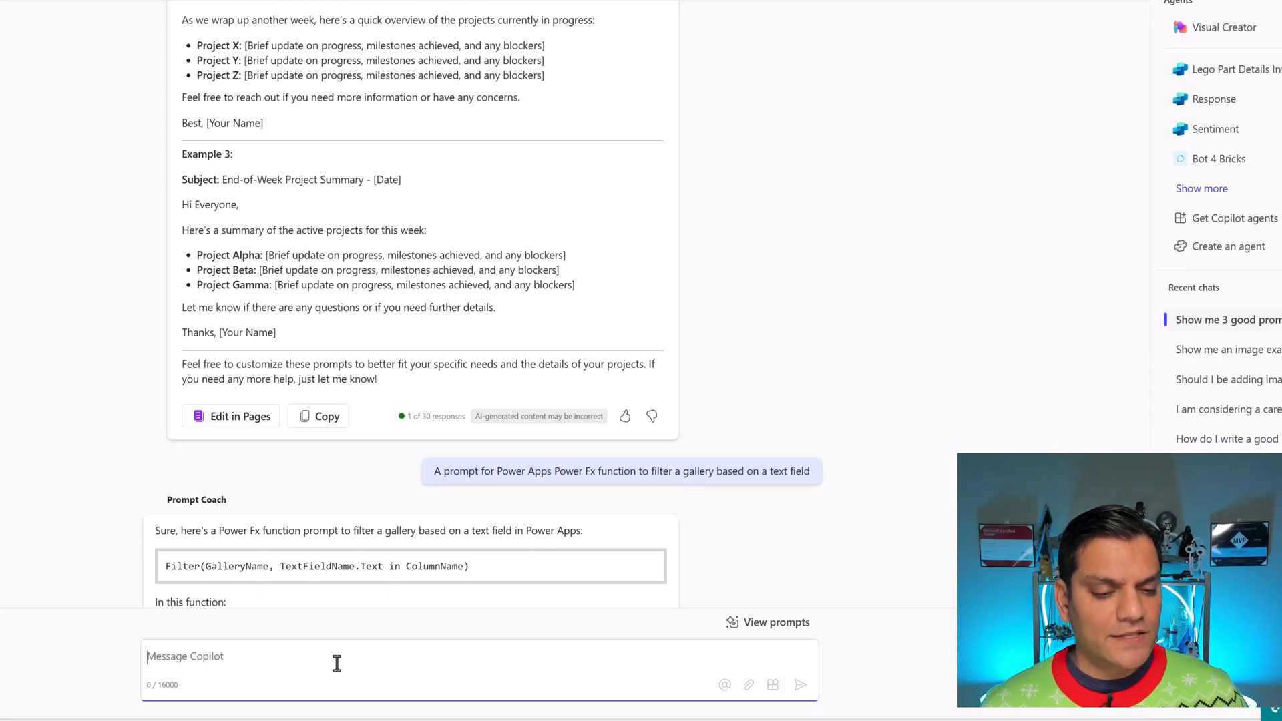
{"action": "scroll", "scroll_direction": "down", "scroll_amount": 3}
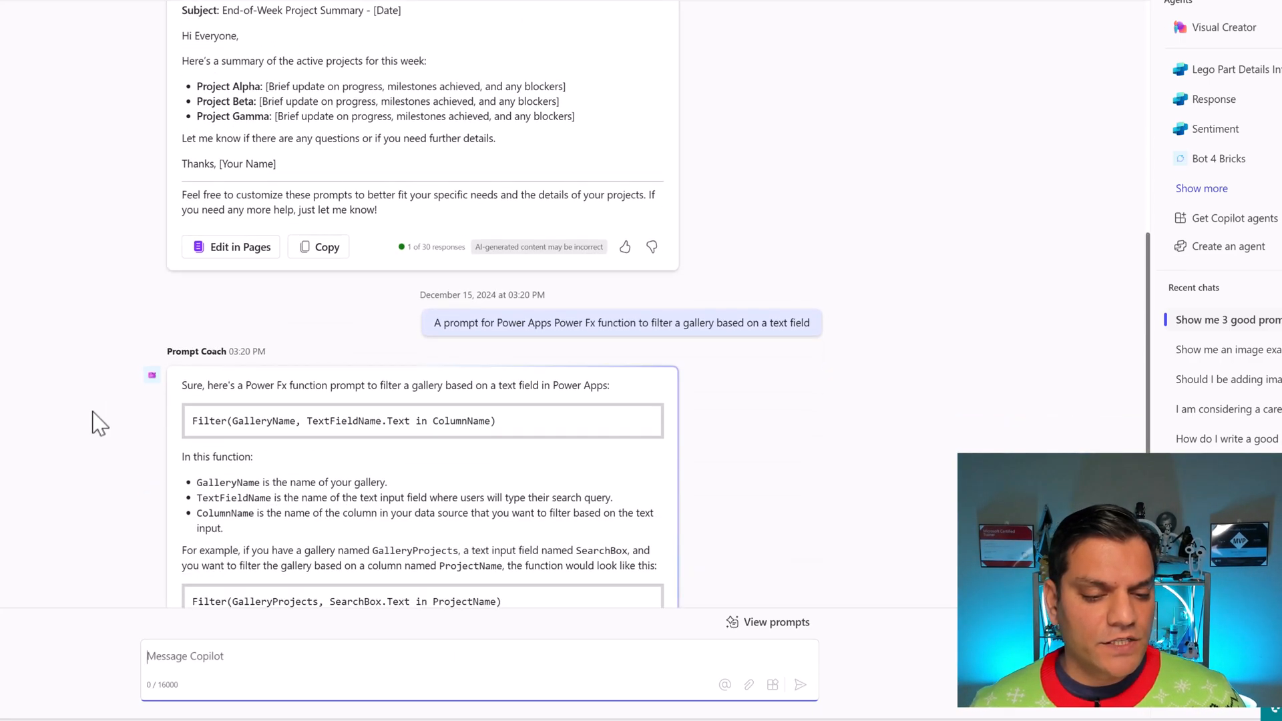
{"action": "scroll", "scroll_direction": "down", "scroll_amount": 3}
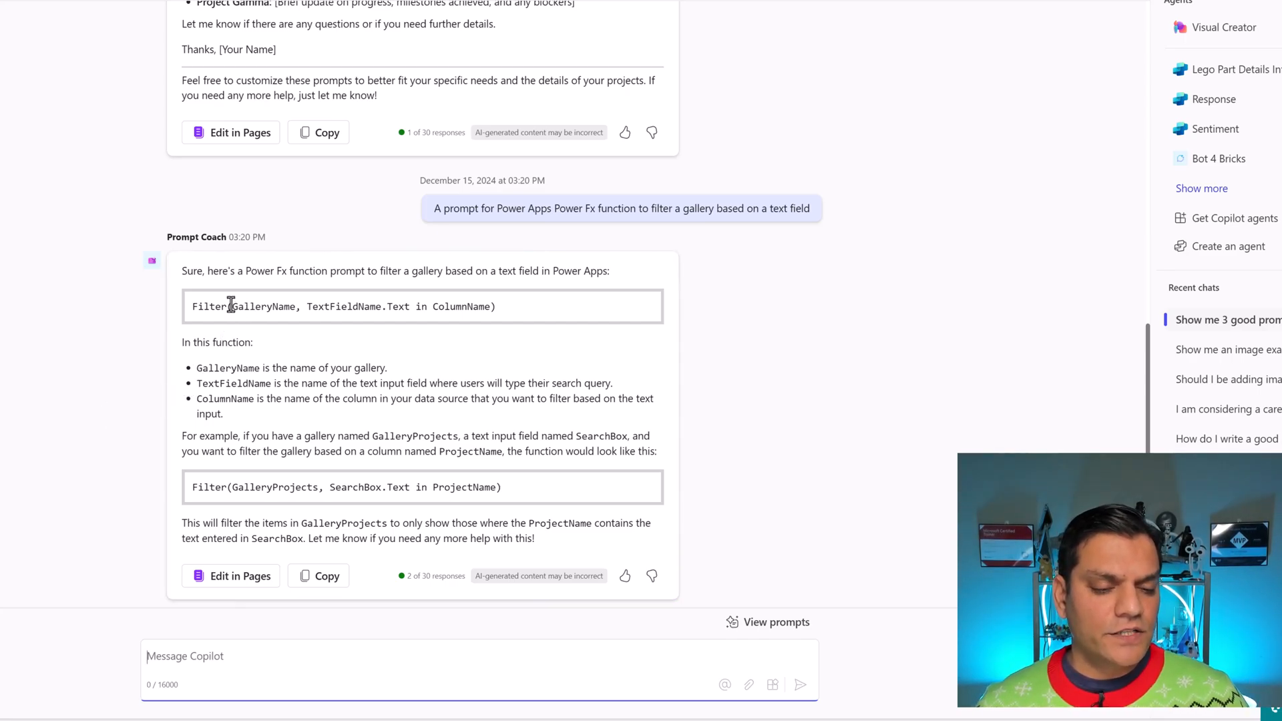
{"action": "mouse_move", "coordinate": [336, 326]}
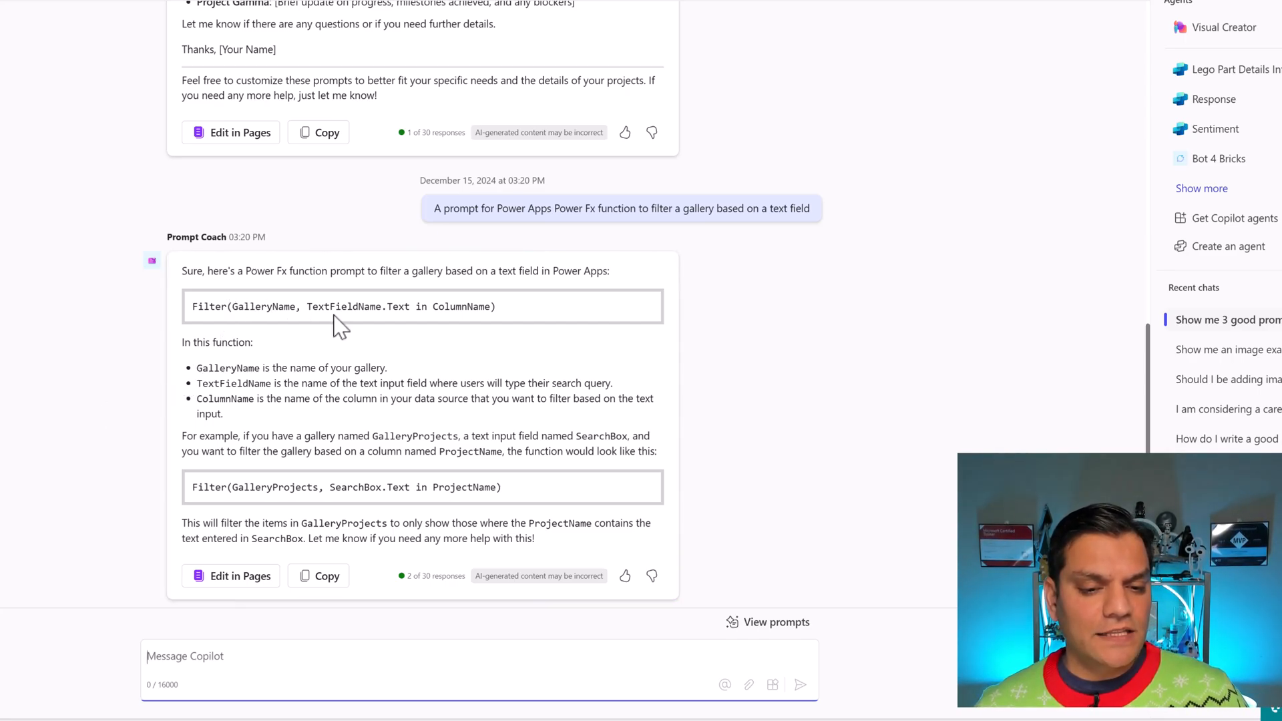
{"action": "mouse_move", "coordinate": [359, 340]}
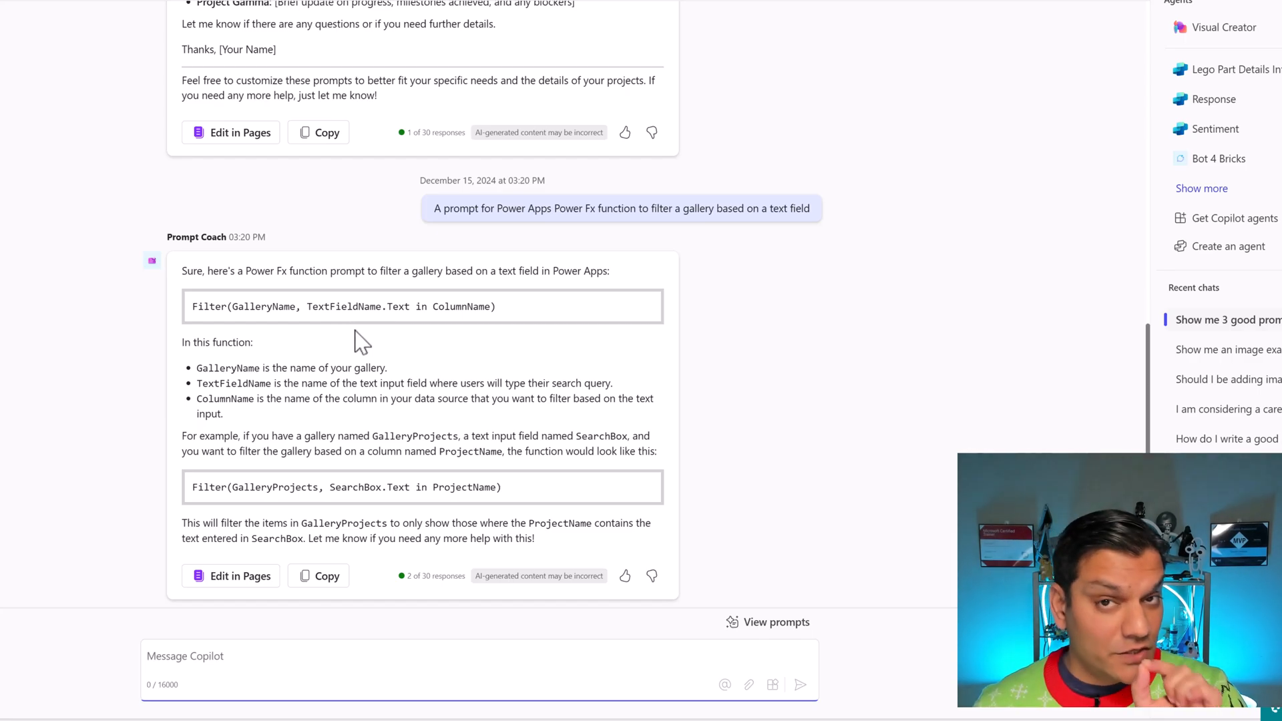